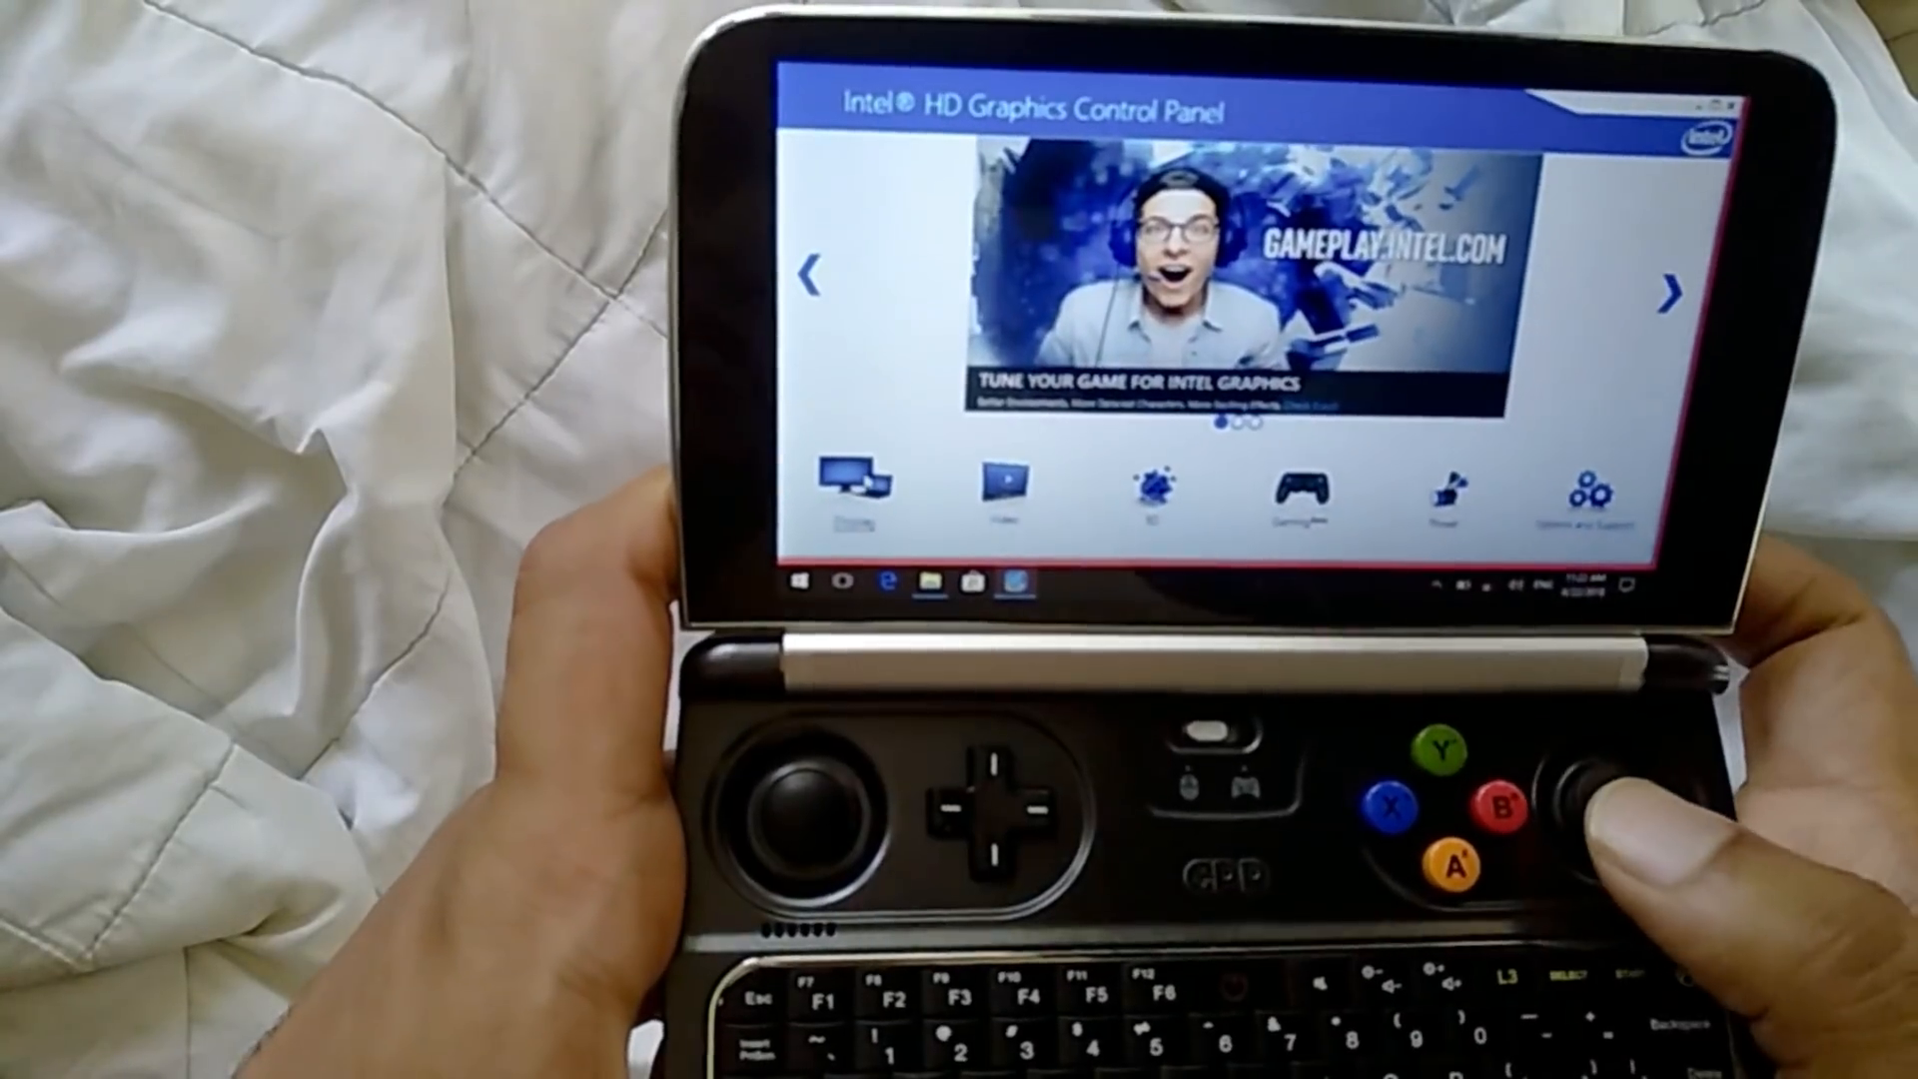
# - Go into Display settings and reach the Custom Resolutions page, raising the risk warning
pyautogui.click(857, 489)
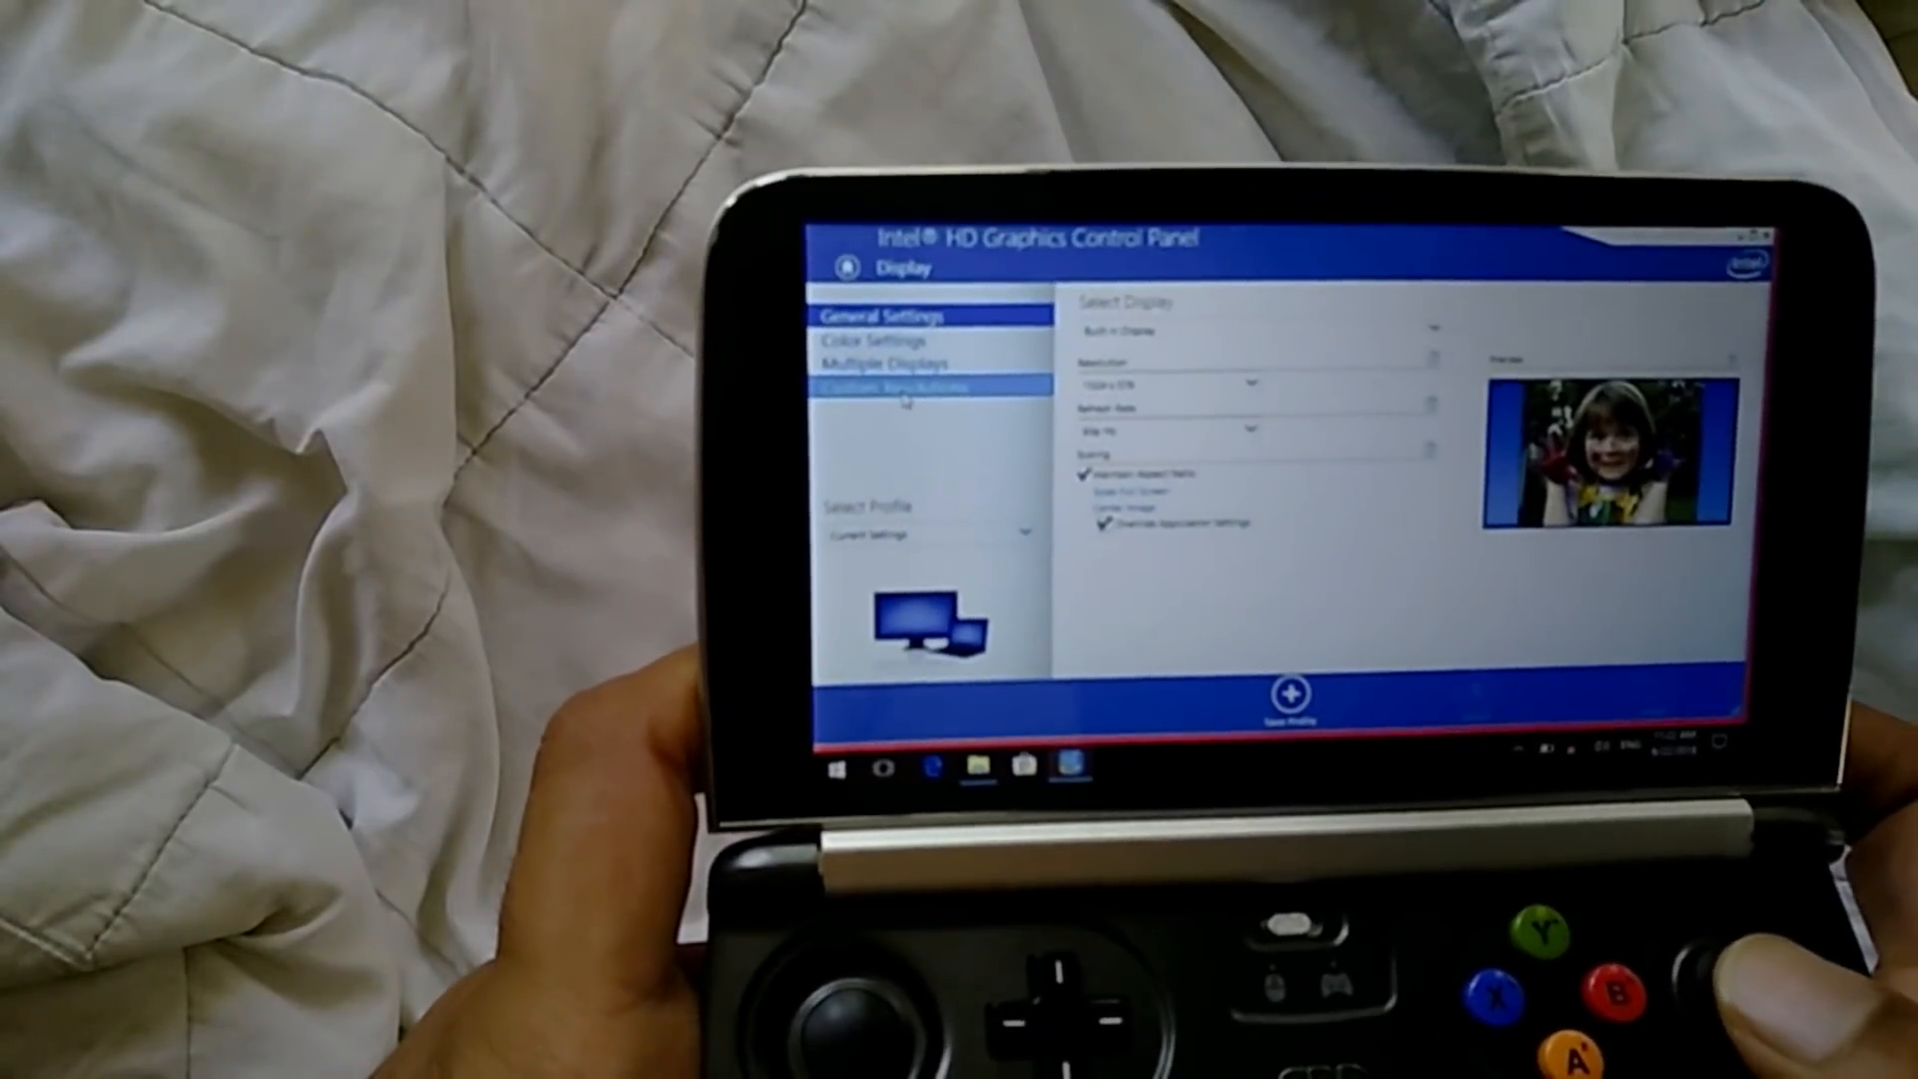
pyautogui.click(893, 386)
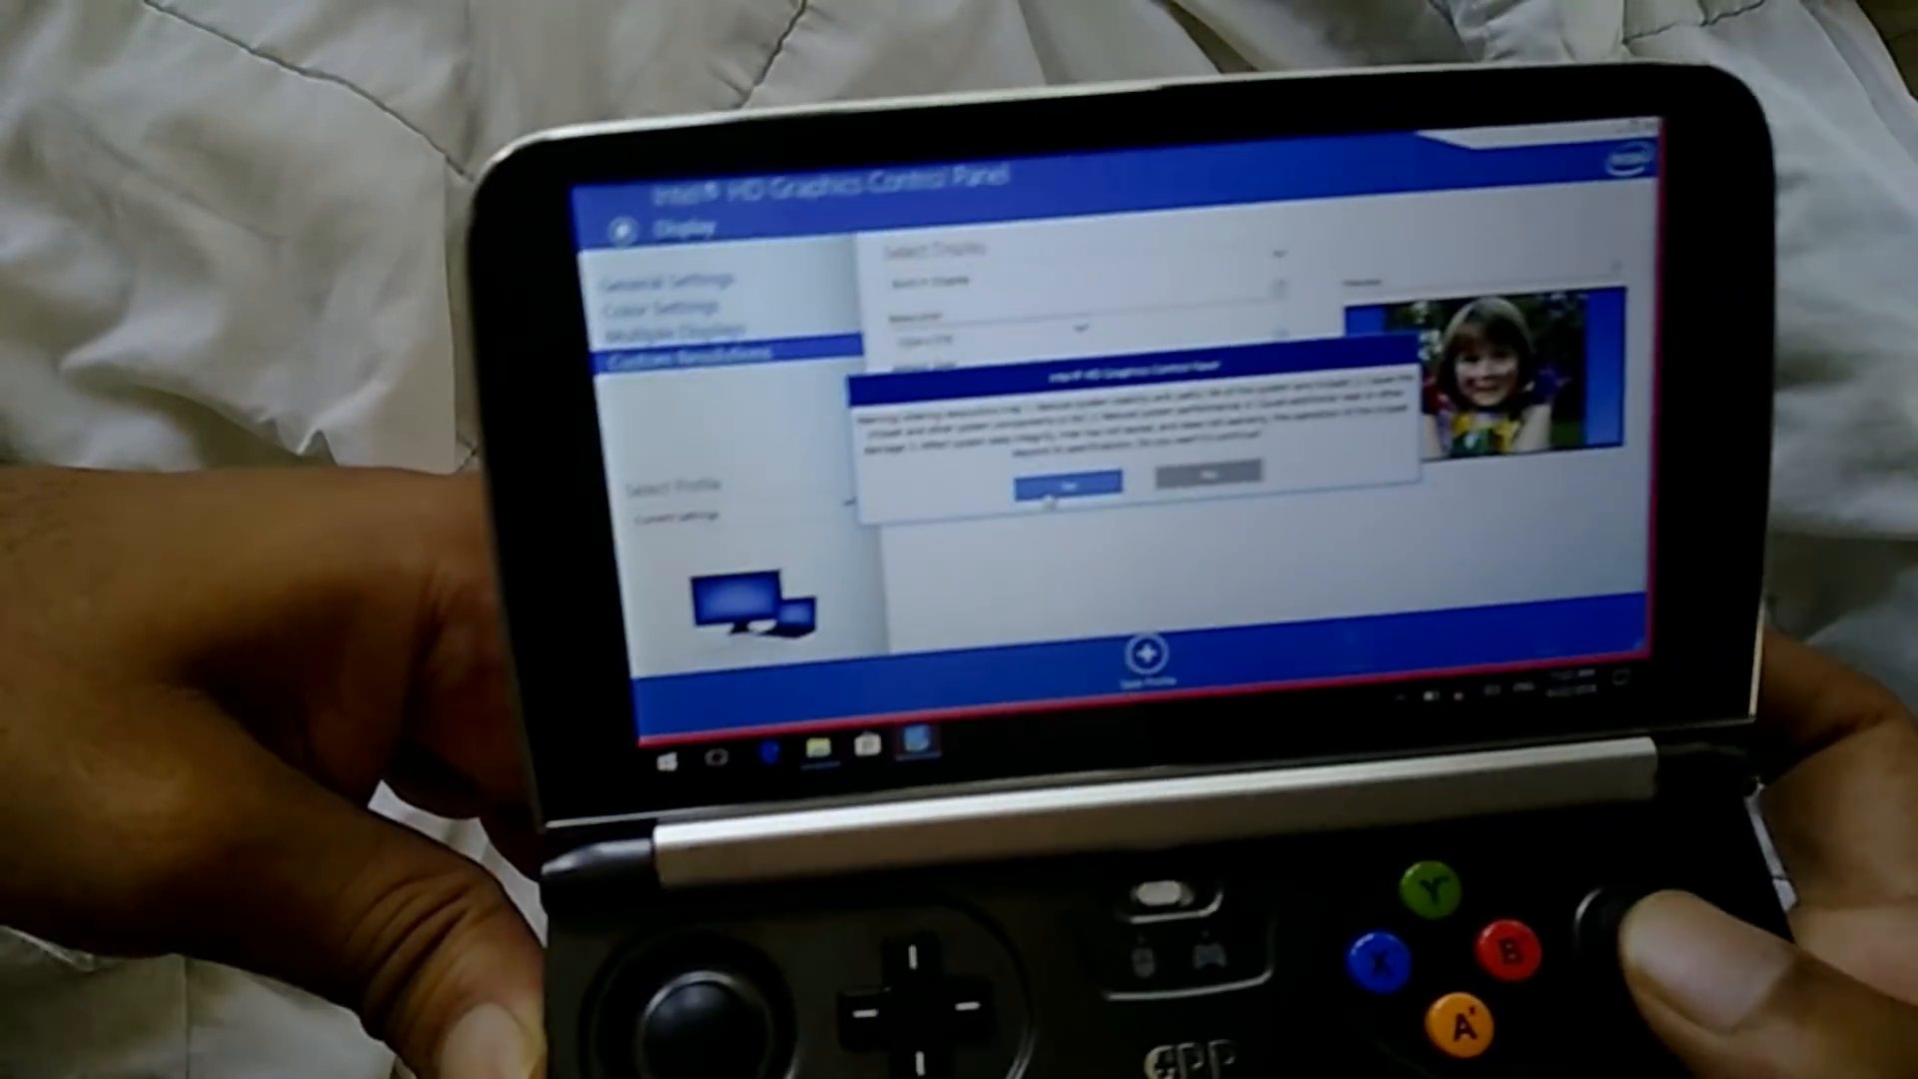
# - Accept the warning and enter a custom resolution of 800 wide by 600 high
pyautogui.click(1045, 486)
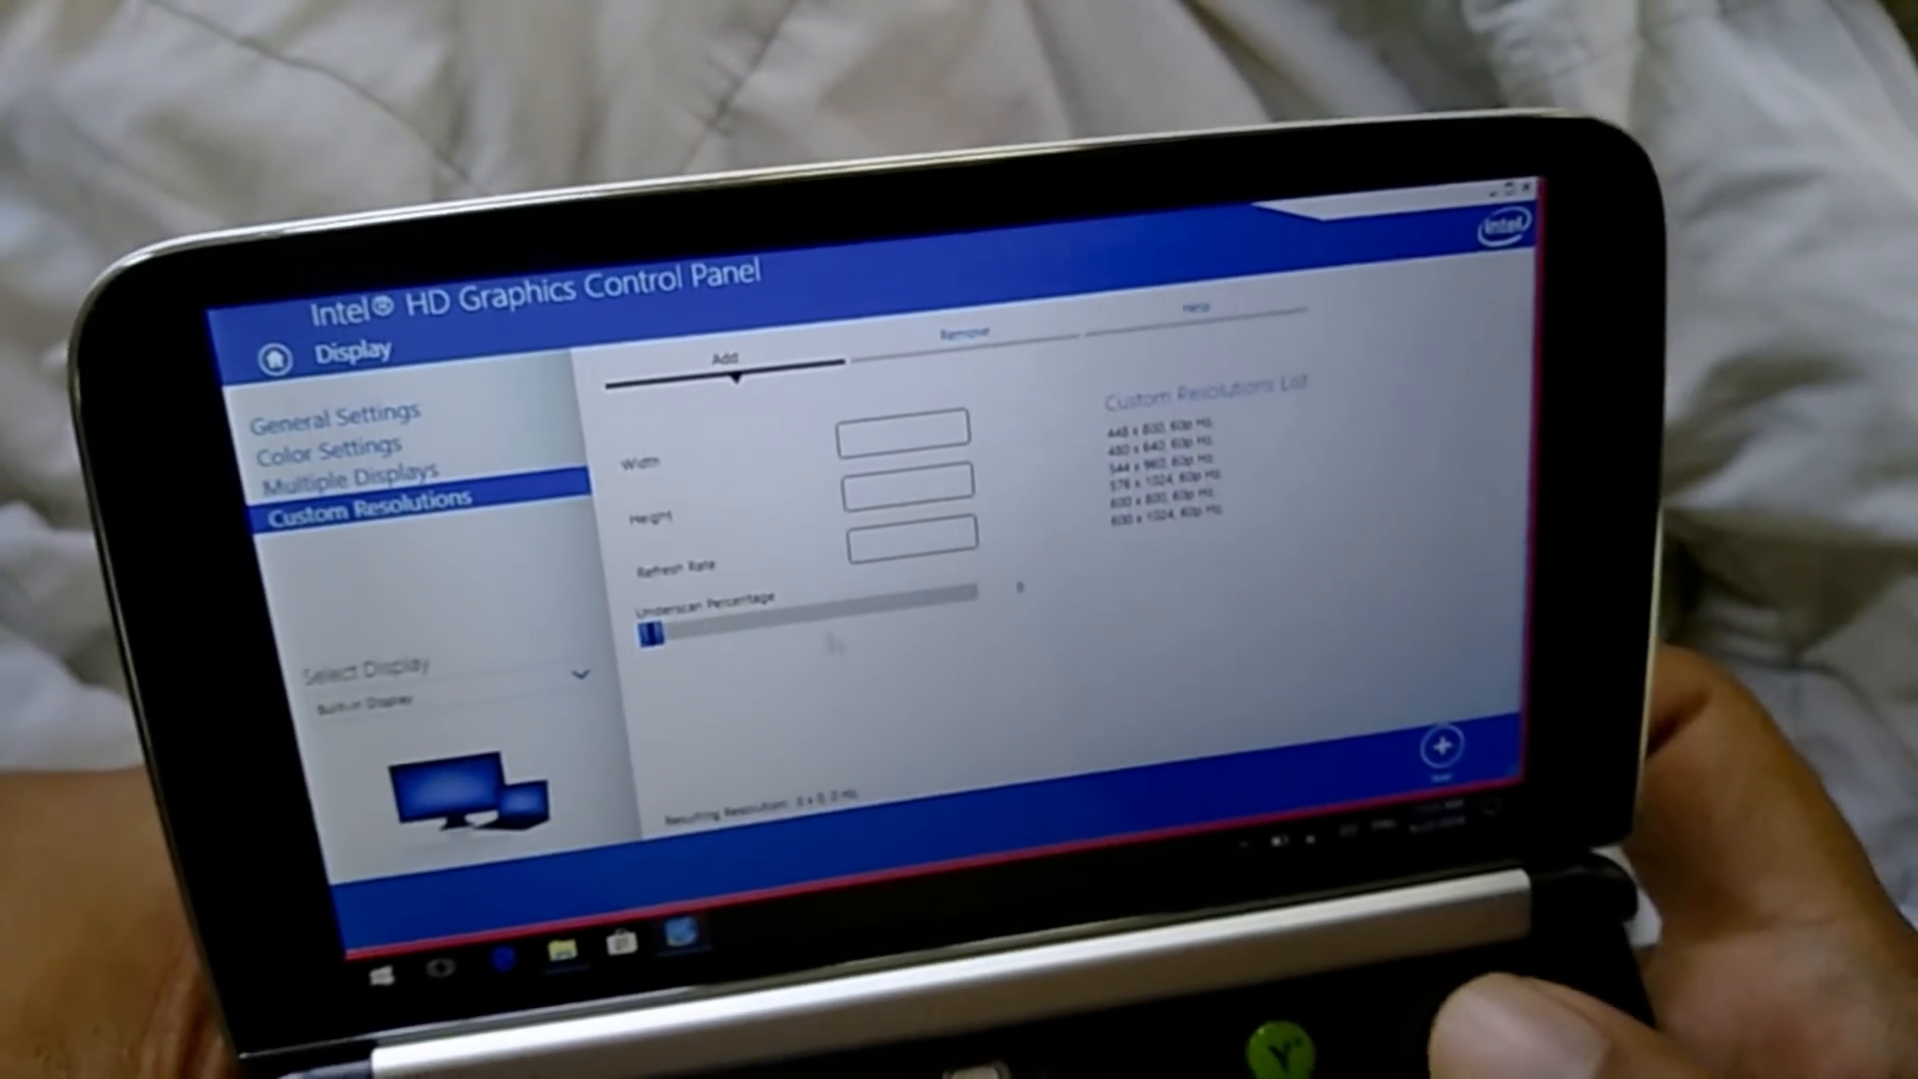
pyautogui.click(929, 477)
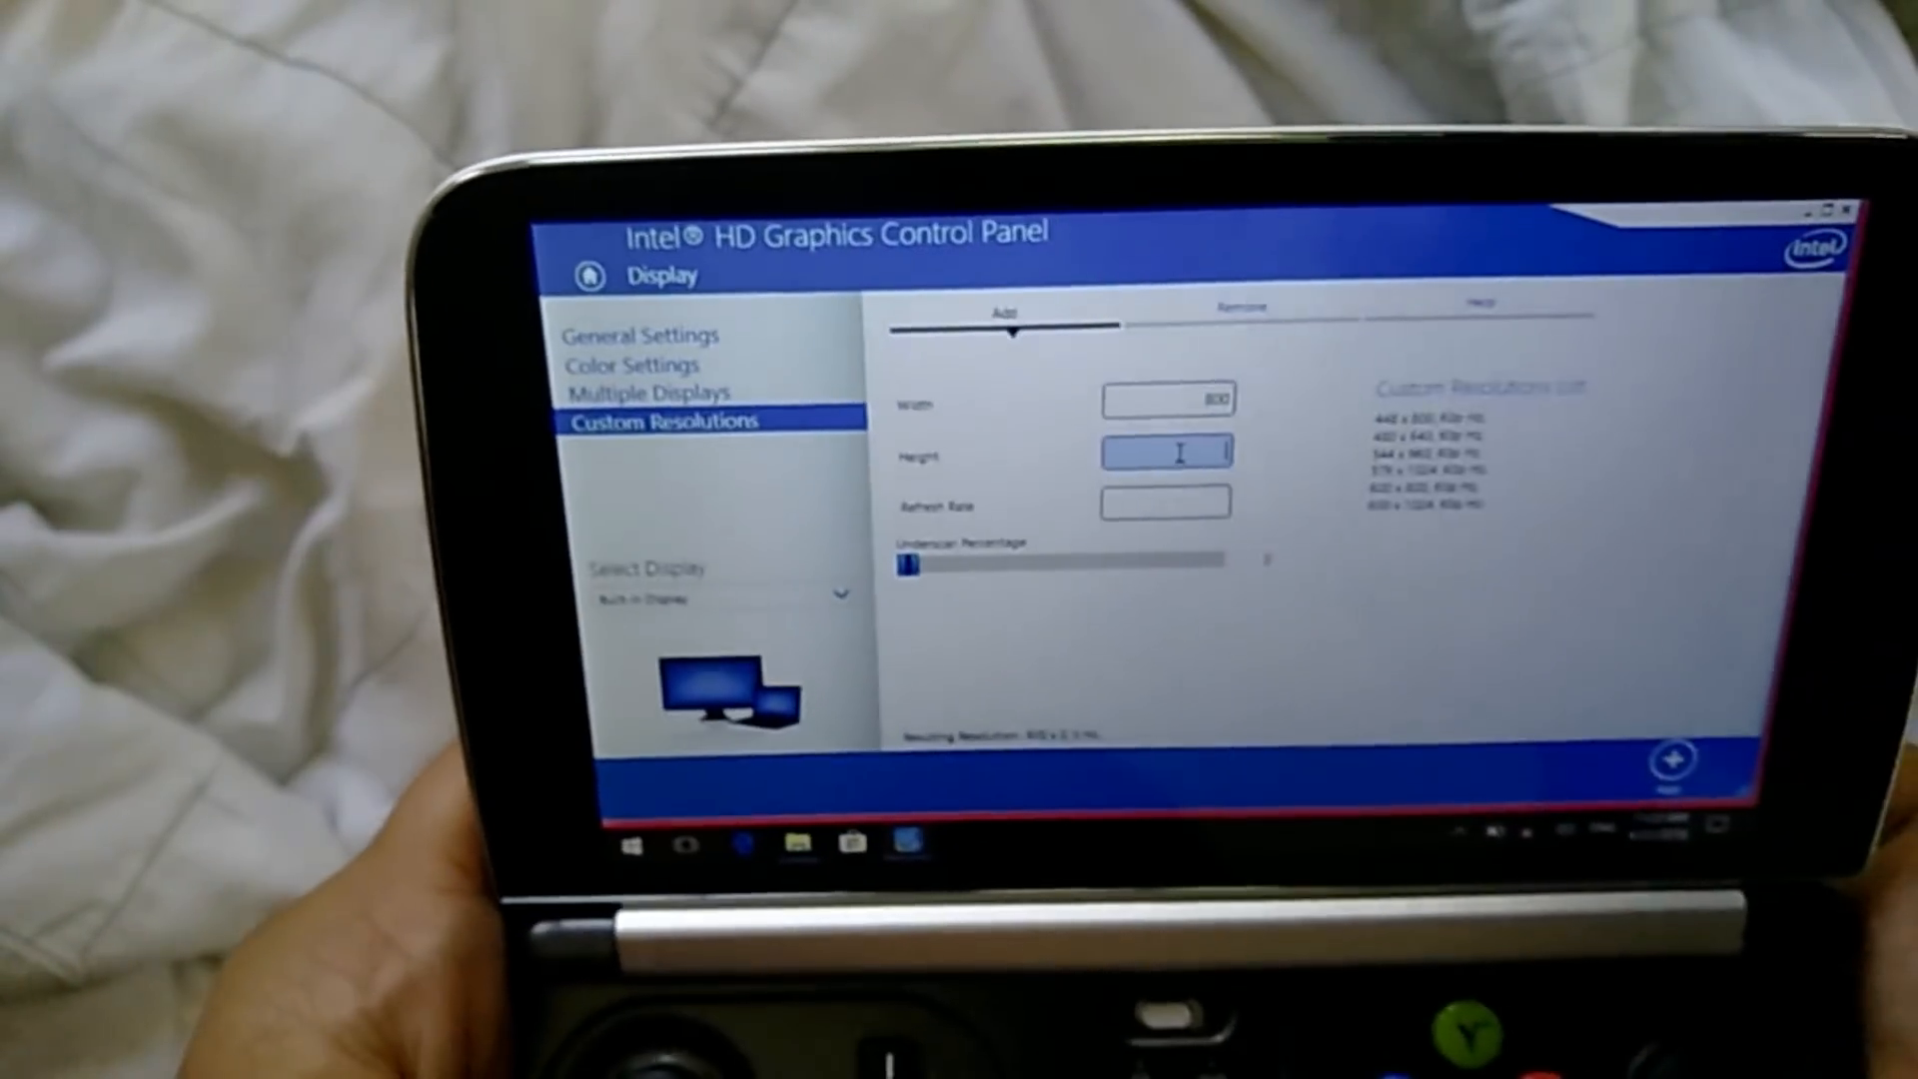
pyautogui.write('600')
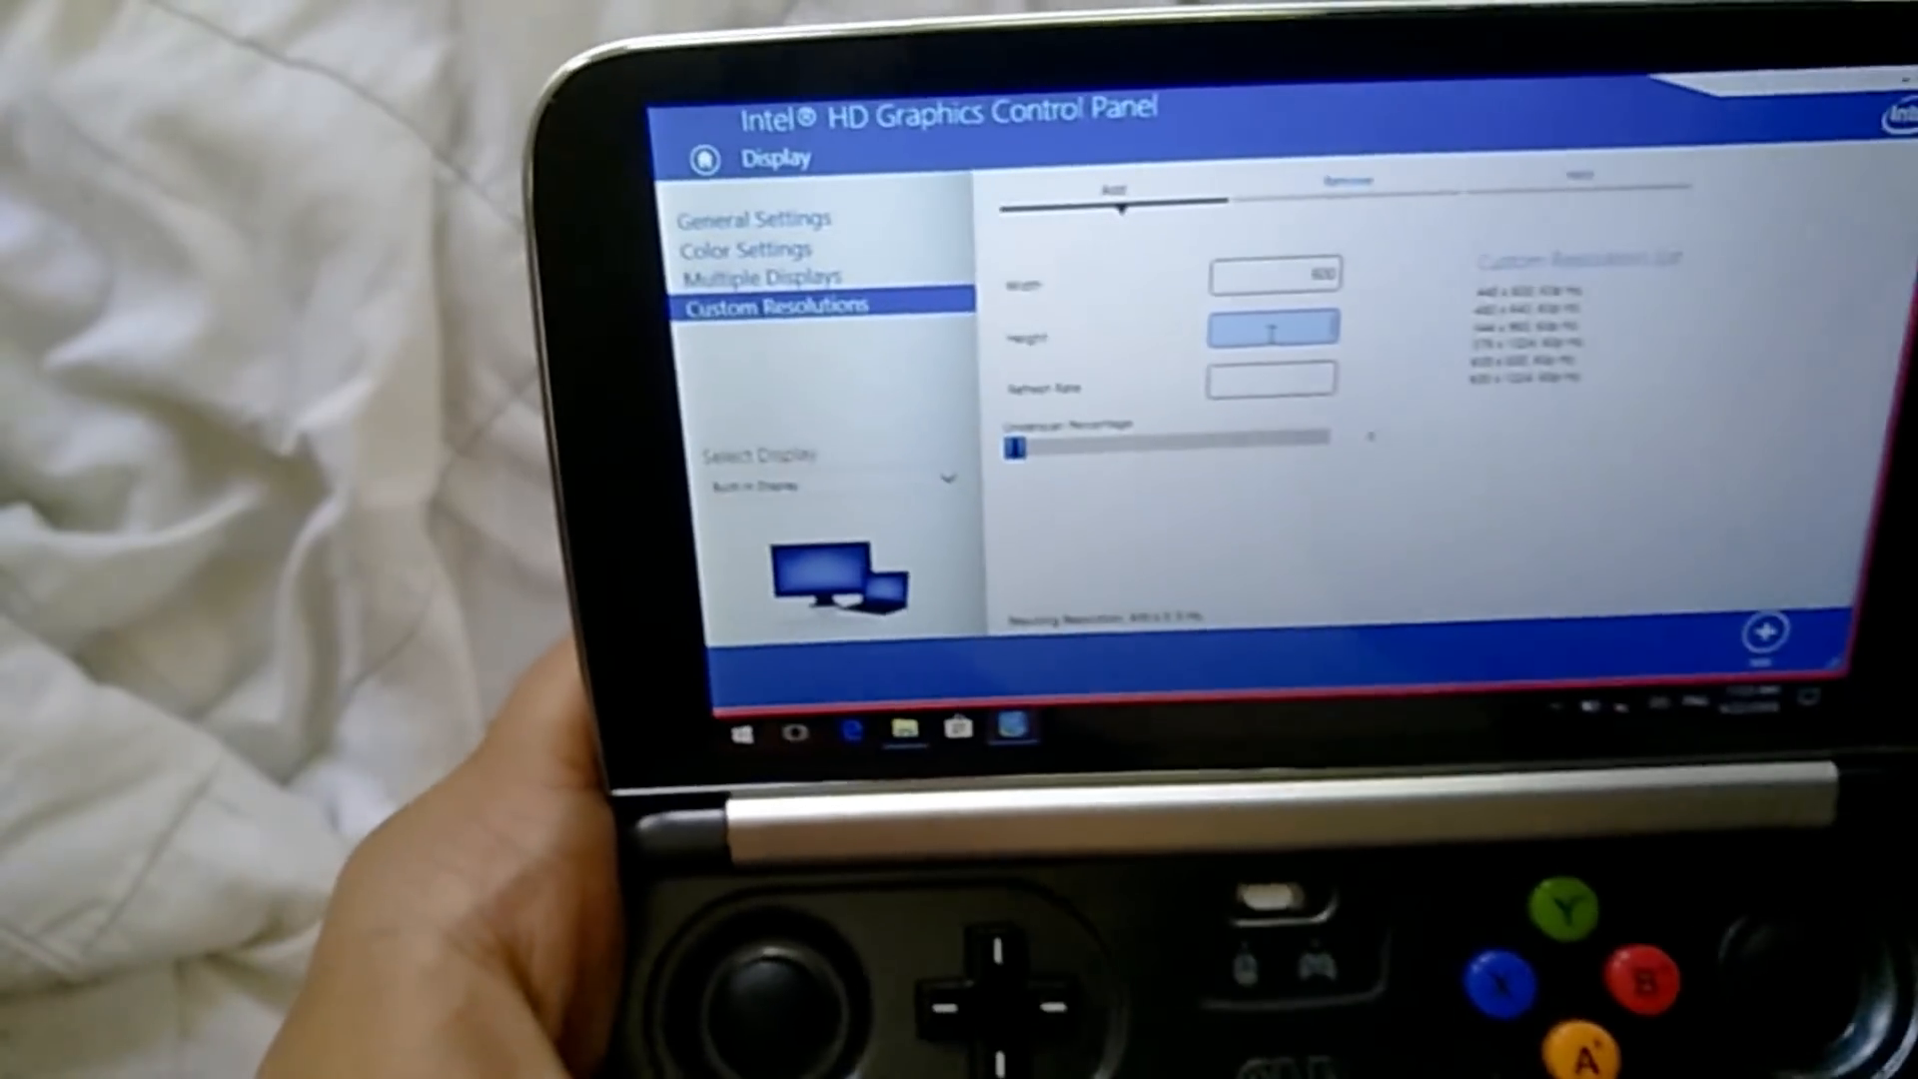
pyautogui.write('800')
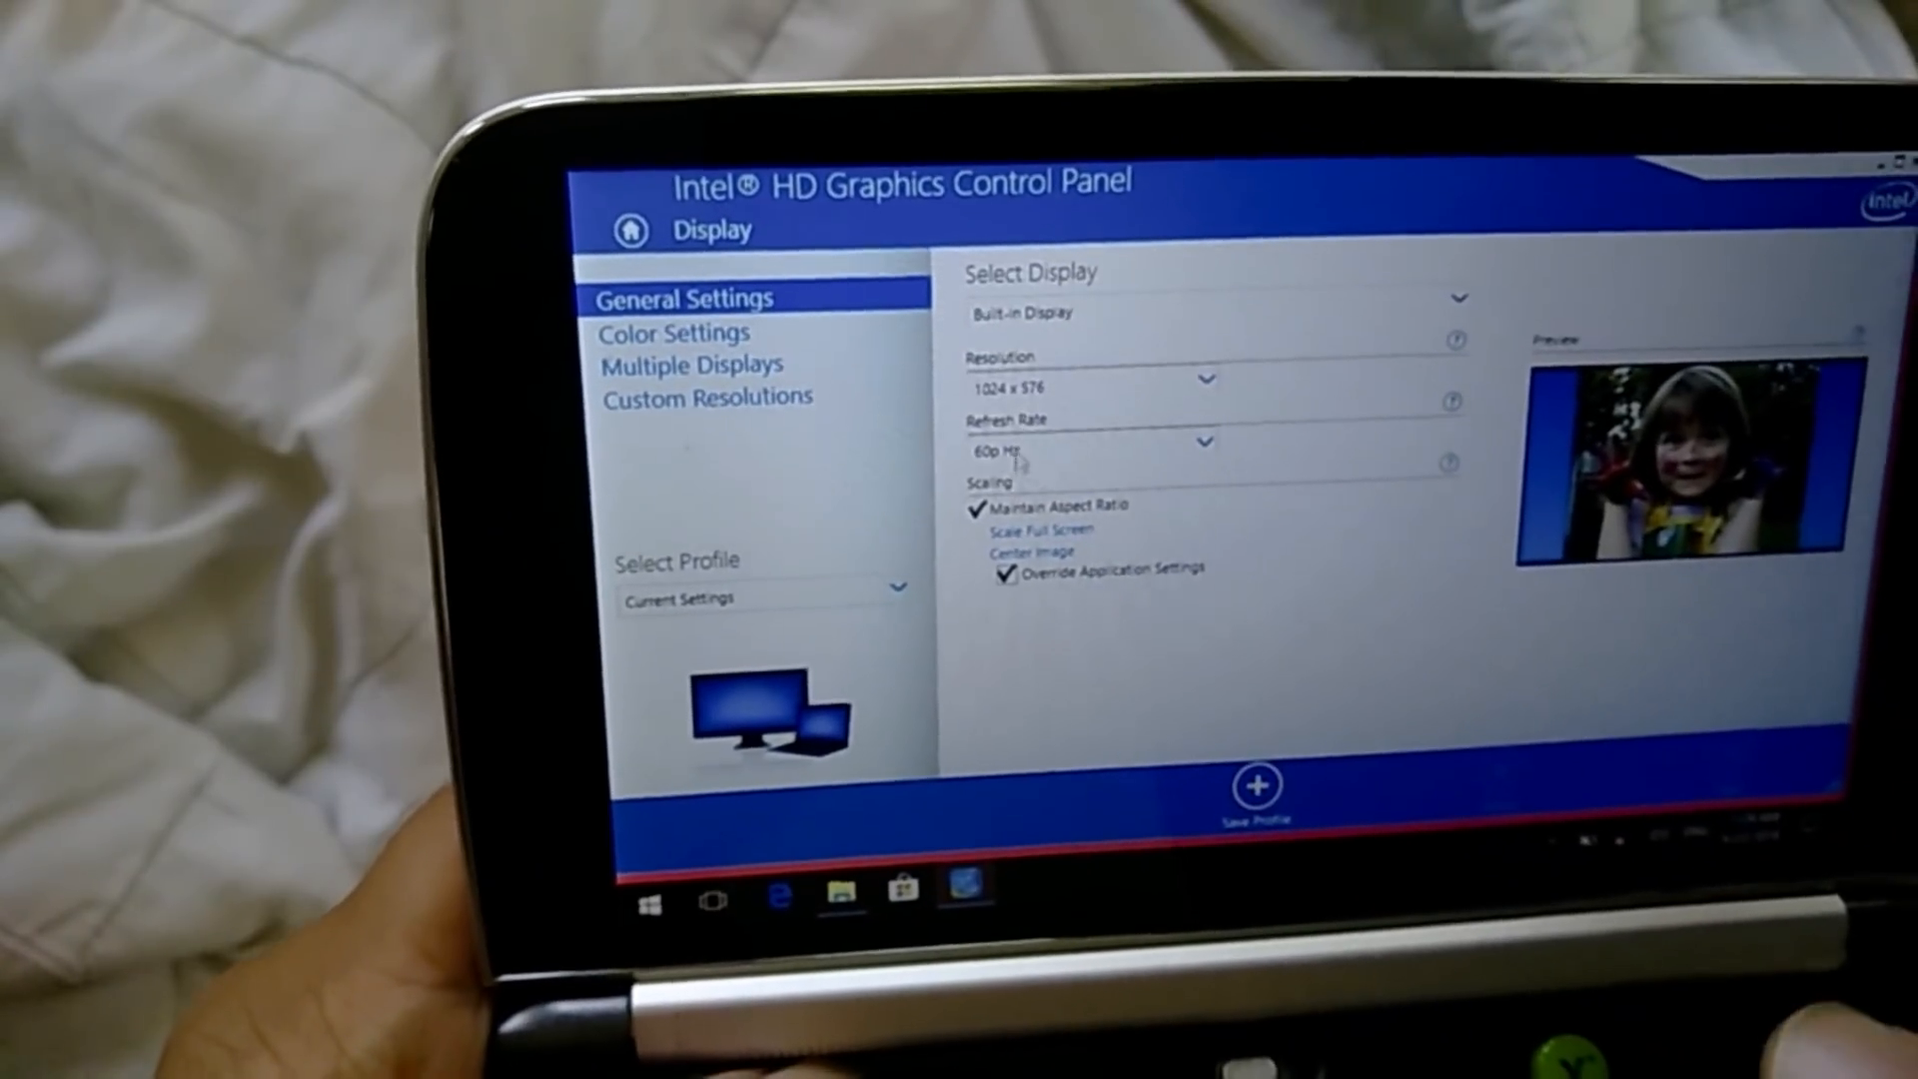
# - Review the built-in display's refresh rate and resolution dropdowns showing 1024 x 576 at 60 Hz
pyautogui.click(1203, 386)
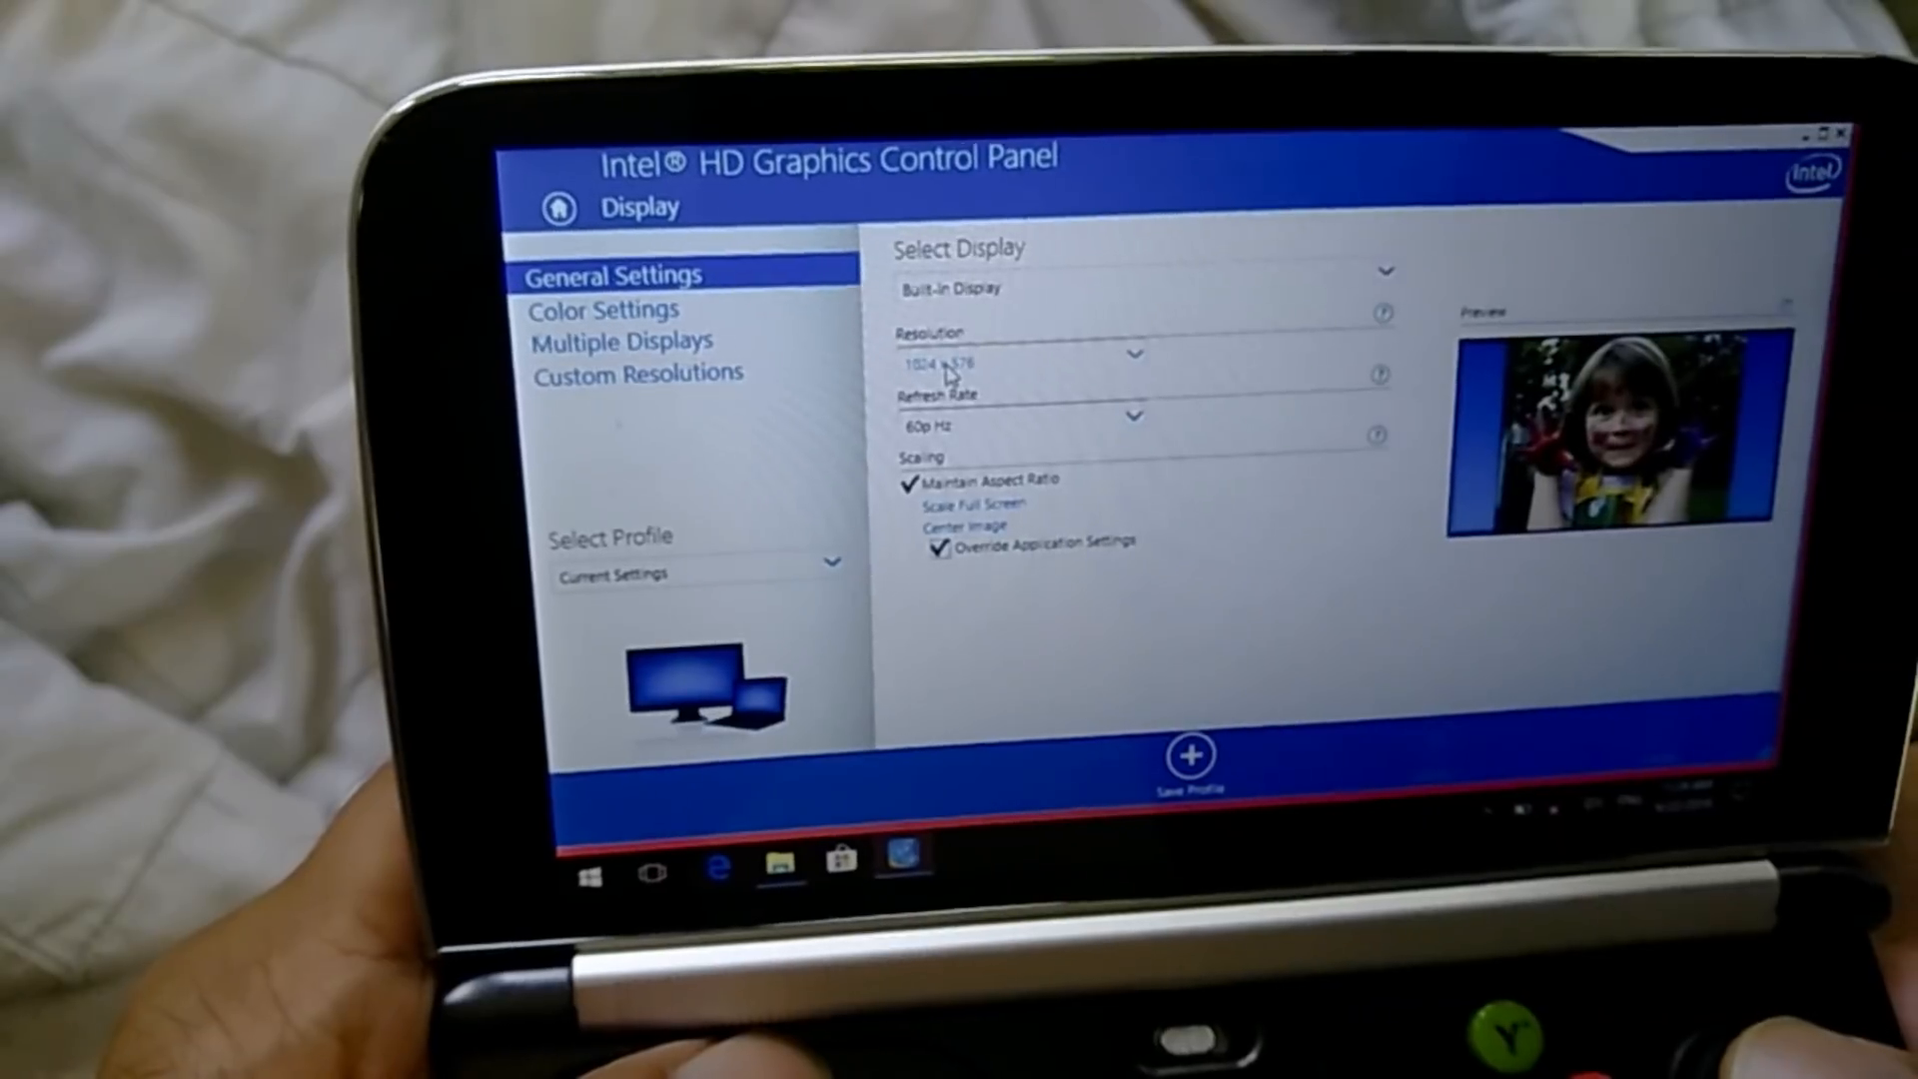
pyautogui.click(1130, 355)
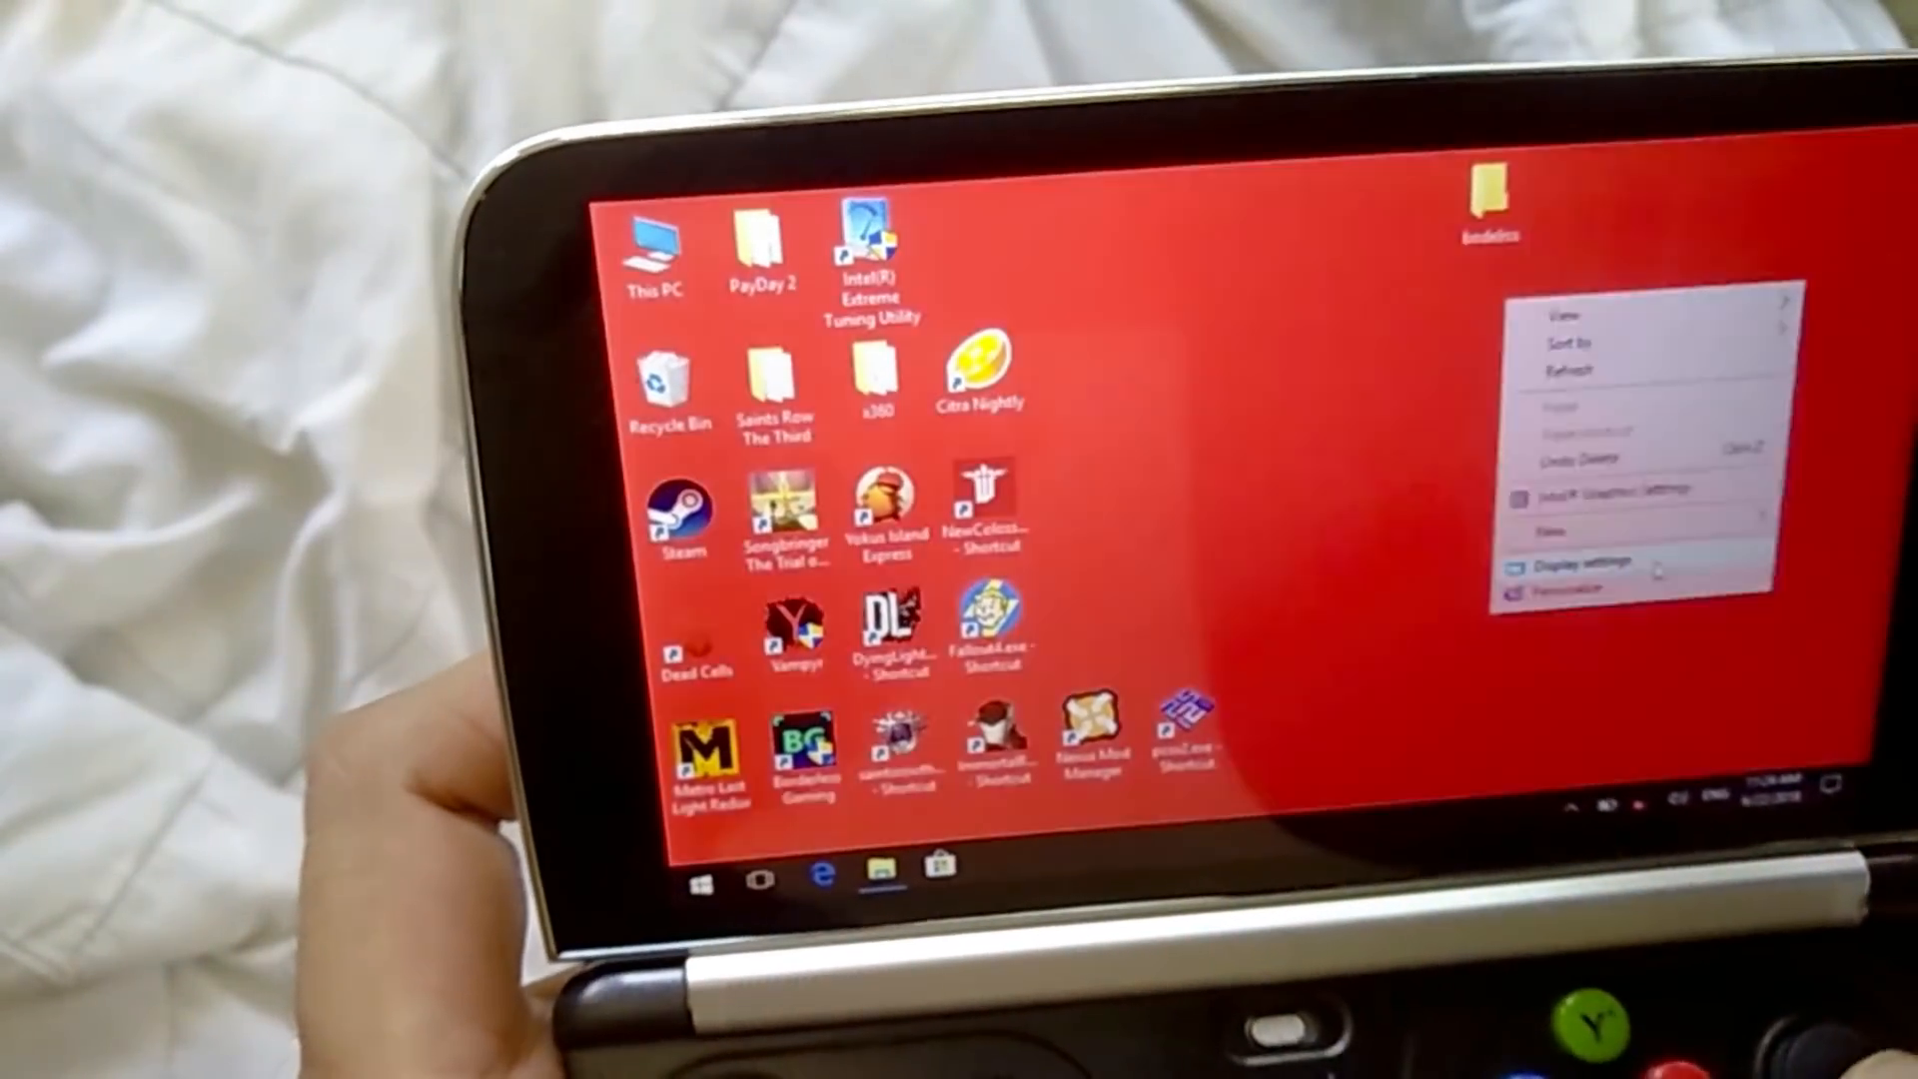
# - Check in Windows Display settings that the resolution reads 1024 x 576, then close Settings
pyautogui.click(1576, 568)
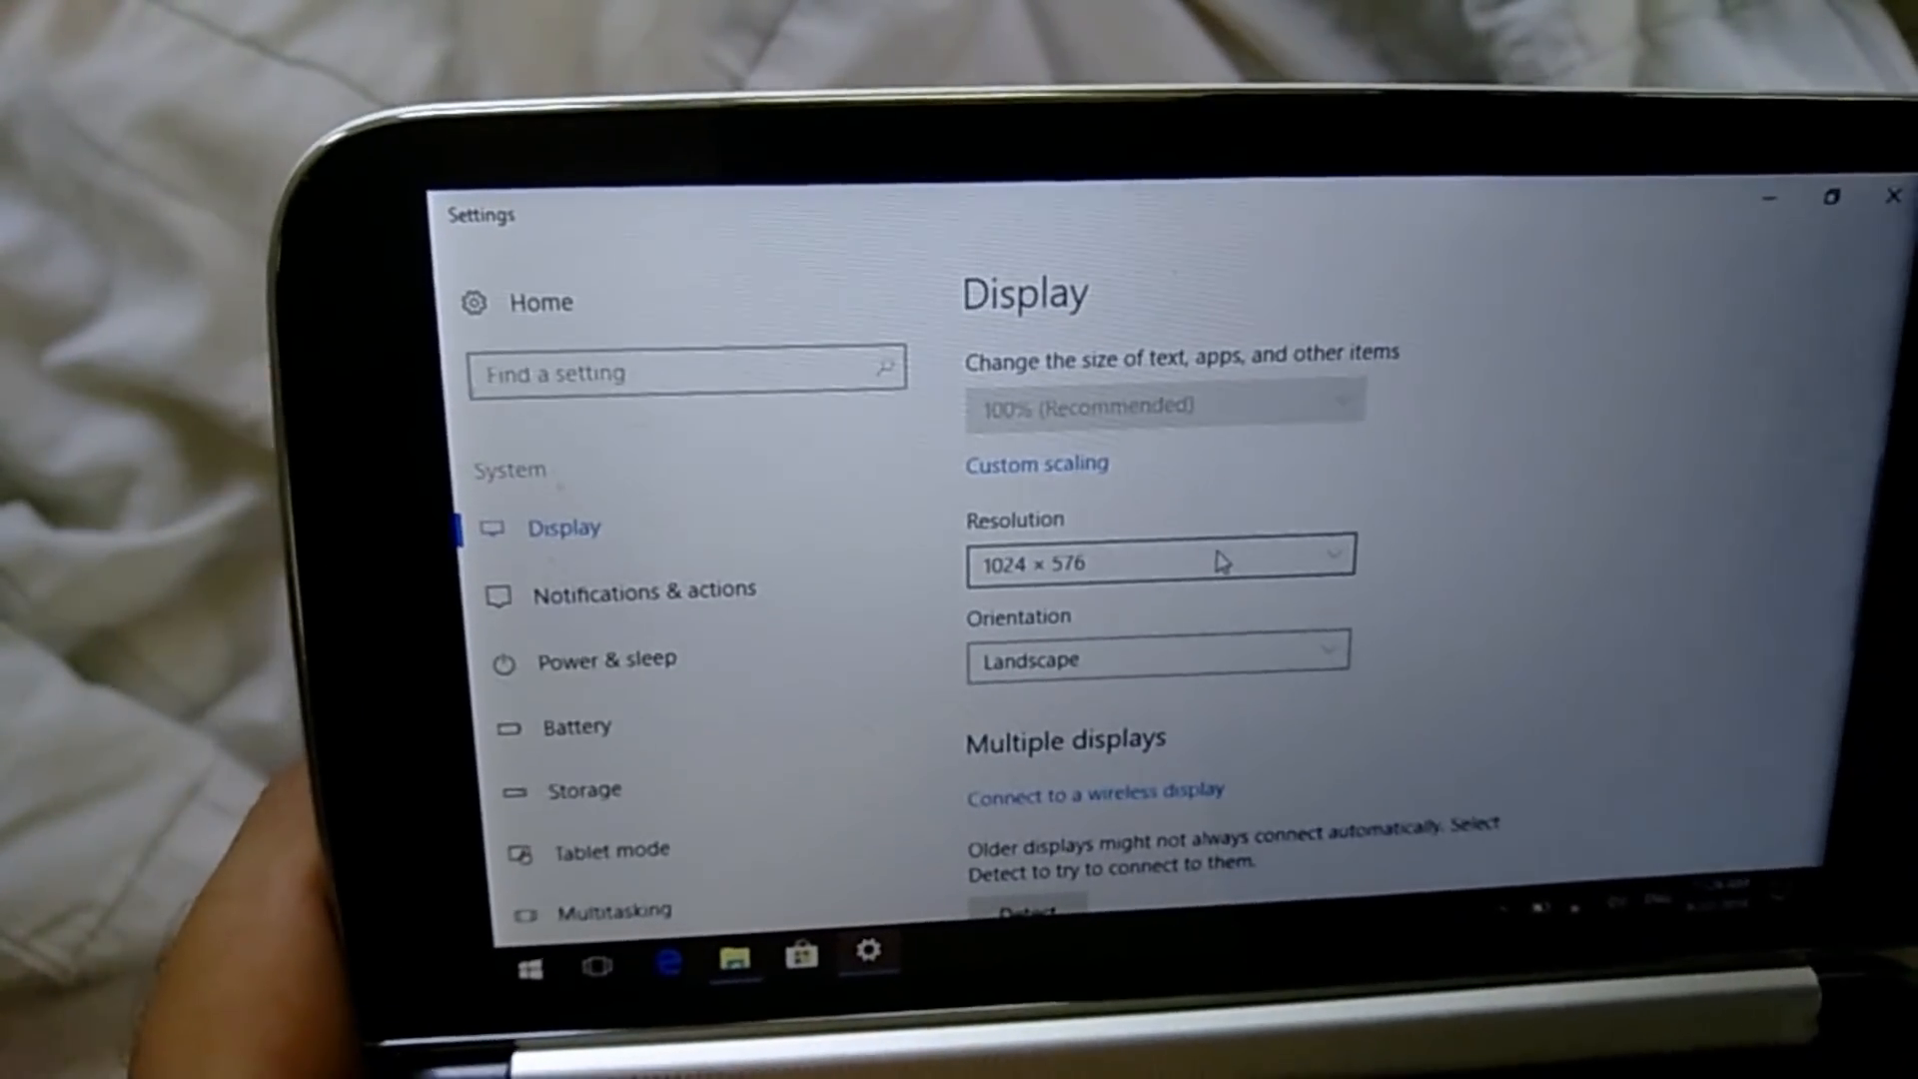
pyautogui.click(1159, 561)
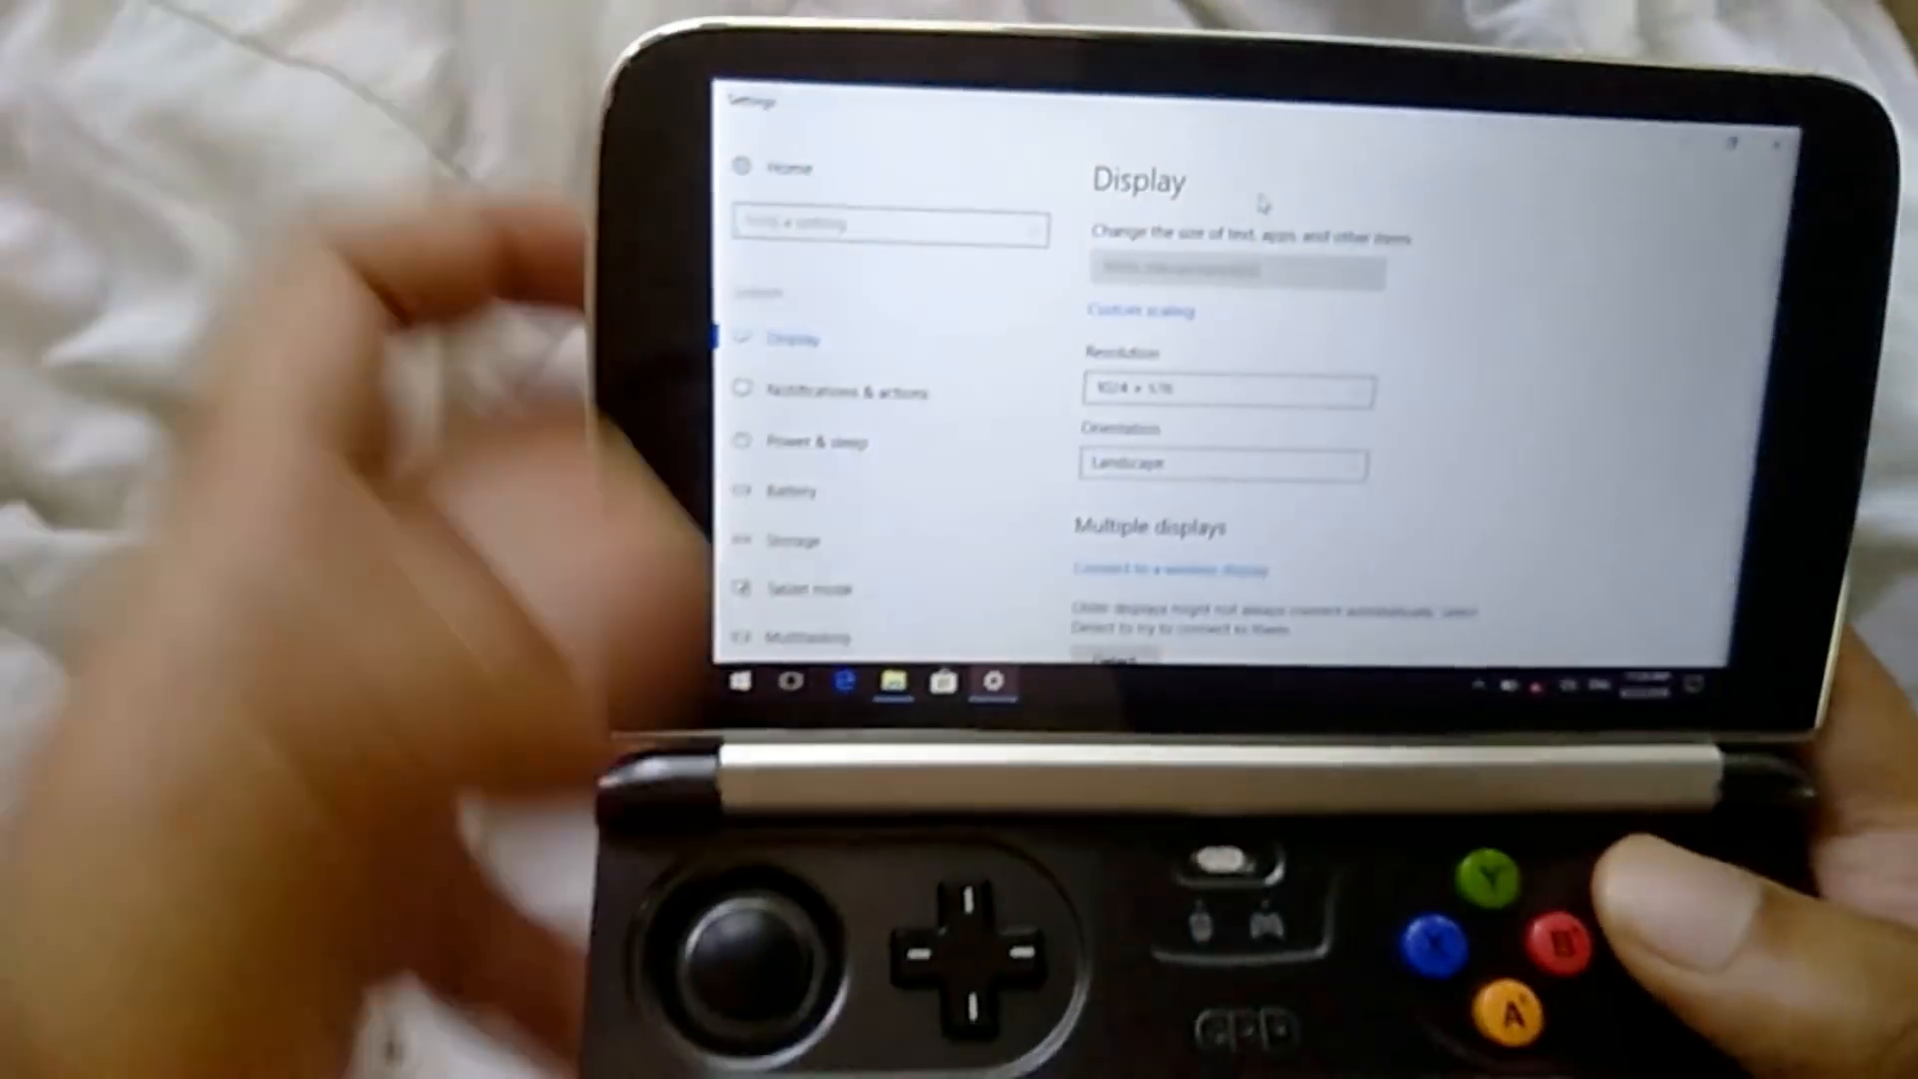
pyautogui.click(1225, 389)
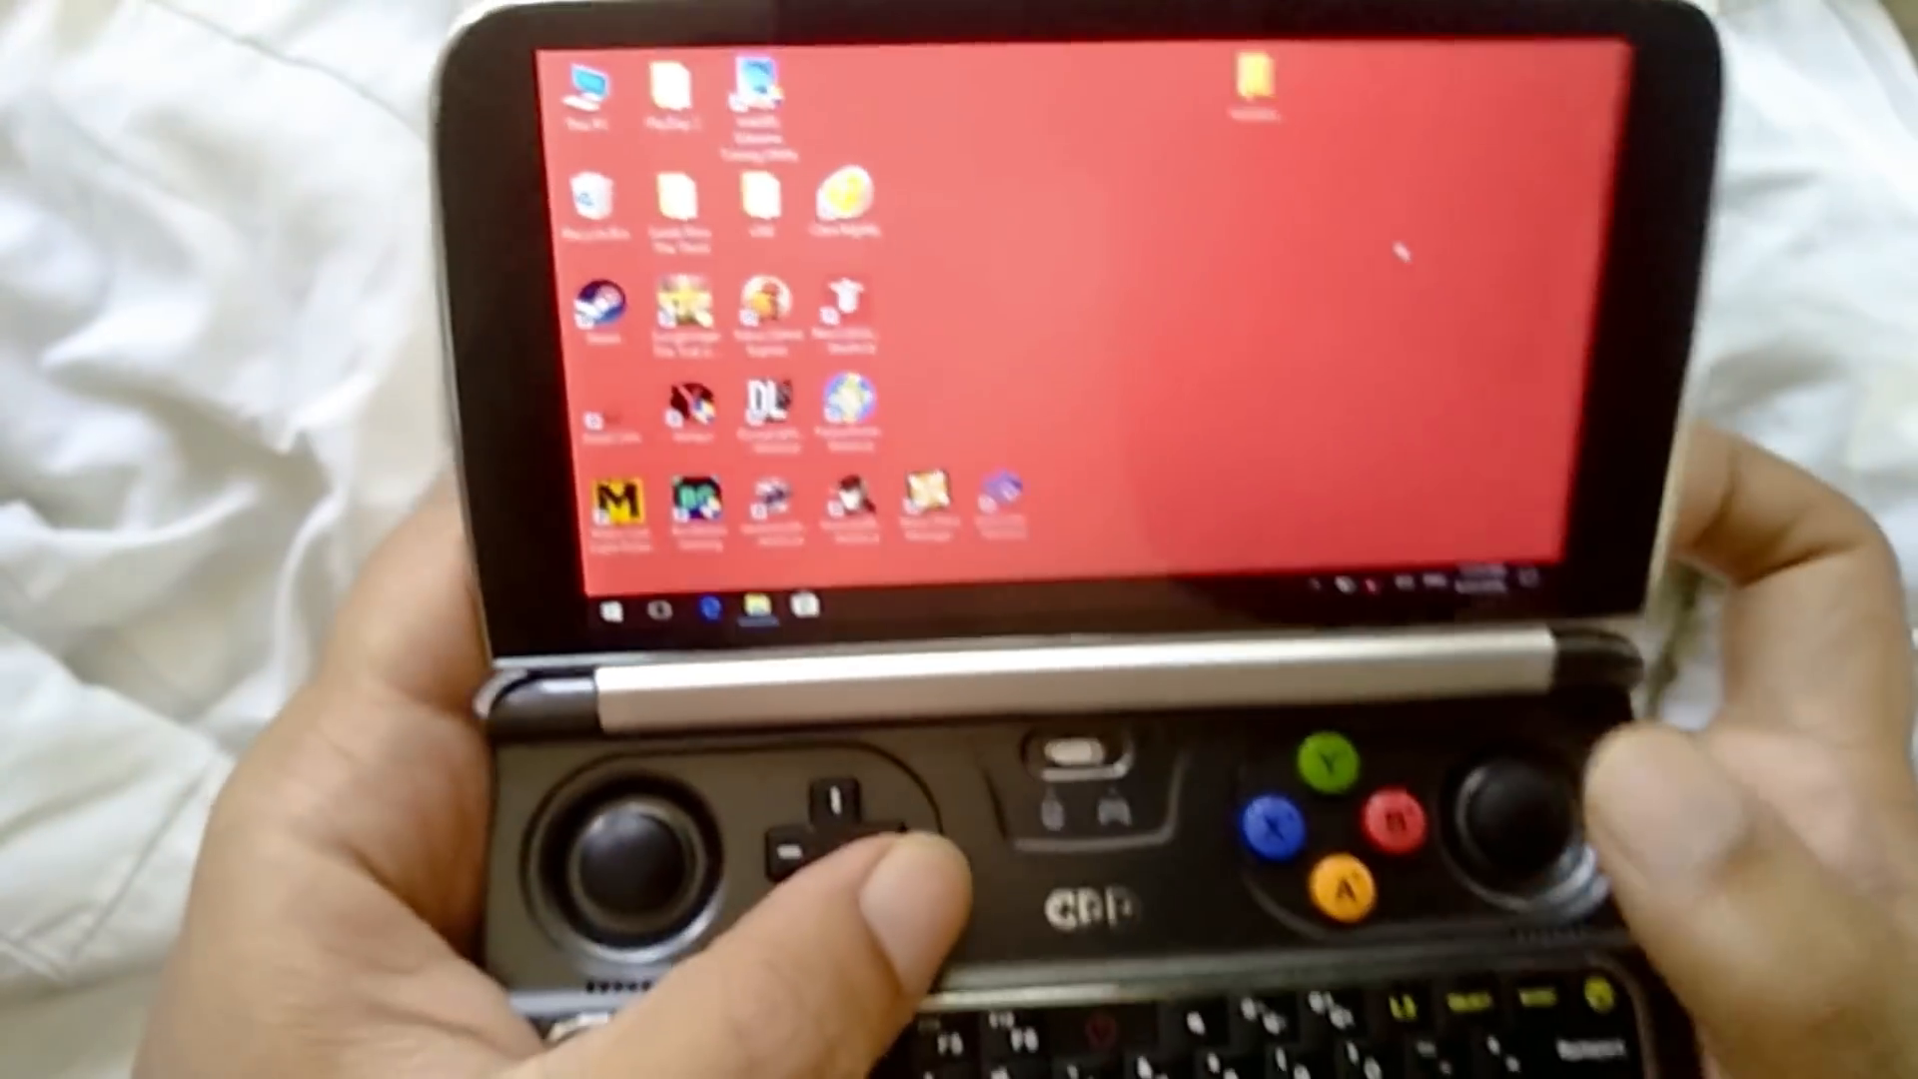
# - Restart the handheld from the Start menu power options to boot into firmware setup
pyautogui.rightClick(1309, 439)
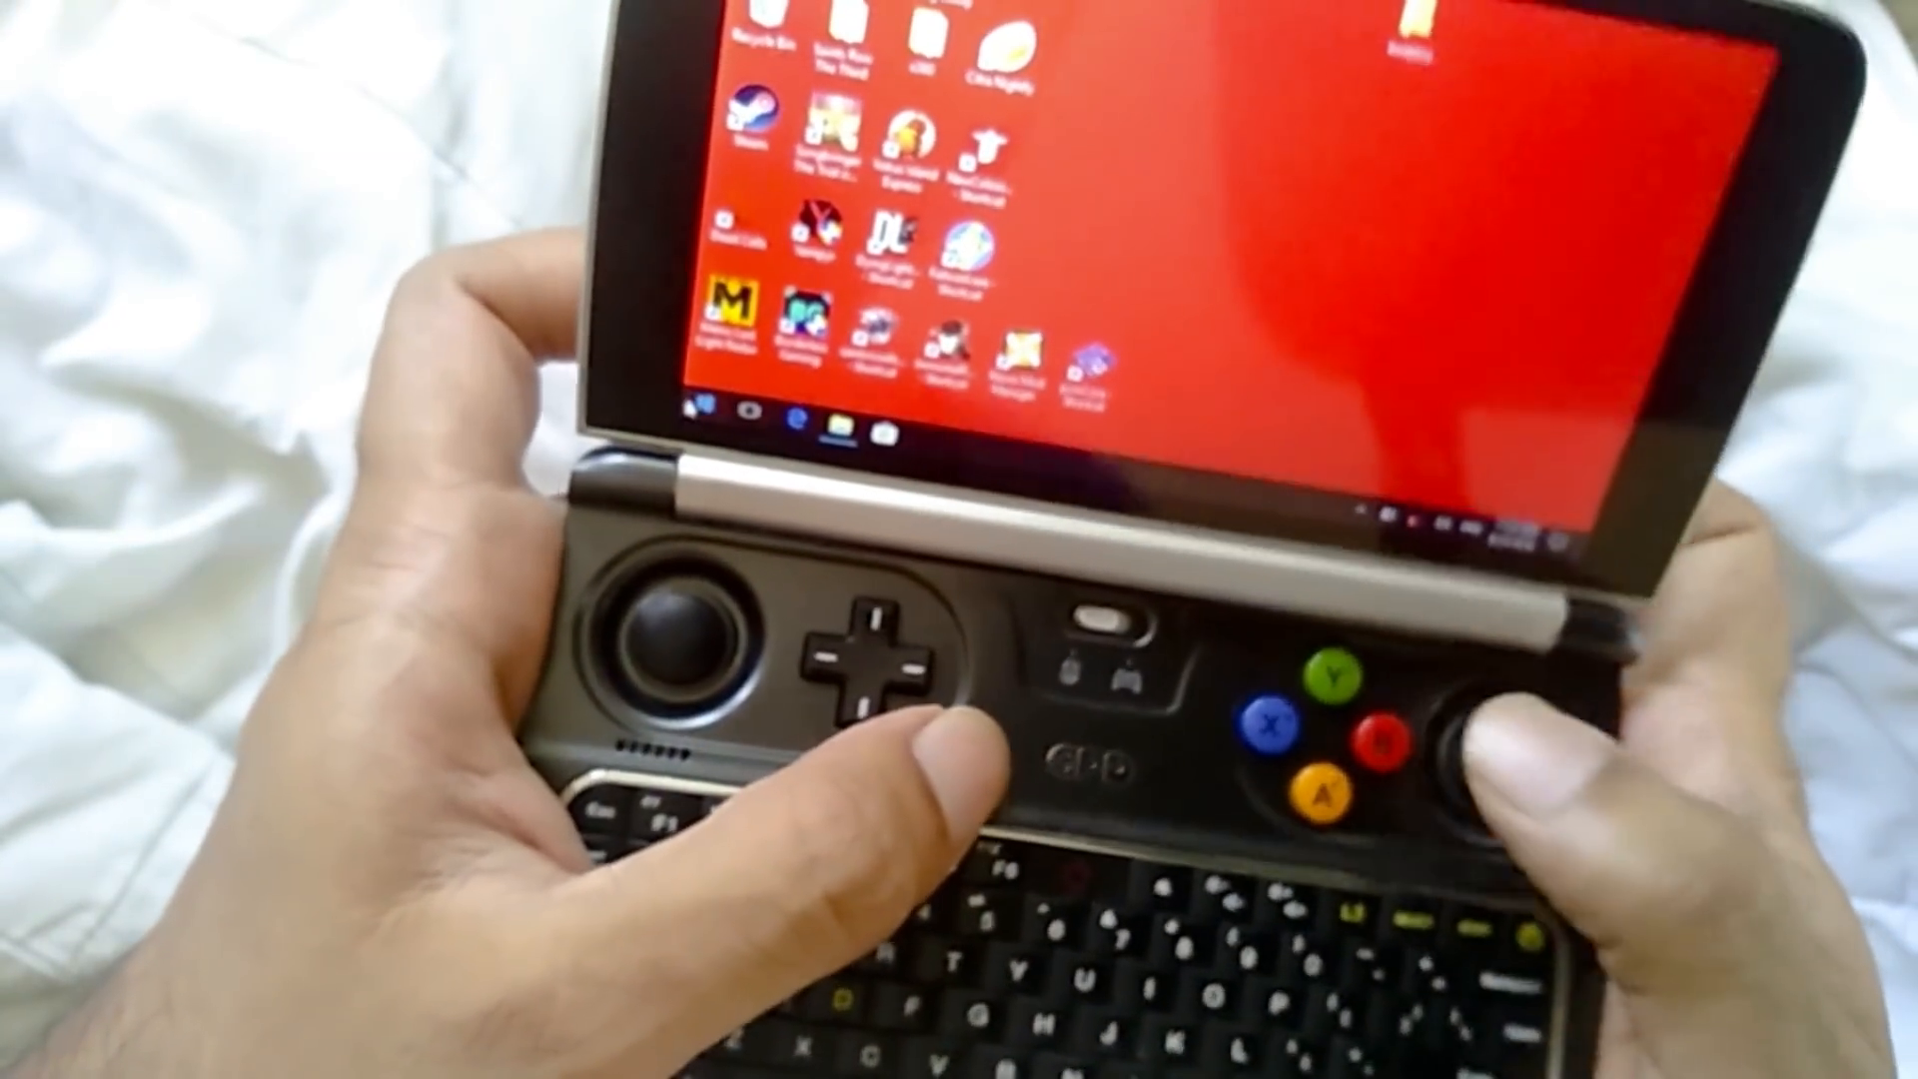
pyautogui.click(707, 414)
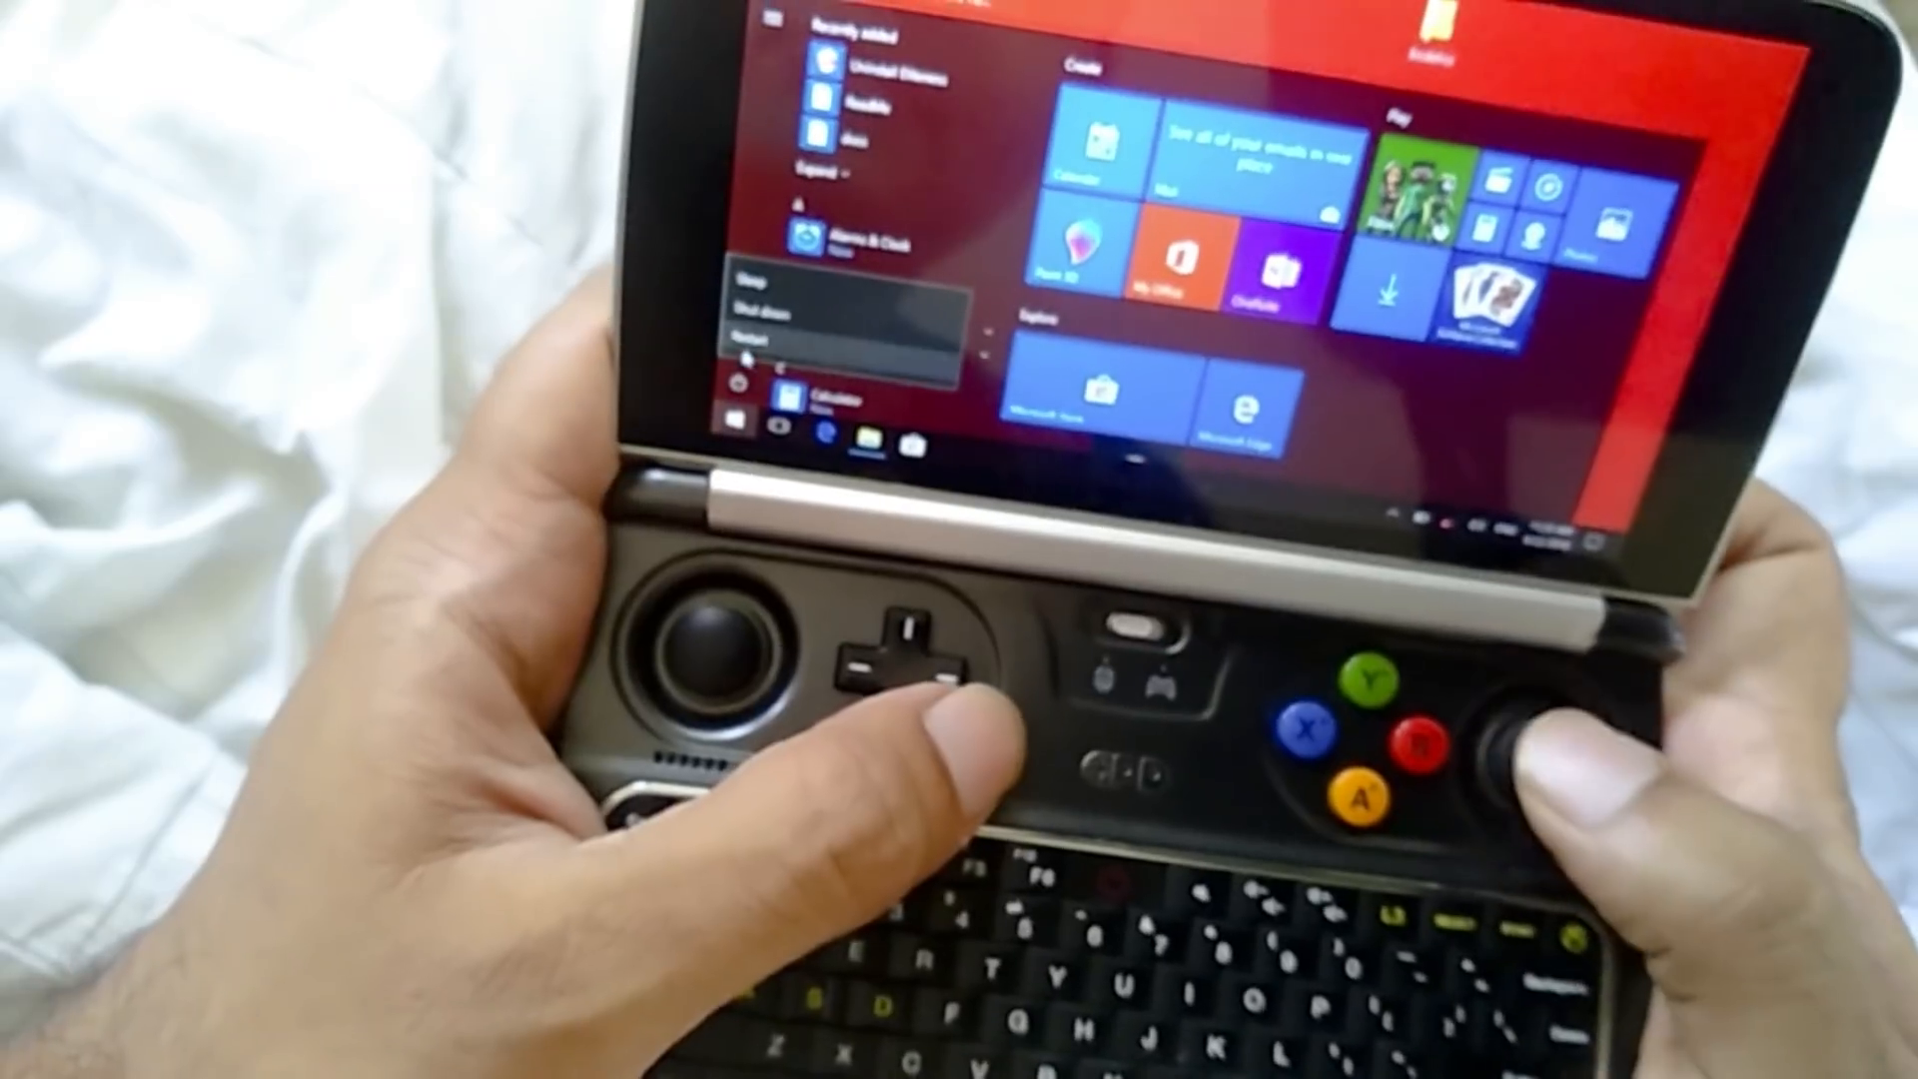
pyautogui.click(755, 339)
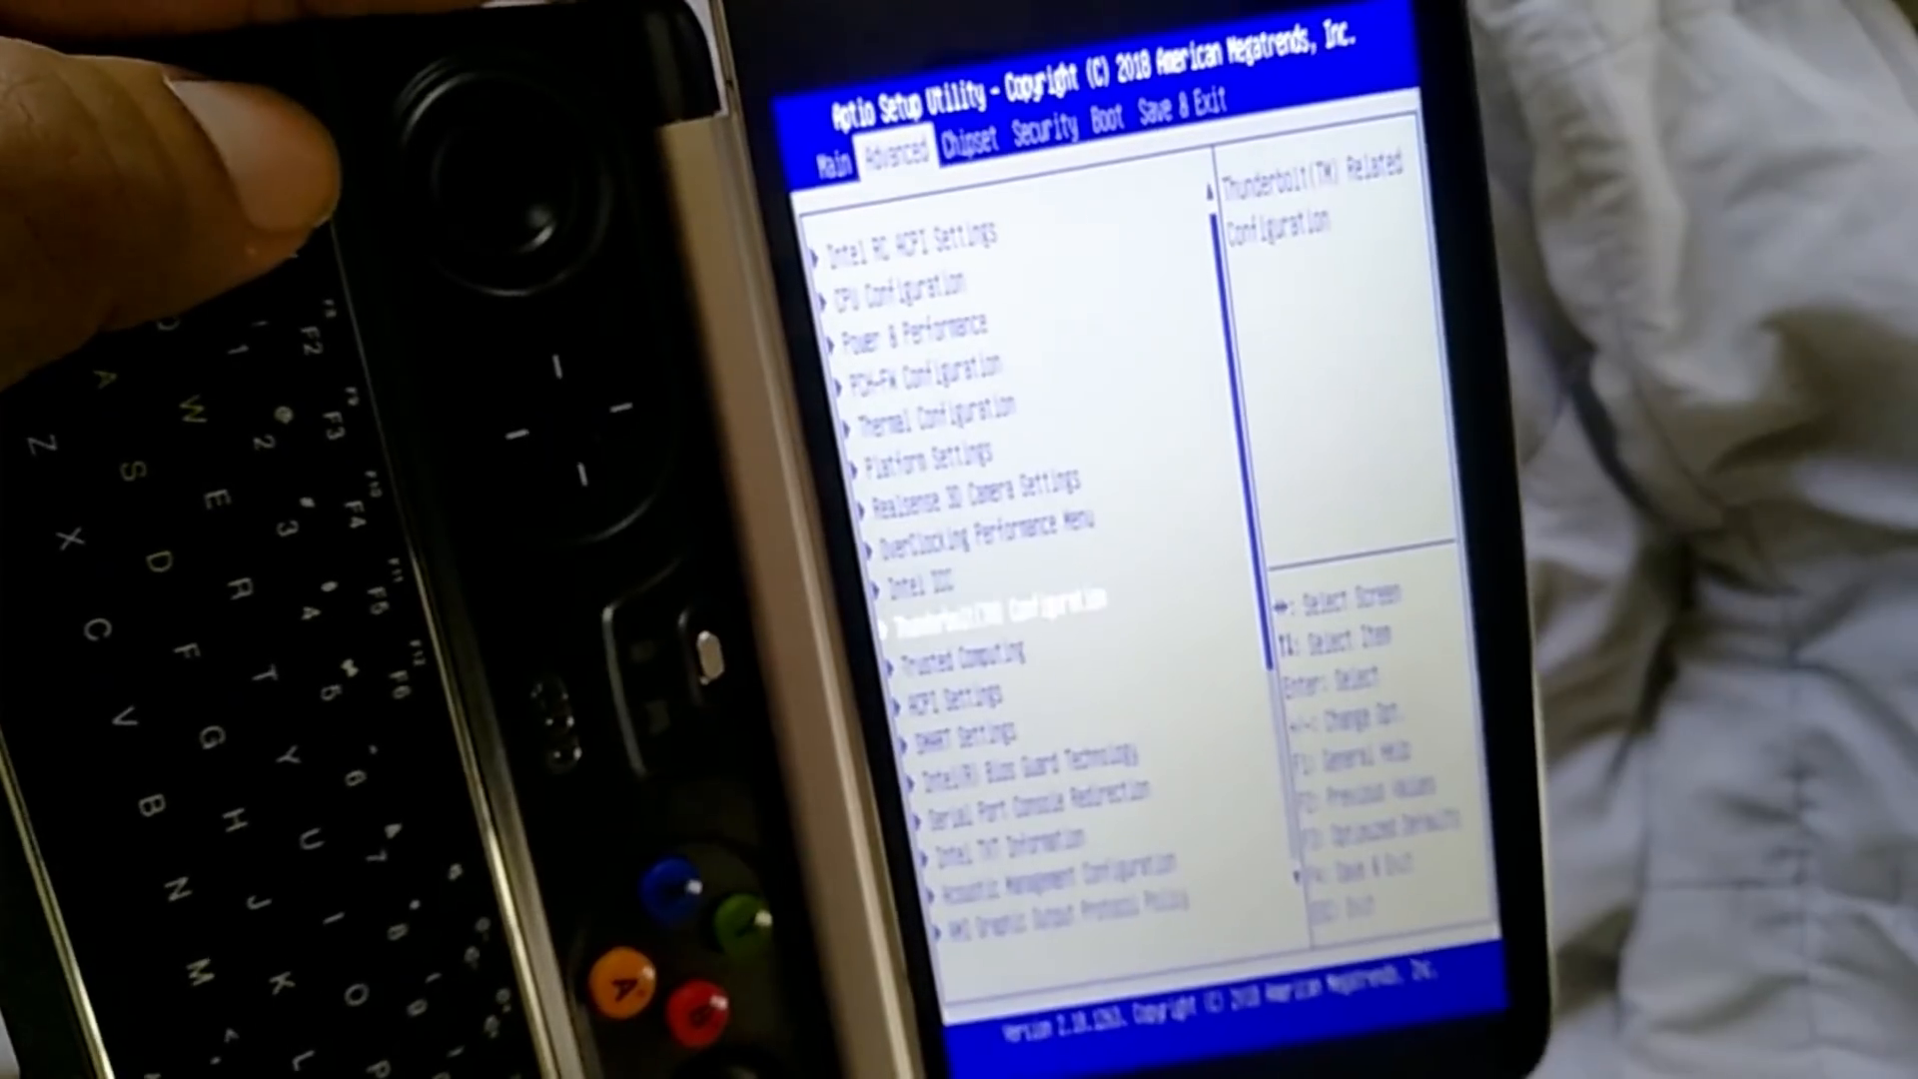
# - Navigate with the arrow keys to the Advanced tab's CPU, power and thermal configuration entries
pyautogui.press('up')
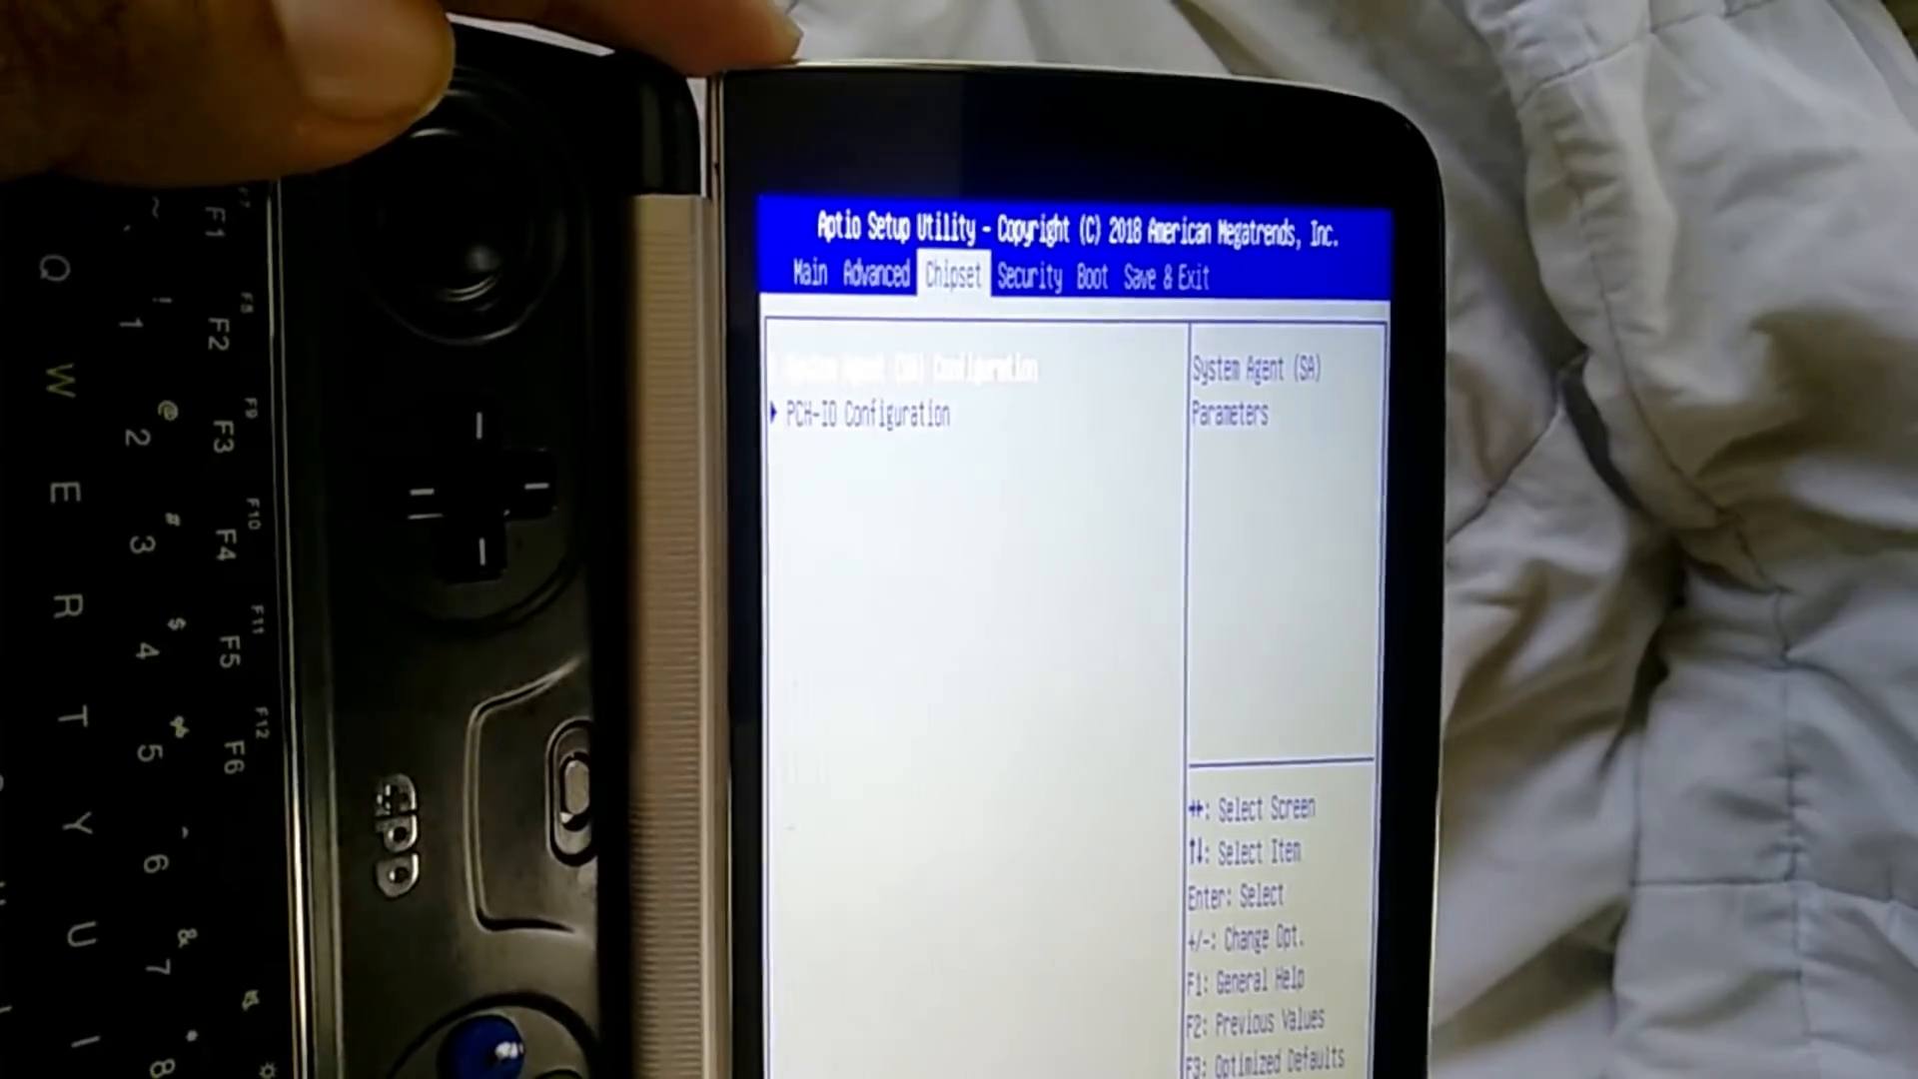
# - Browse the PCH-IO and Graphics Configuration entries under Chipset, then move toward Save & Exit
pyautogui.press('down')
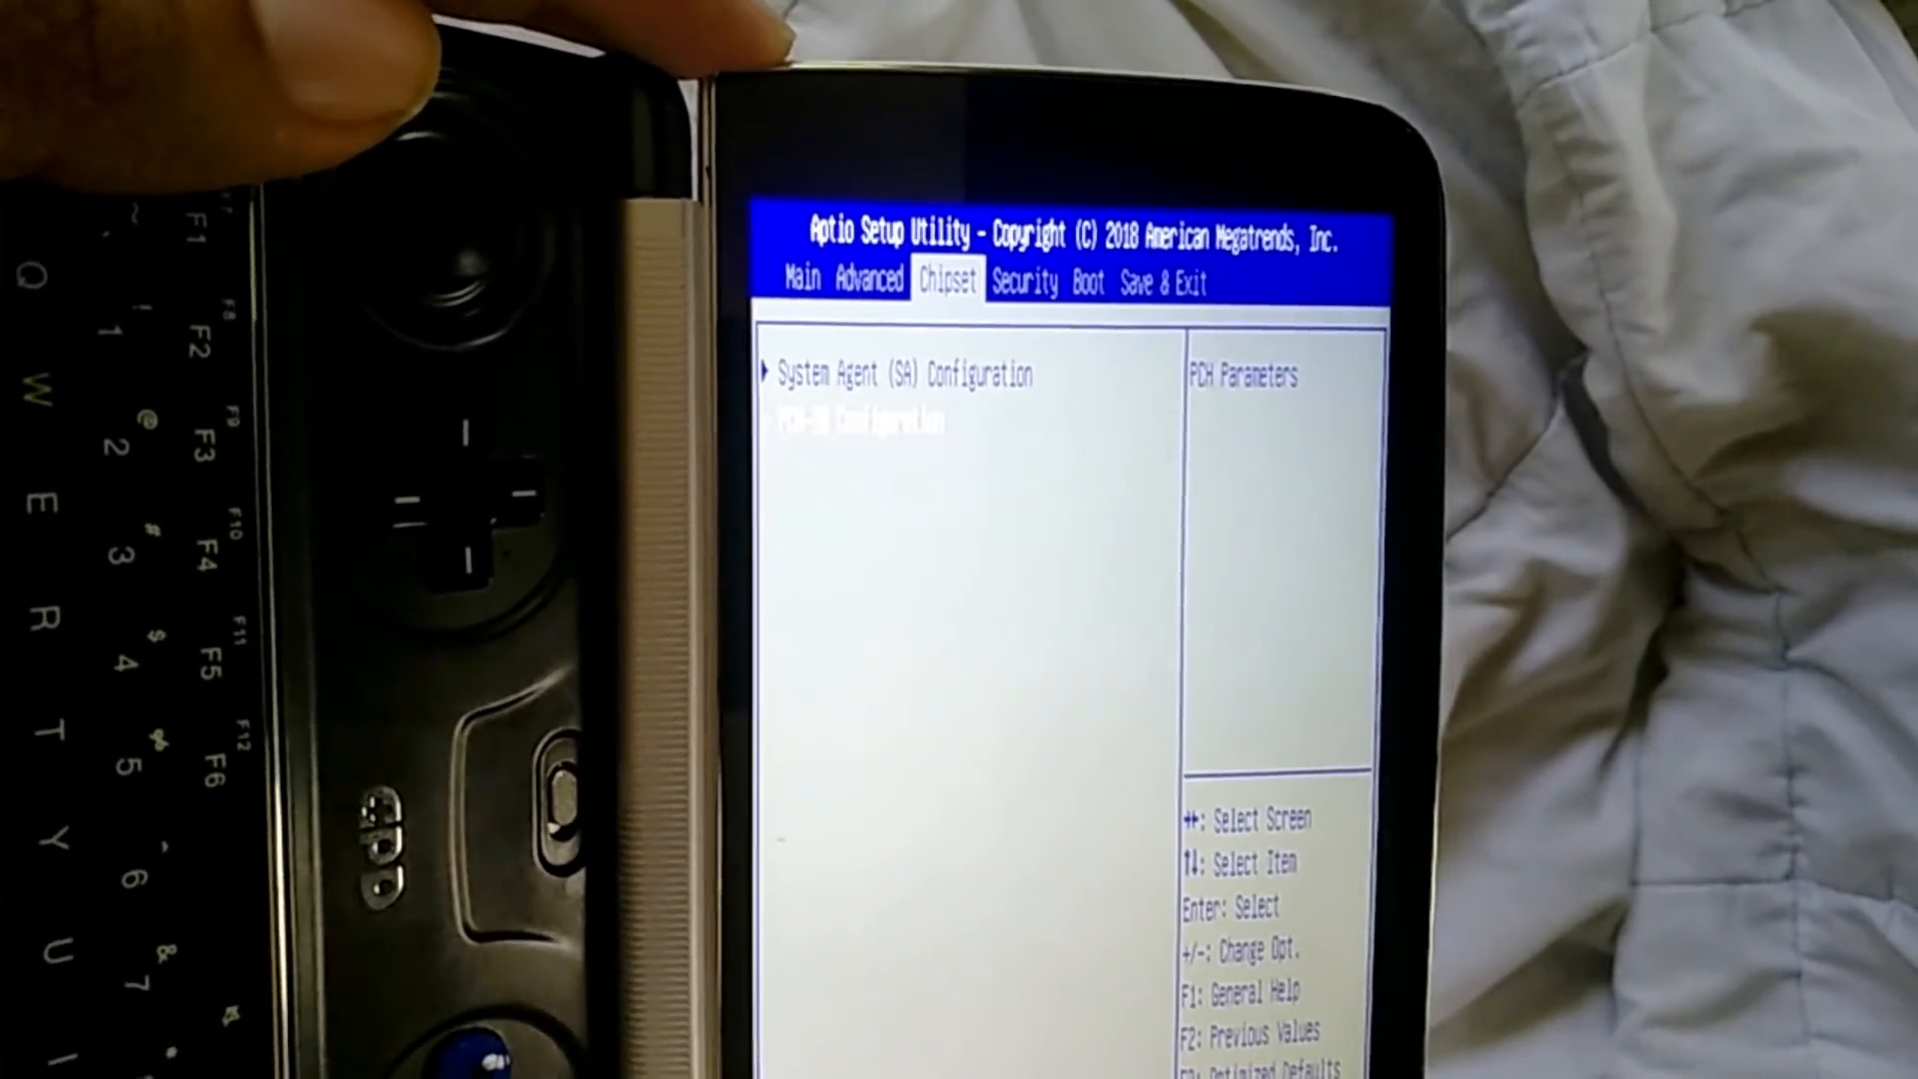
pyautogui.press('enter')
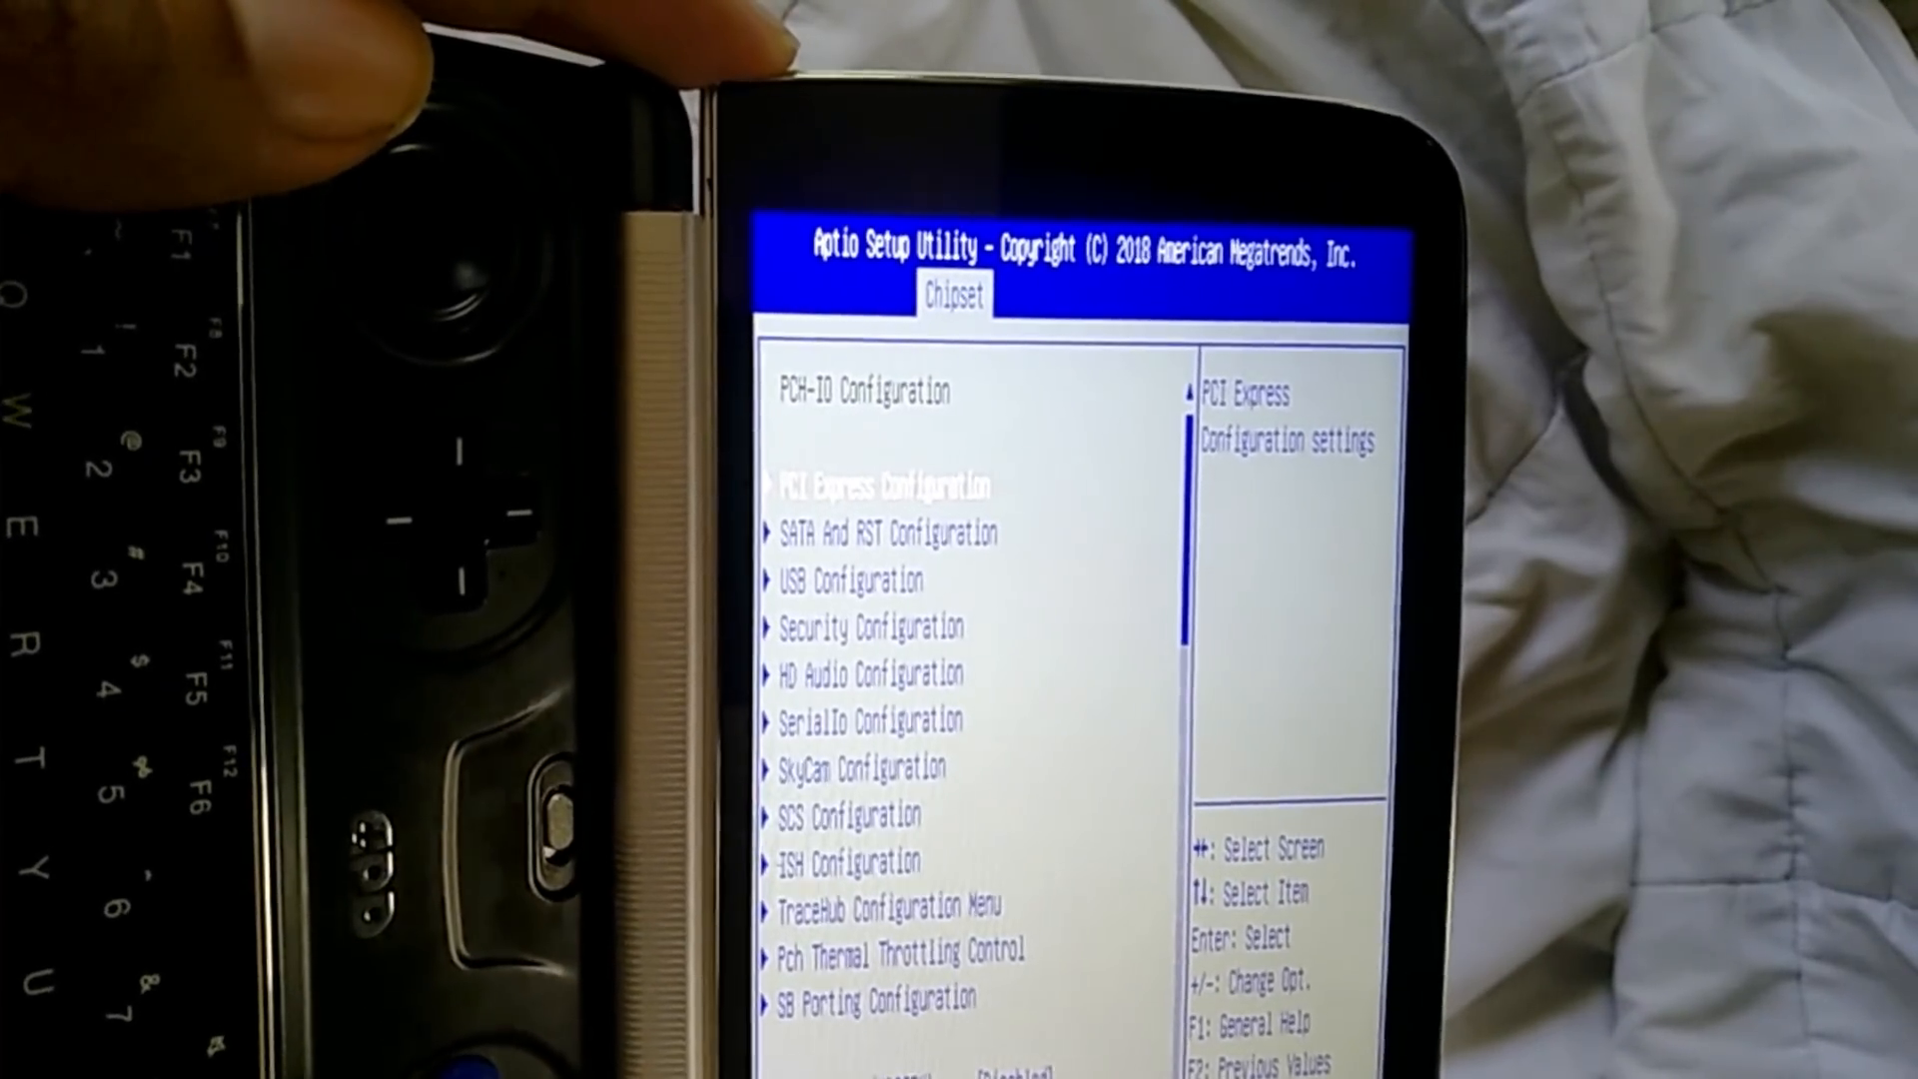
pyautogui.press('Down')
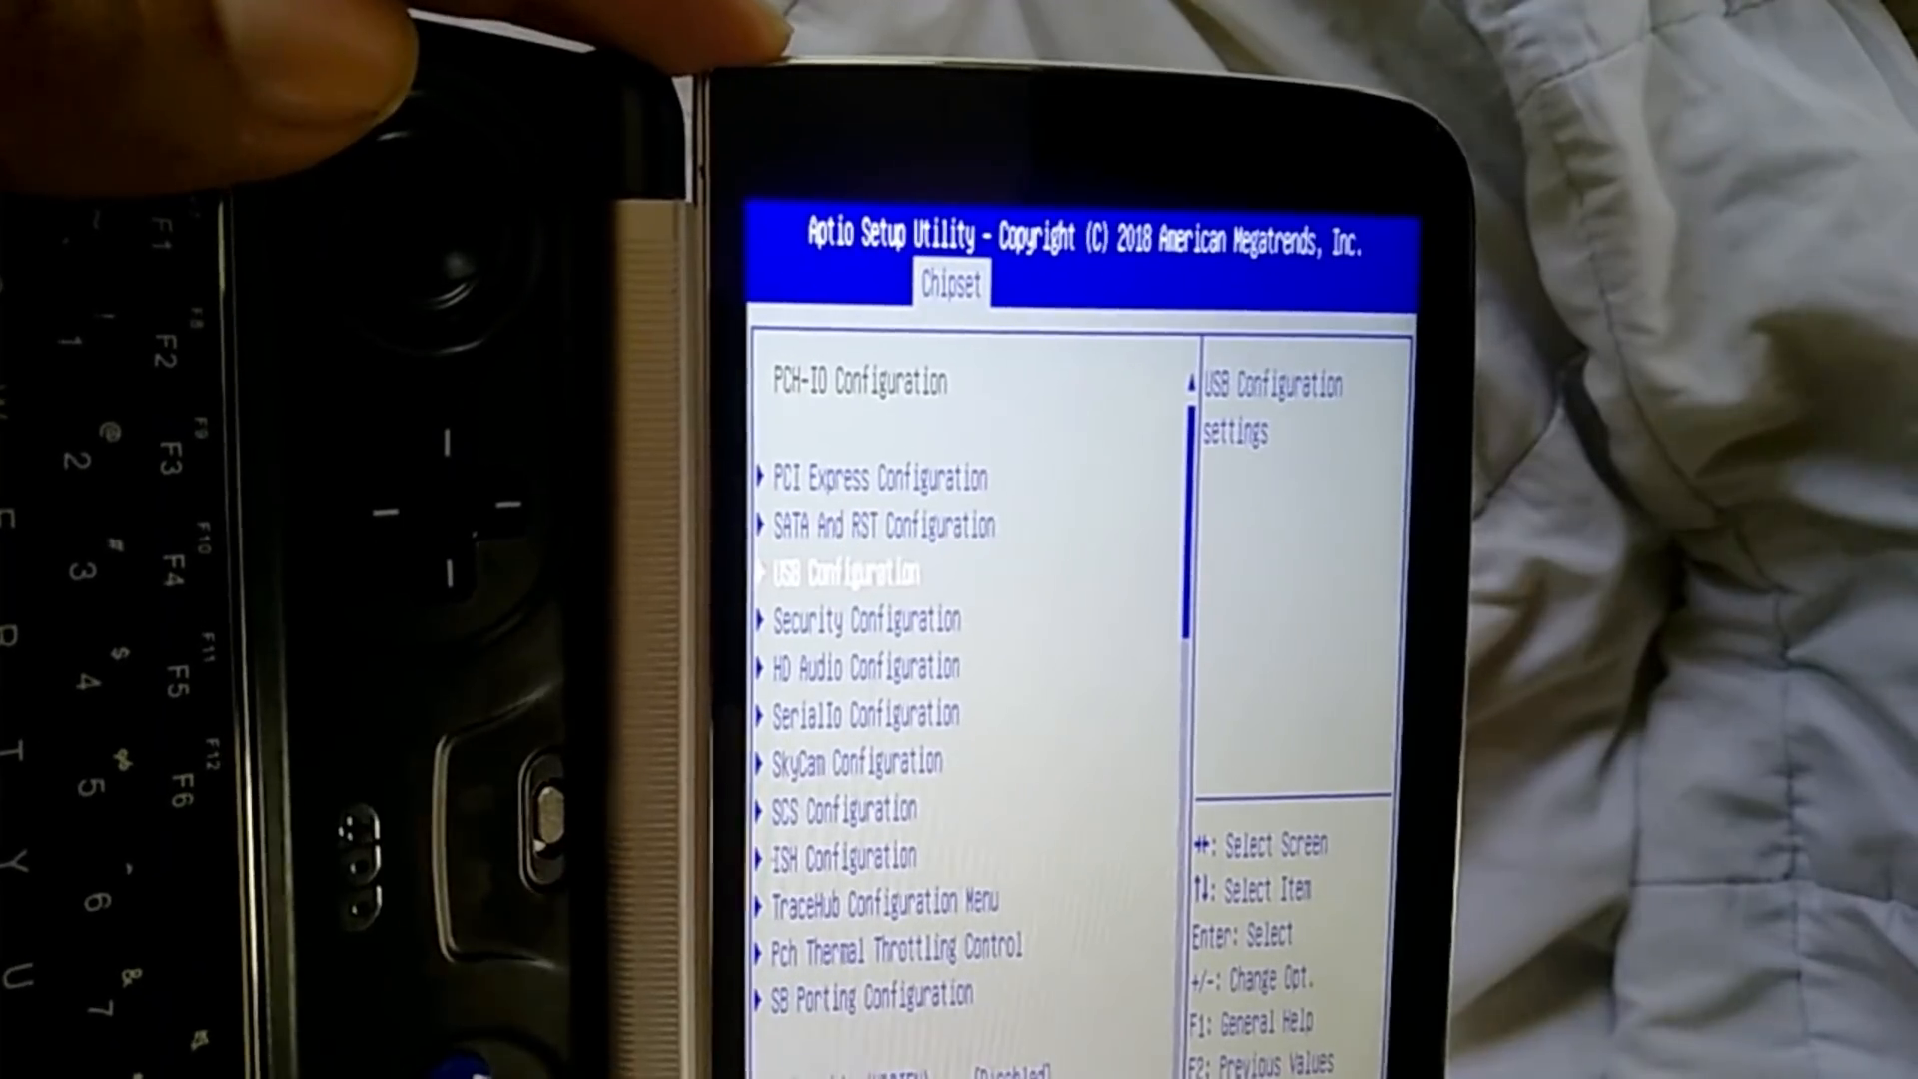
pyautogui.press('down')
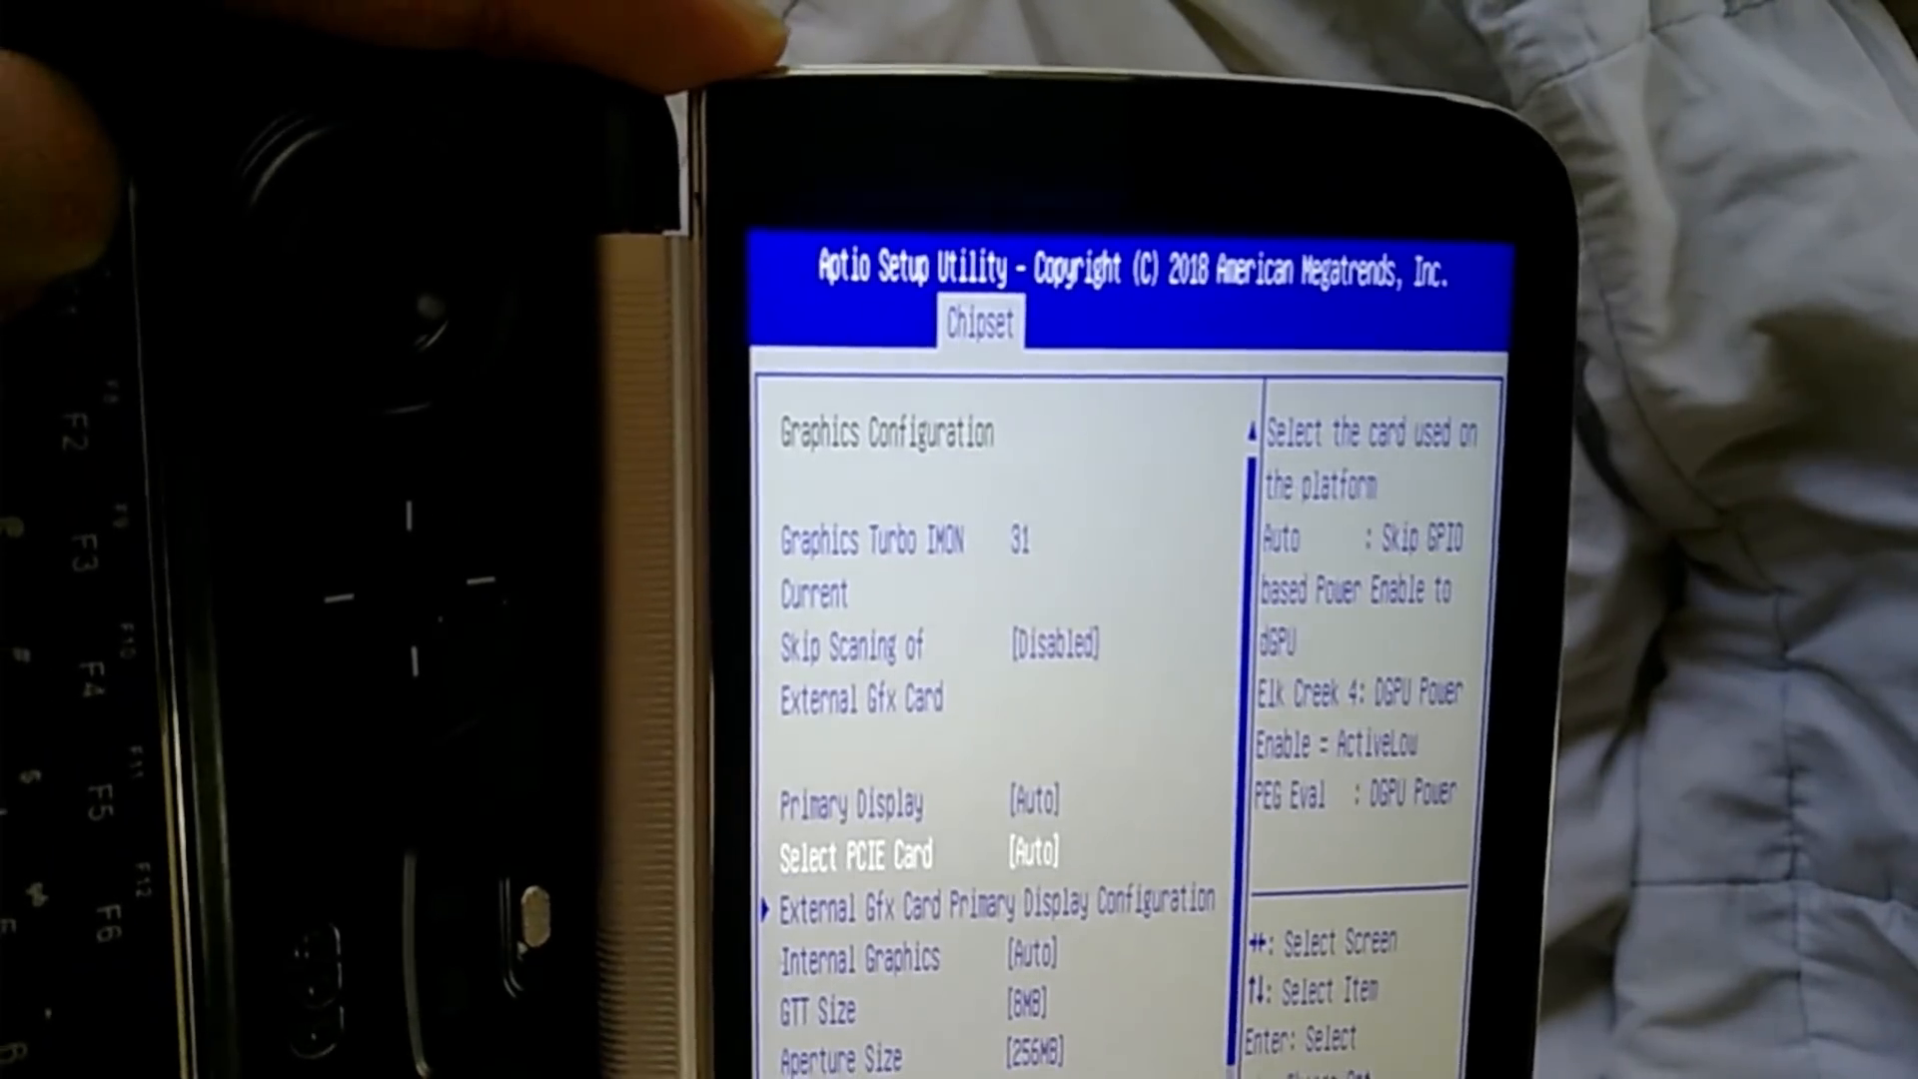
pyautogui.press('down')
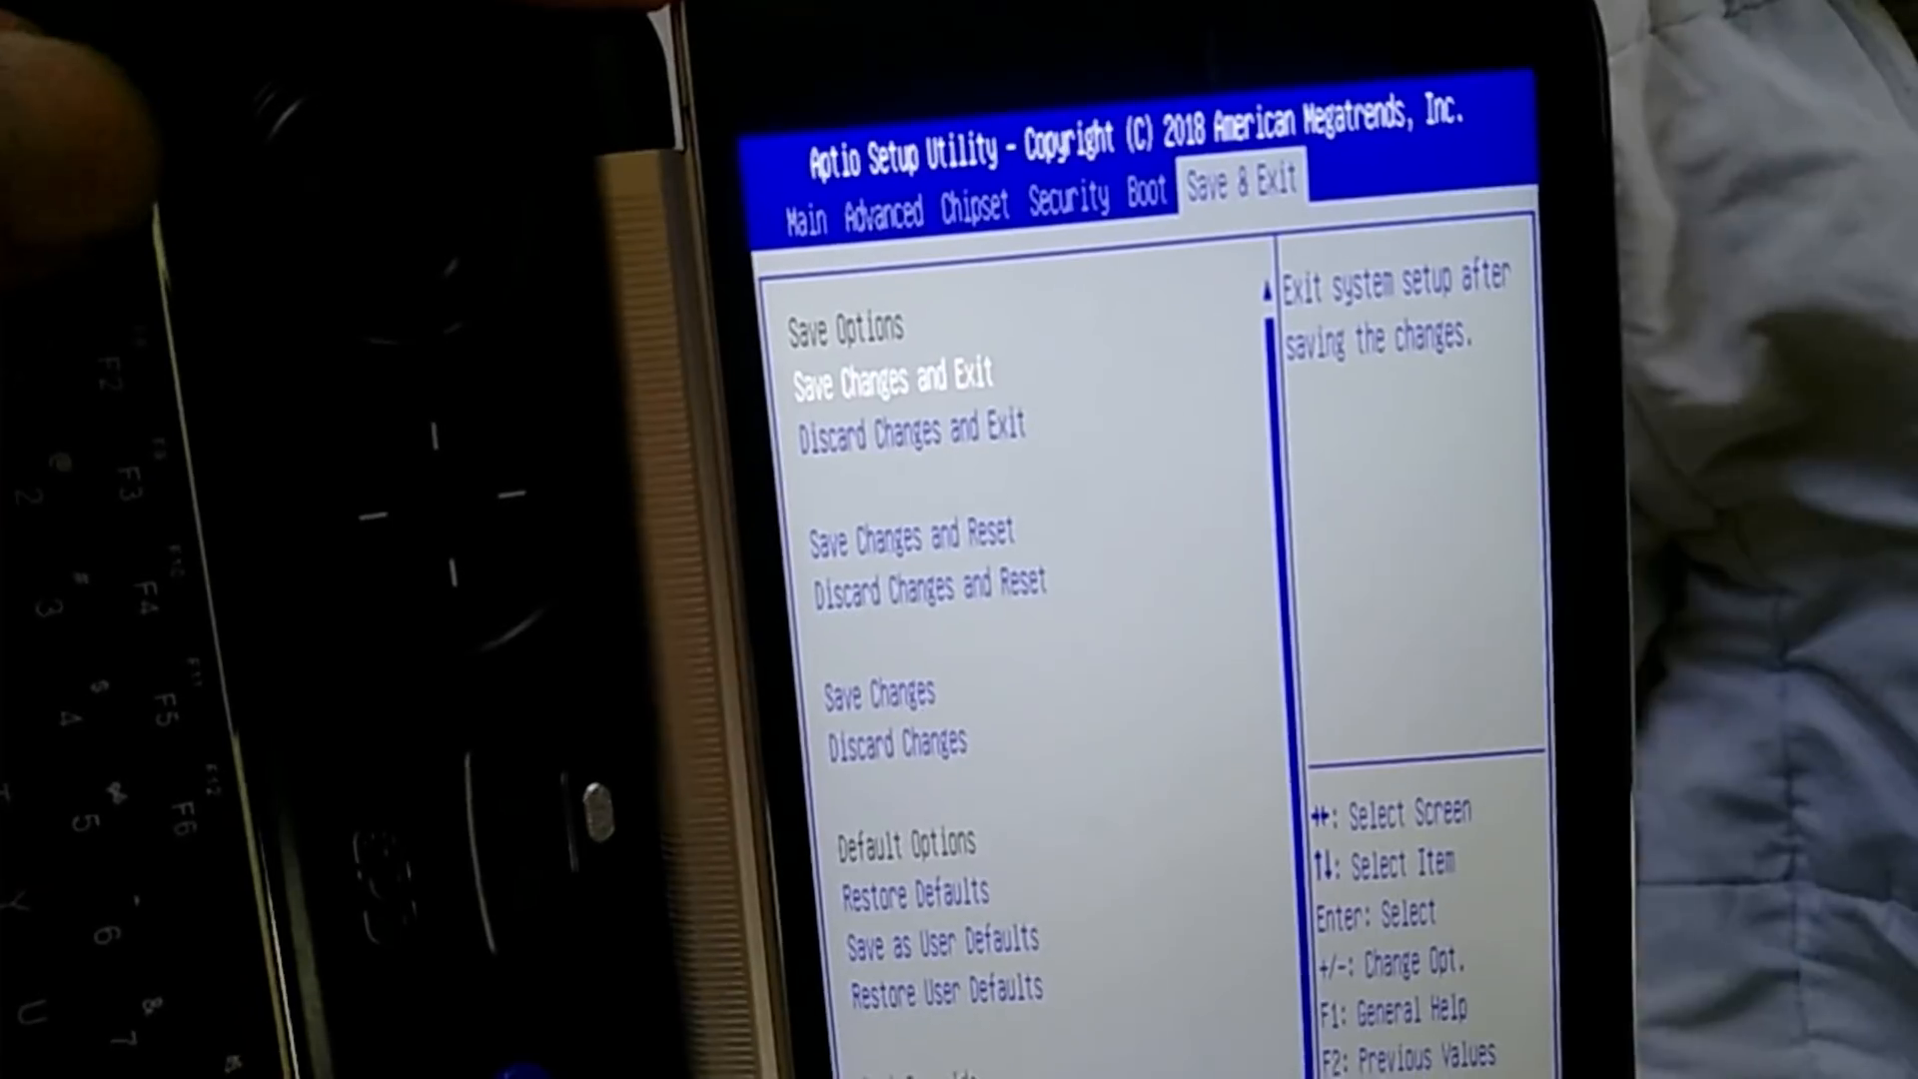
# - Save changes and exit BIOS setup, confirming Yes so the device reboots into Windows
pyautogui.press('enter')
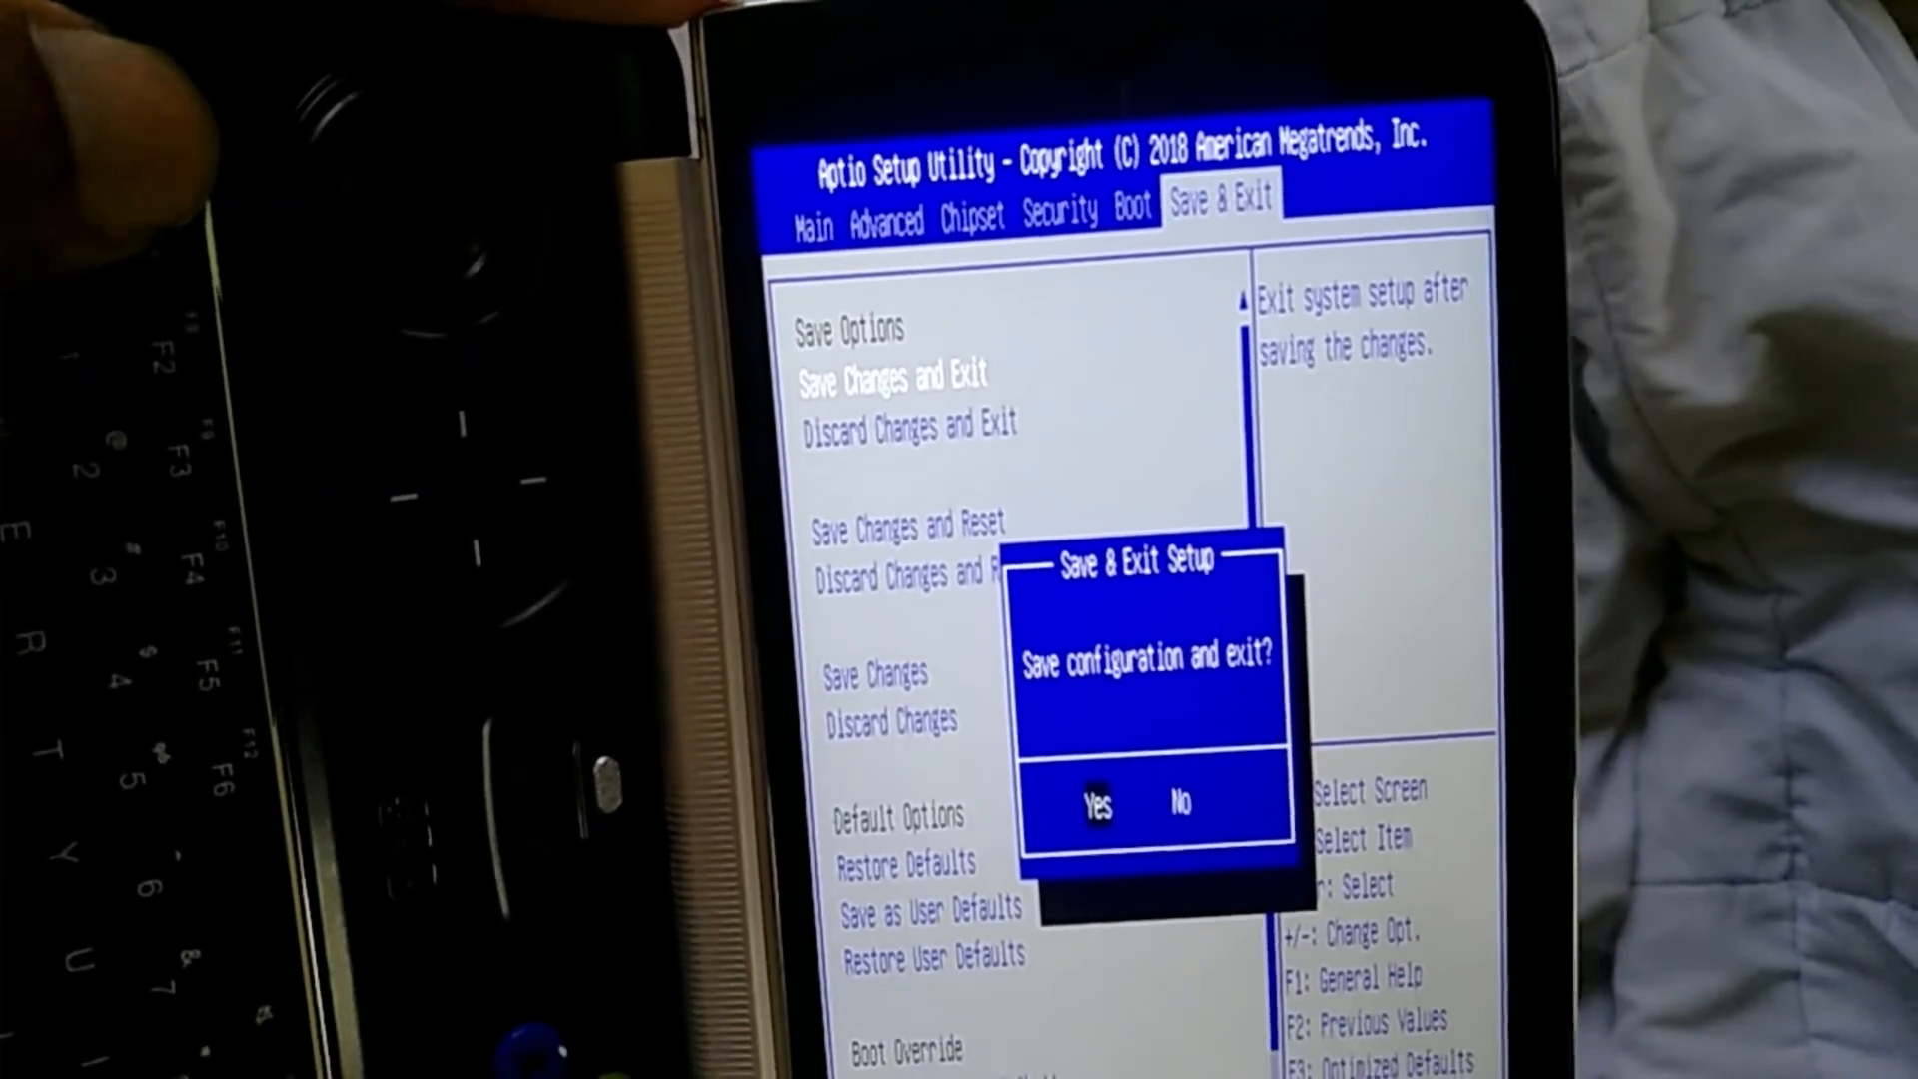
pyautogui.click(1097, 803)
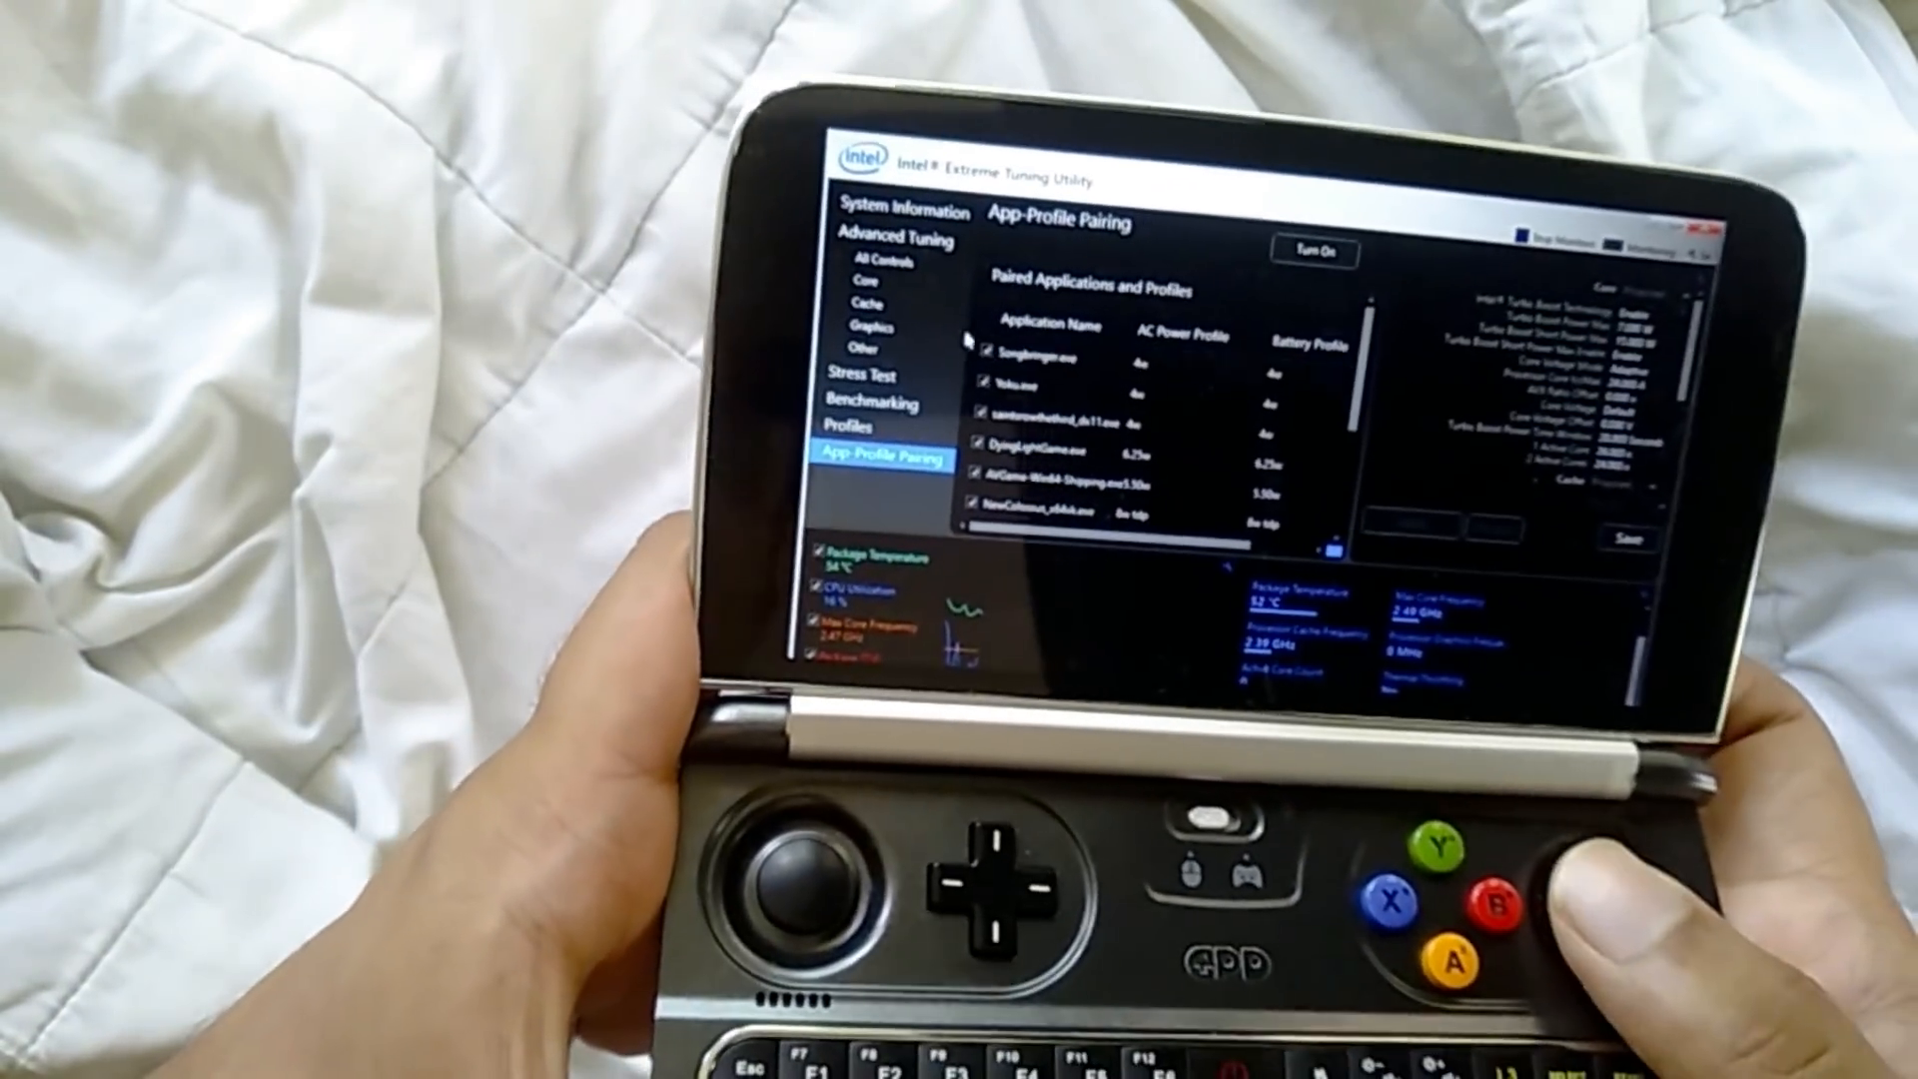
# - Switch from app-profile pairing to the Advanced Tuning core controls with offset at 0.000 V
pyautogui.click(869, 292)
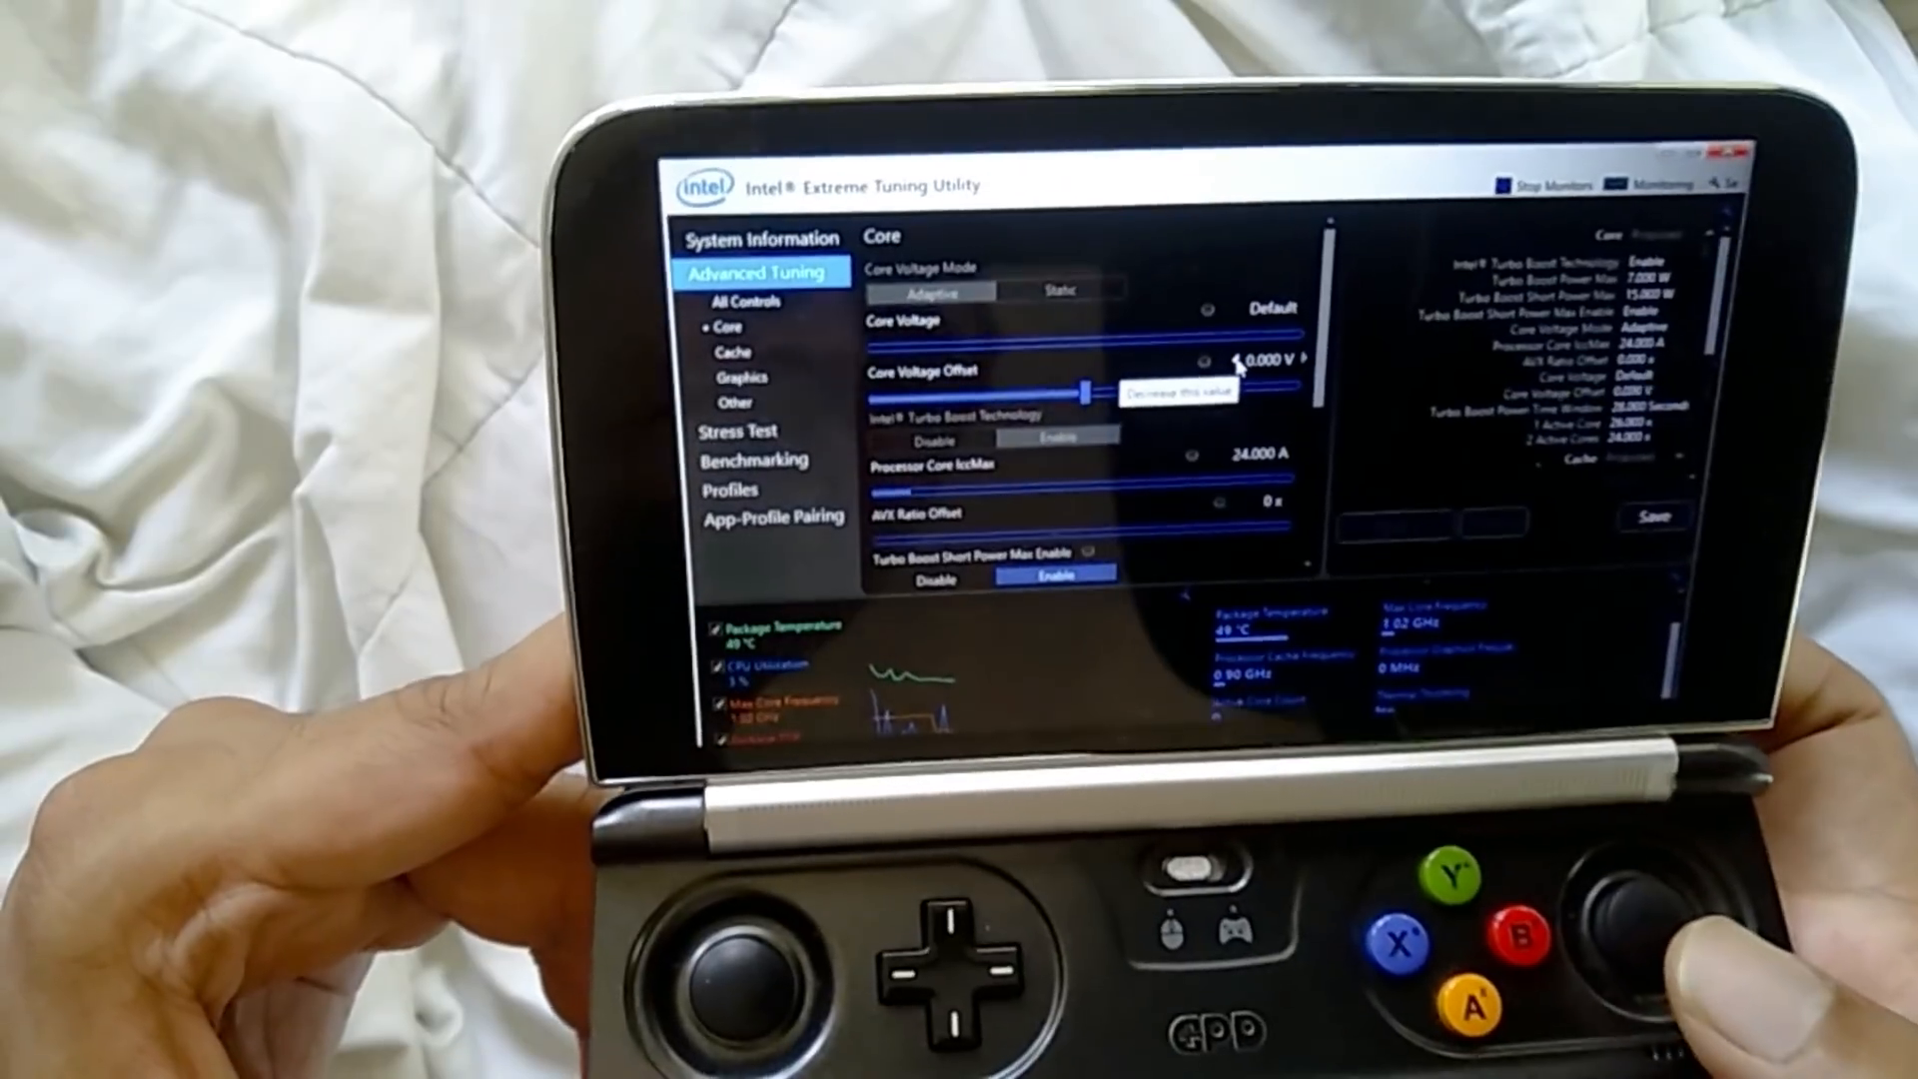
# - Set the core voltage offset to -0.025 V (after trying -0.085 V) and apply it
pyautogui.click(1273, 359)
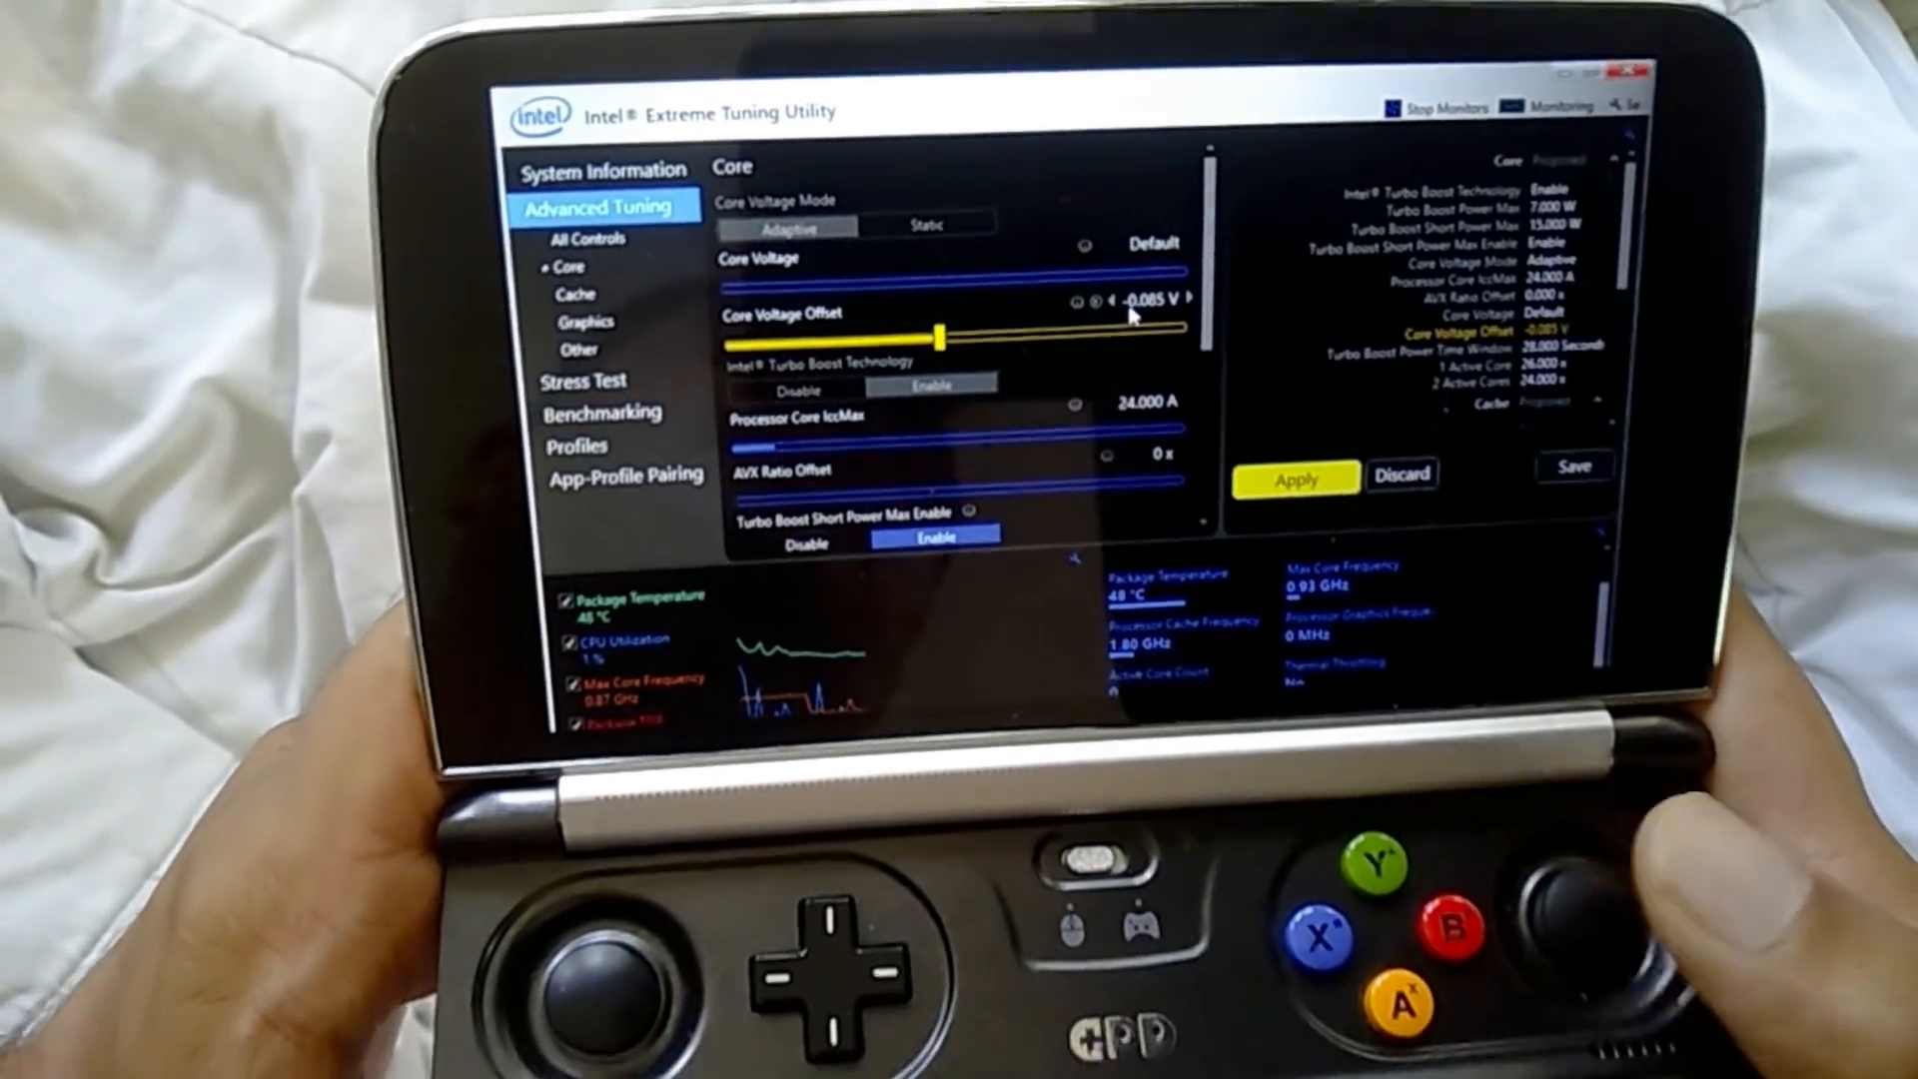
pyautogui.click(1153, 298)
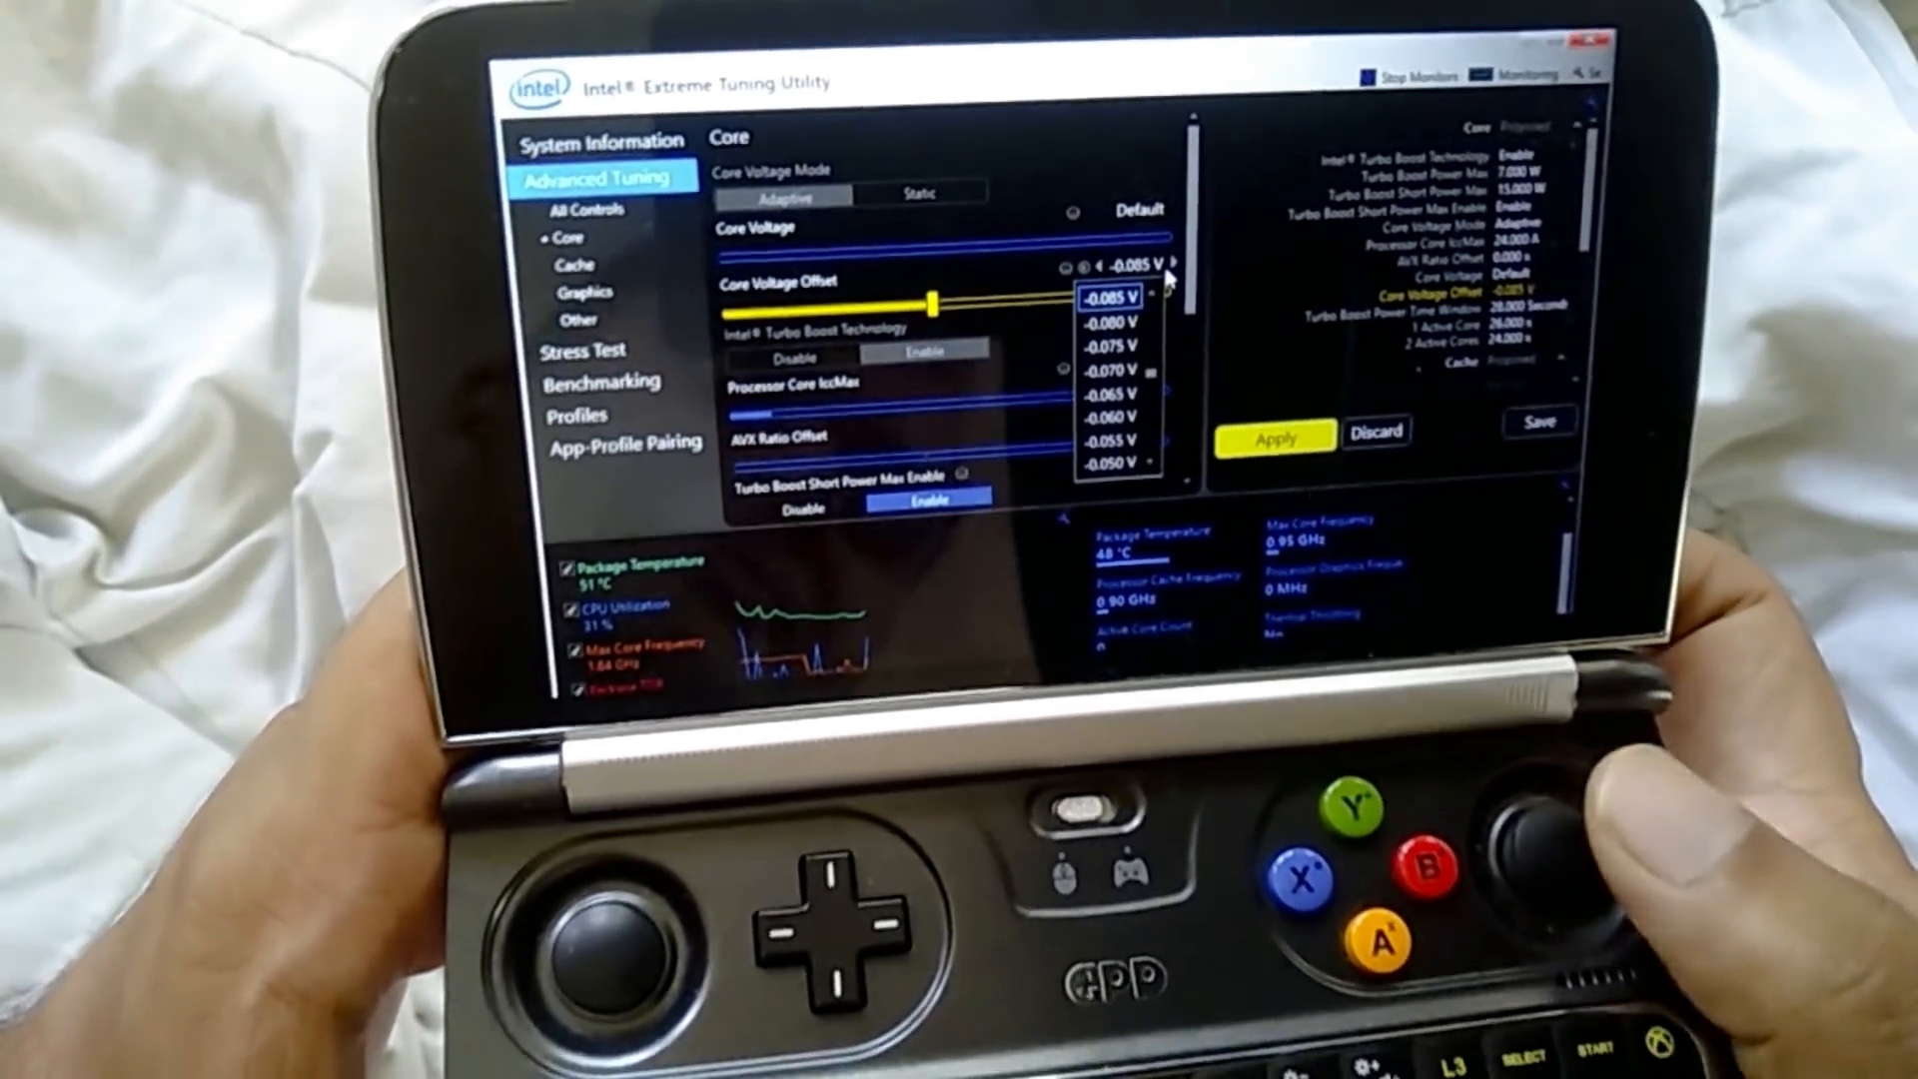
pyautogui.click(1119, 295)
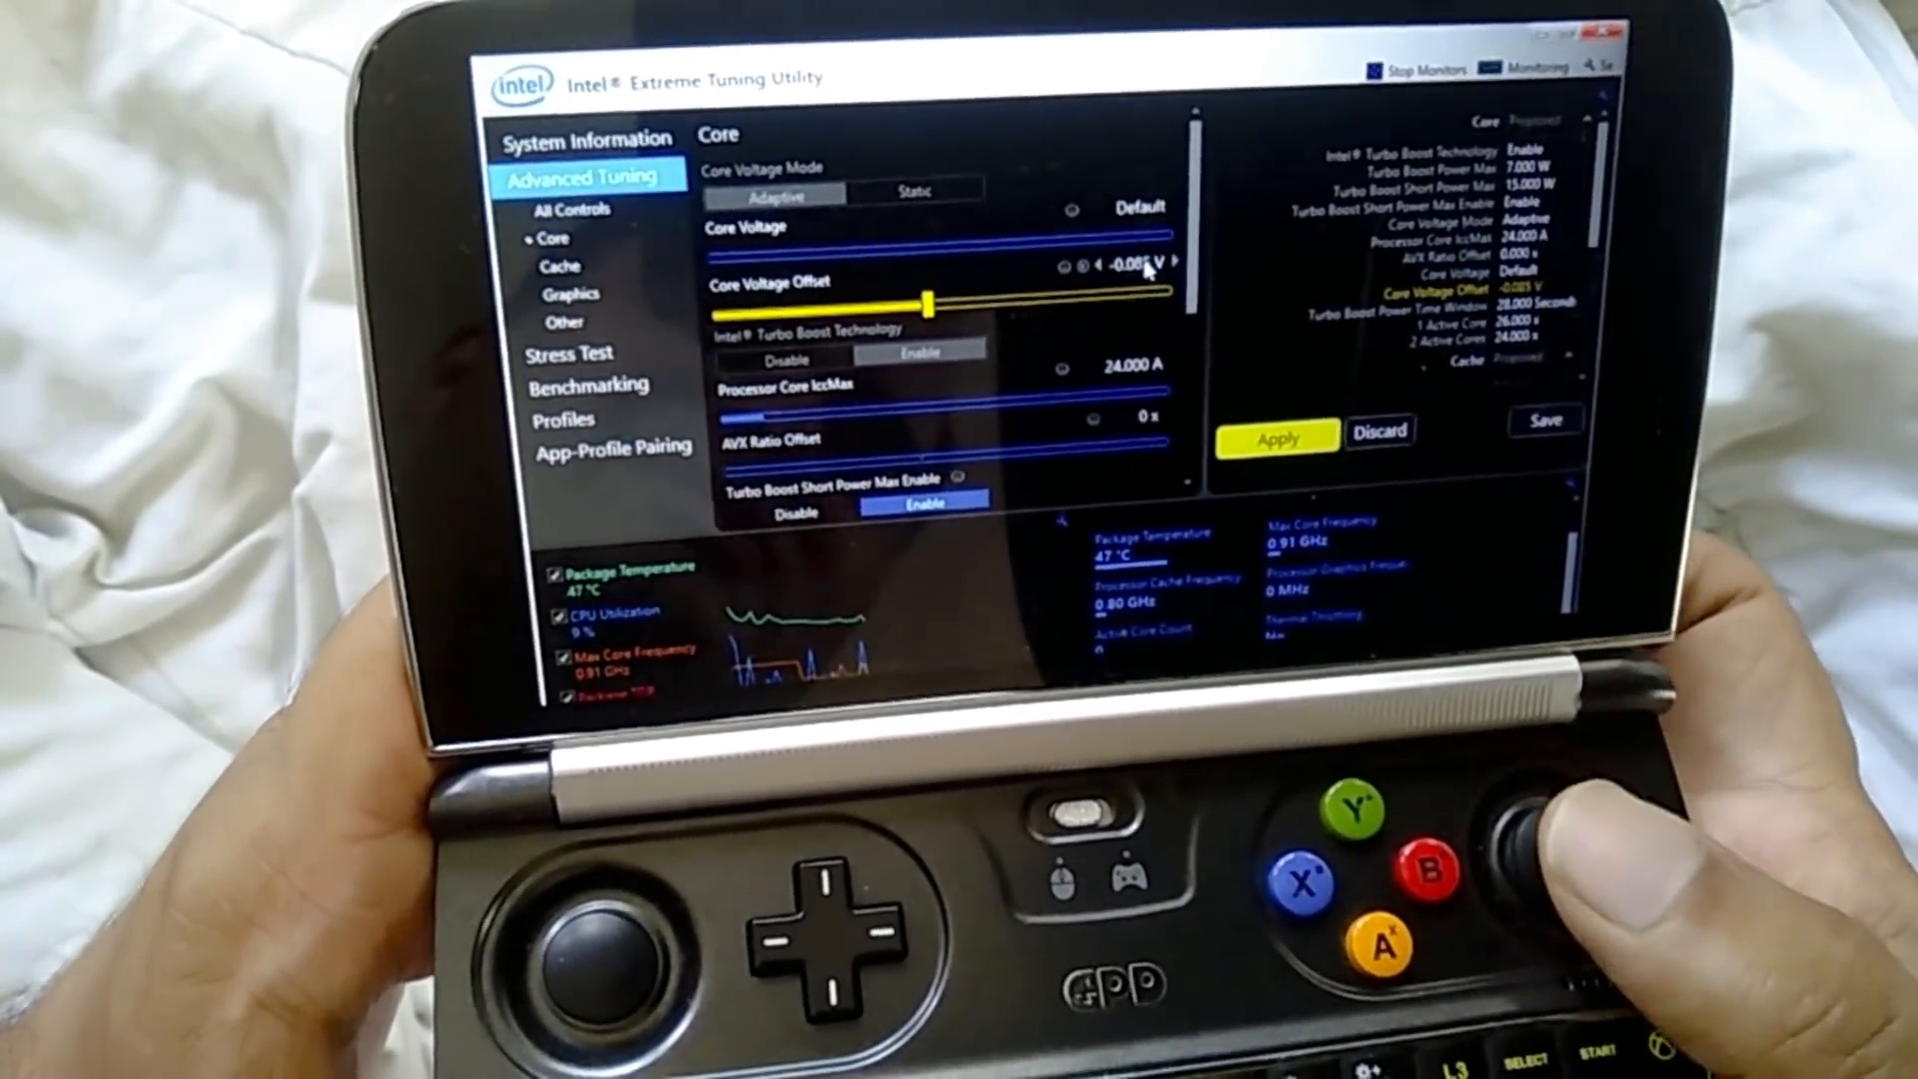
pyautogui.click(1142, 265)
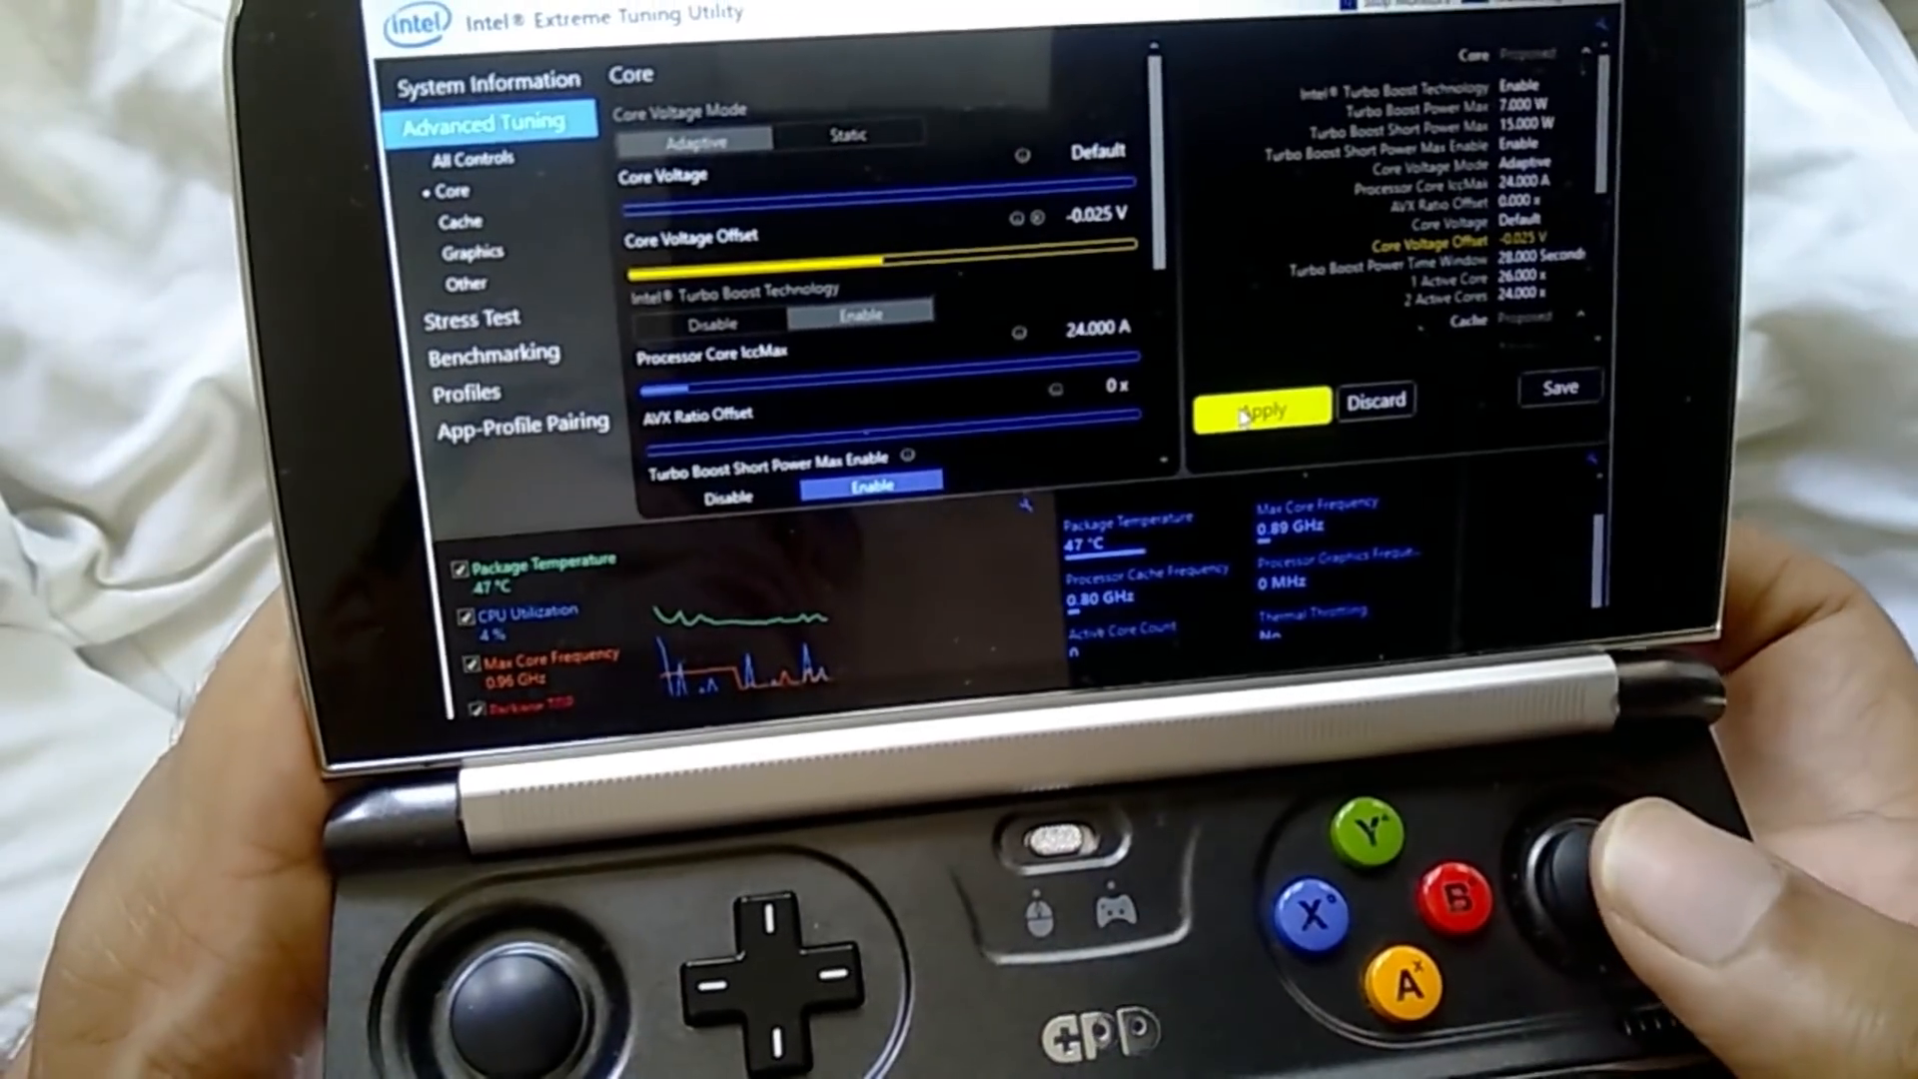
pyautogui.click(1261, 405)
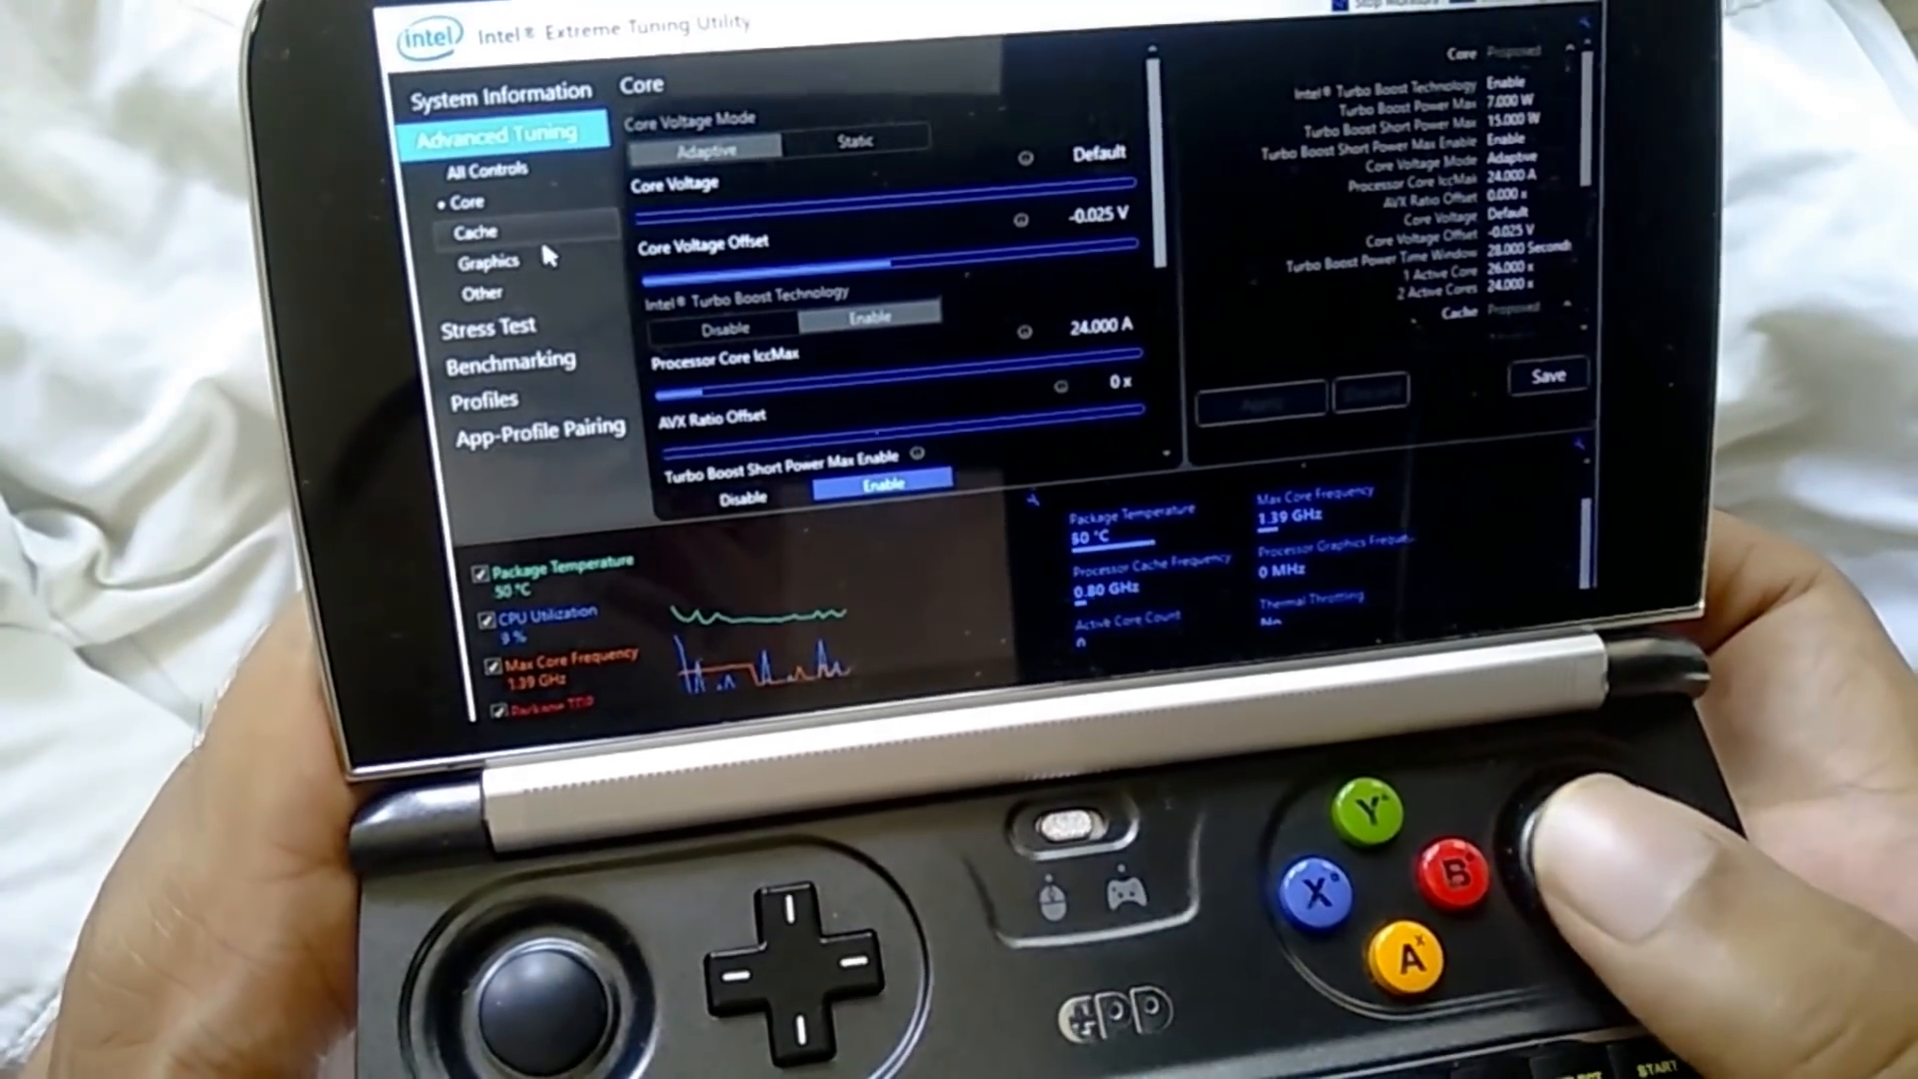
# - Run a CPU stress test under the new undervolt and stop it partway
pyautogui.click(487, 325)
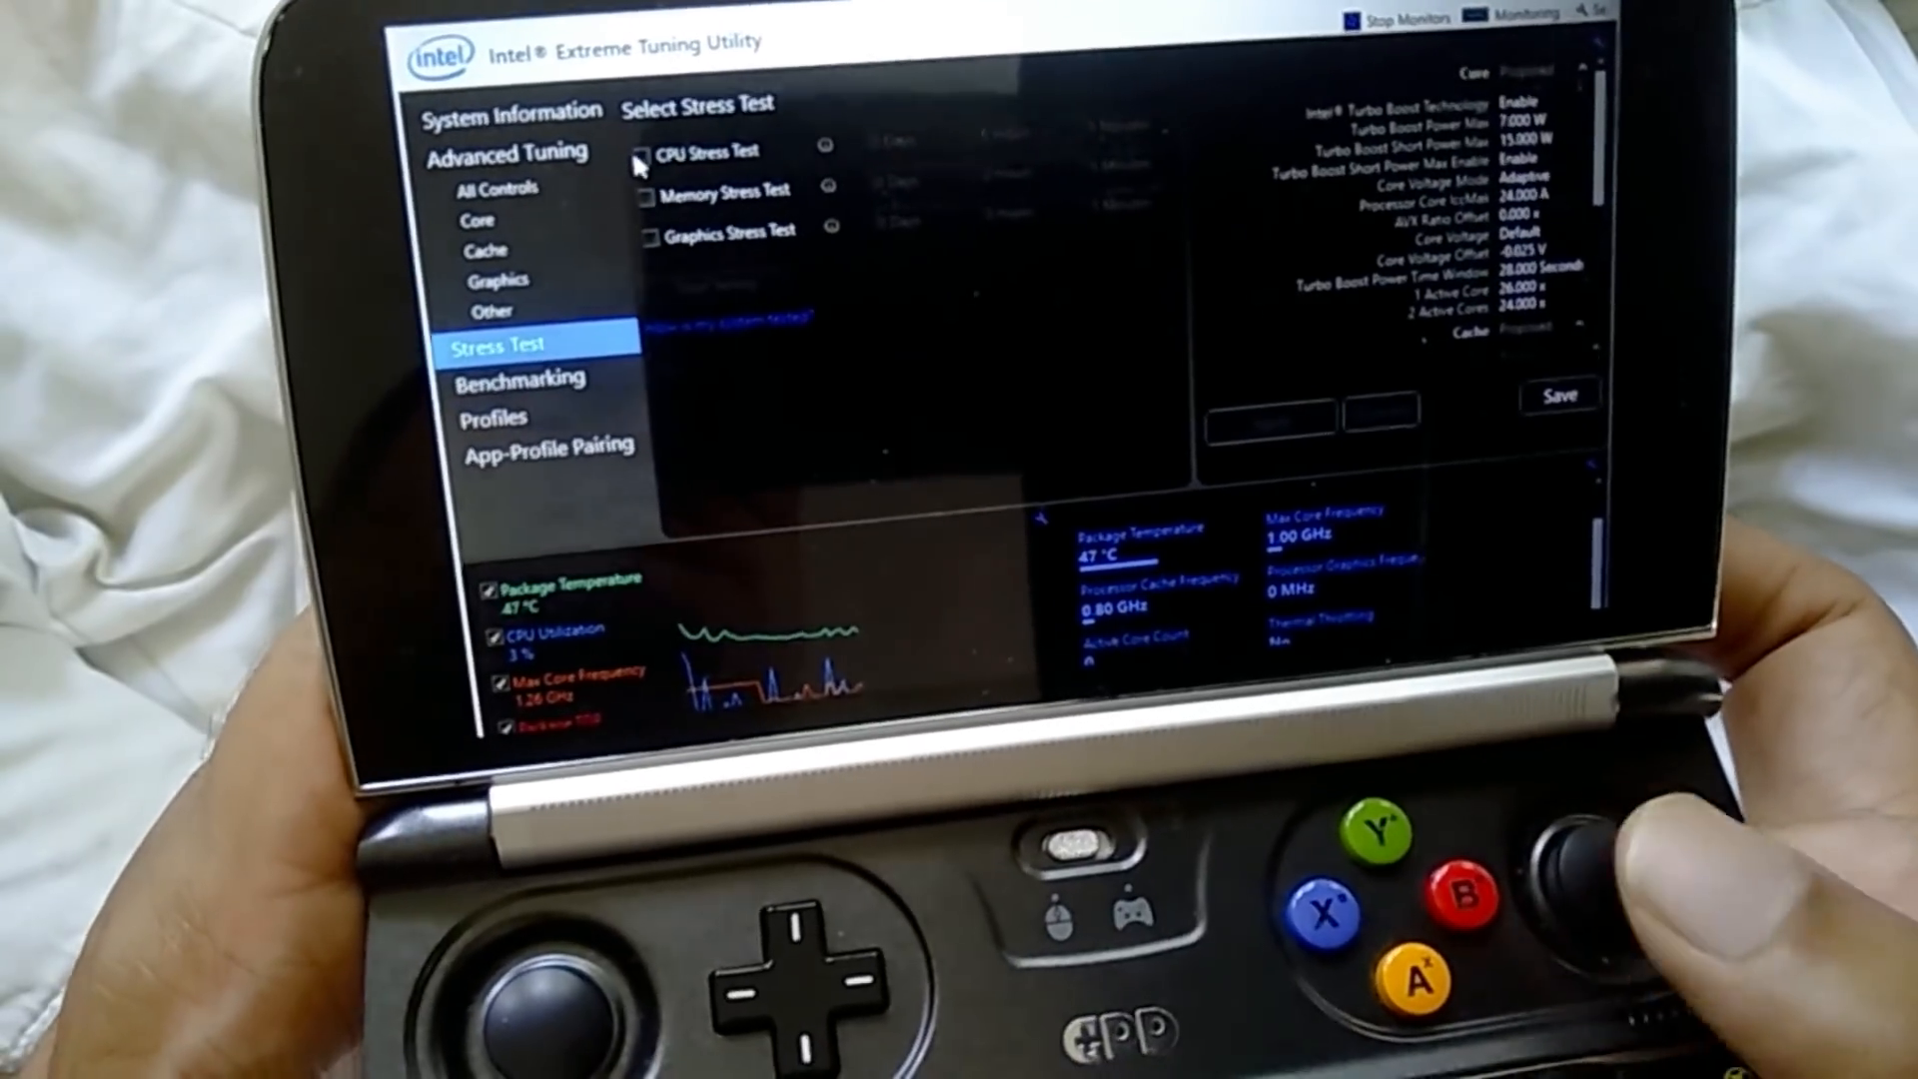
pyautogui.click(651, 149)
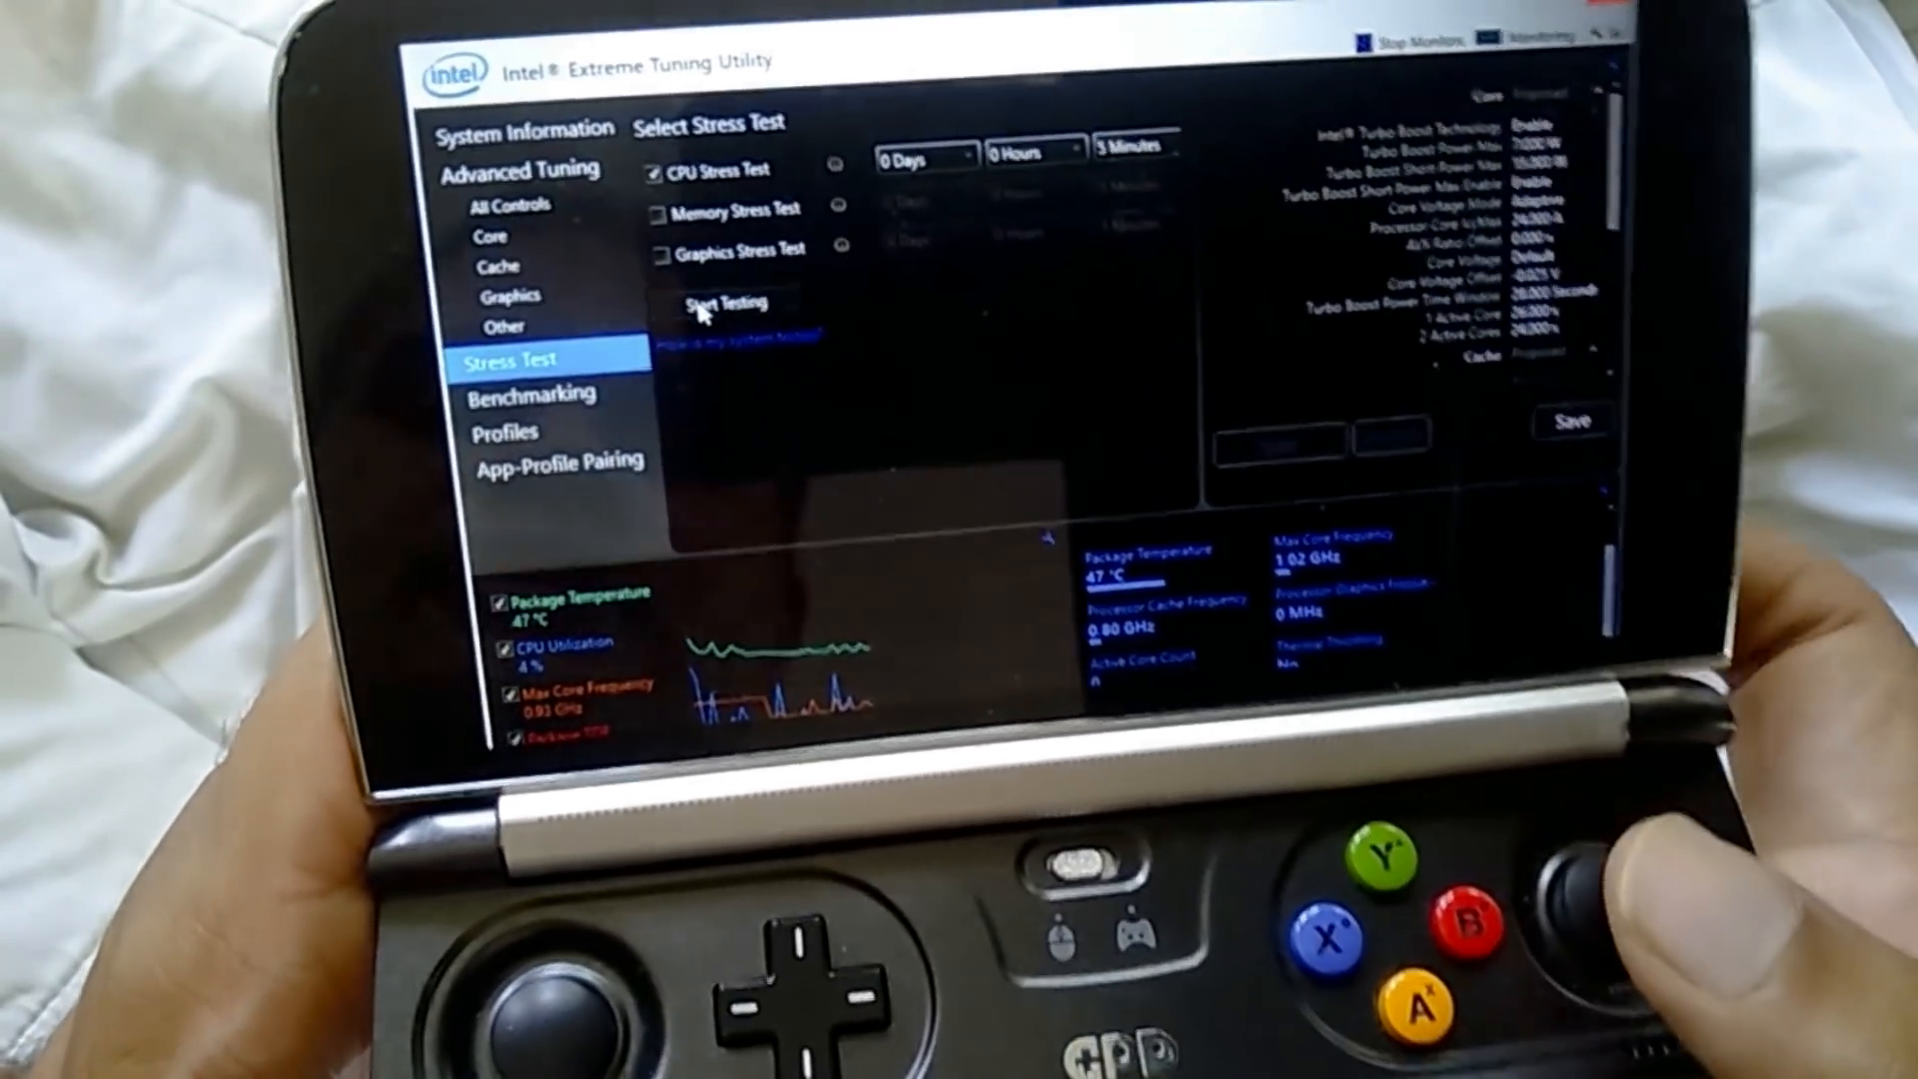
pyautogui.click(727, 302)
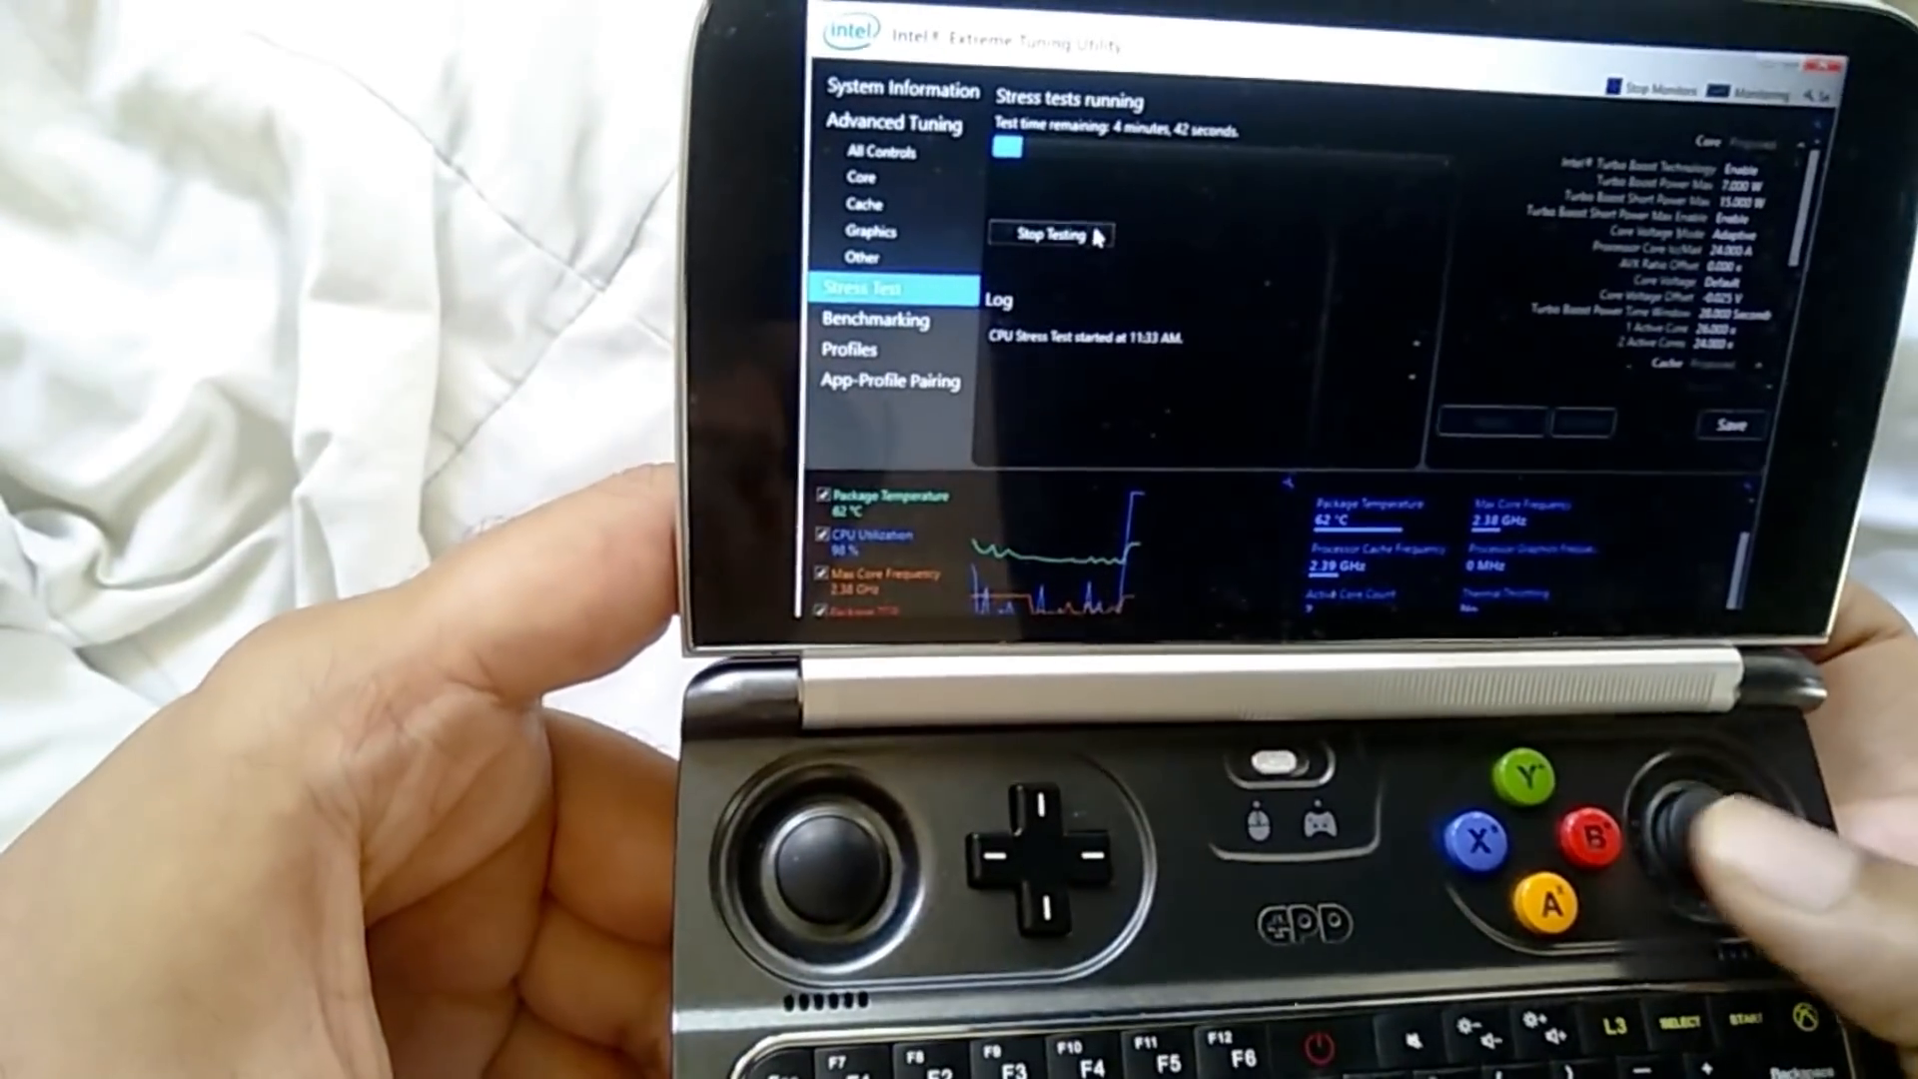
pyautogui.click(1048, 233)
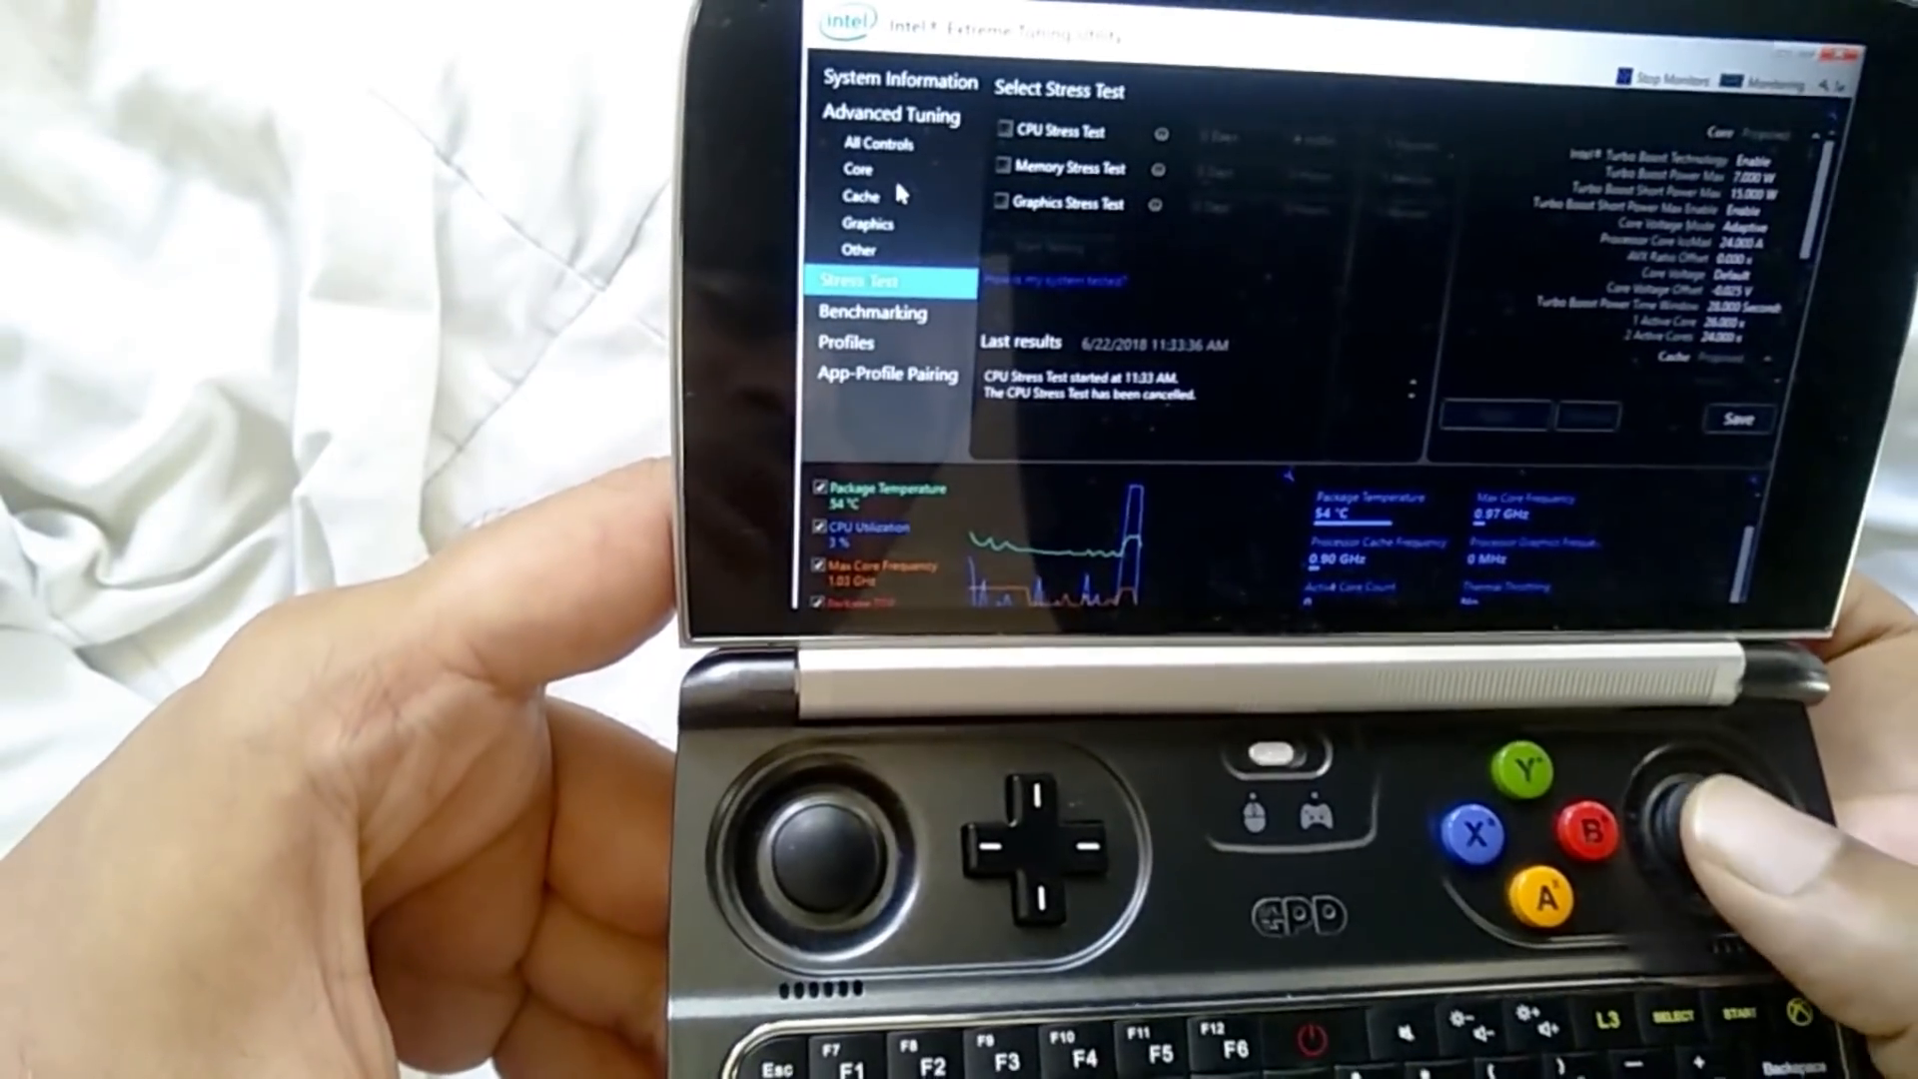
# - Return to the Core page and expand the voltage offset choices
pyautogui.click(857, 168)
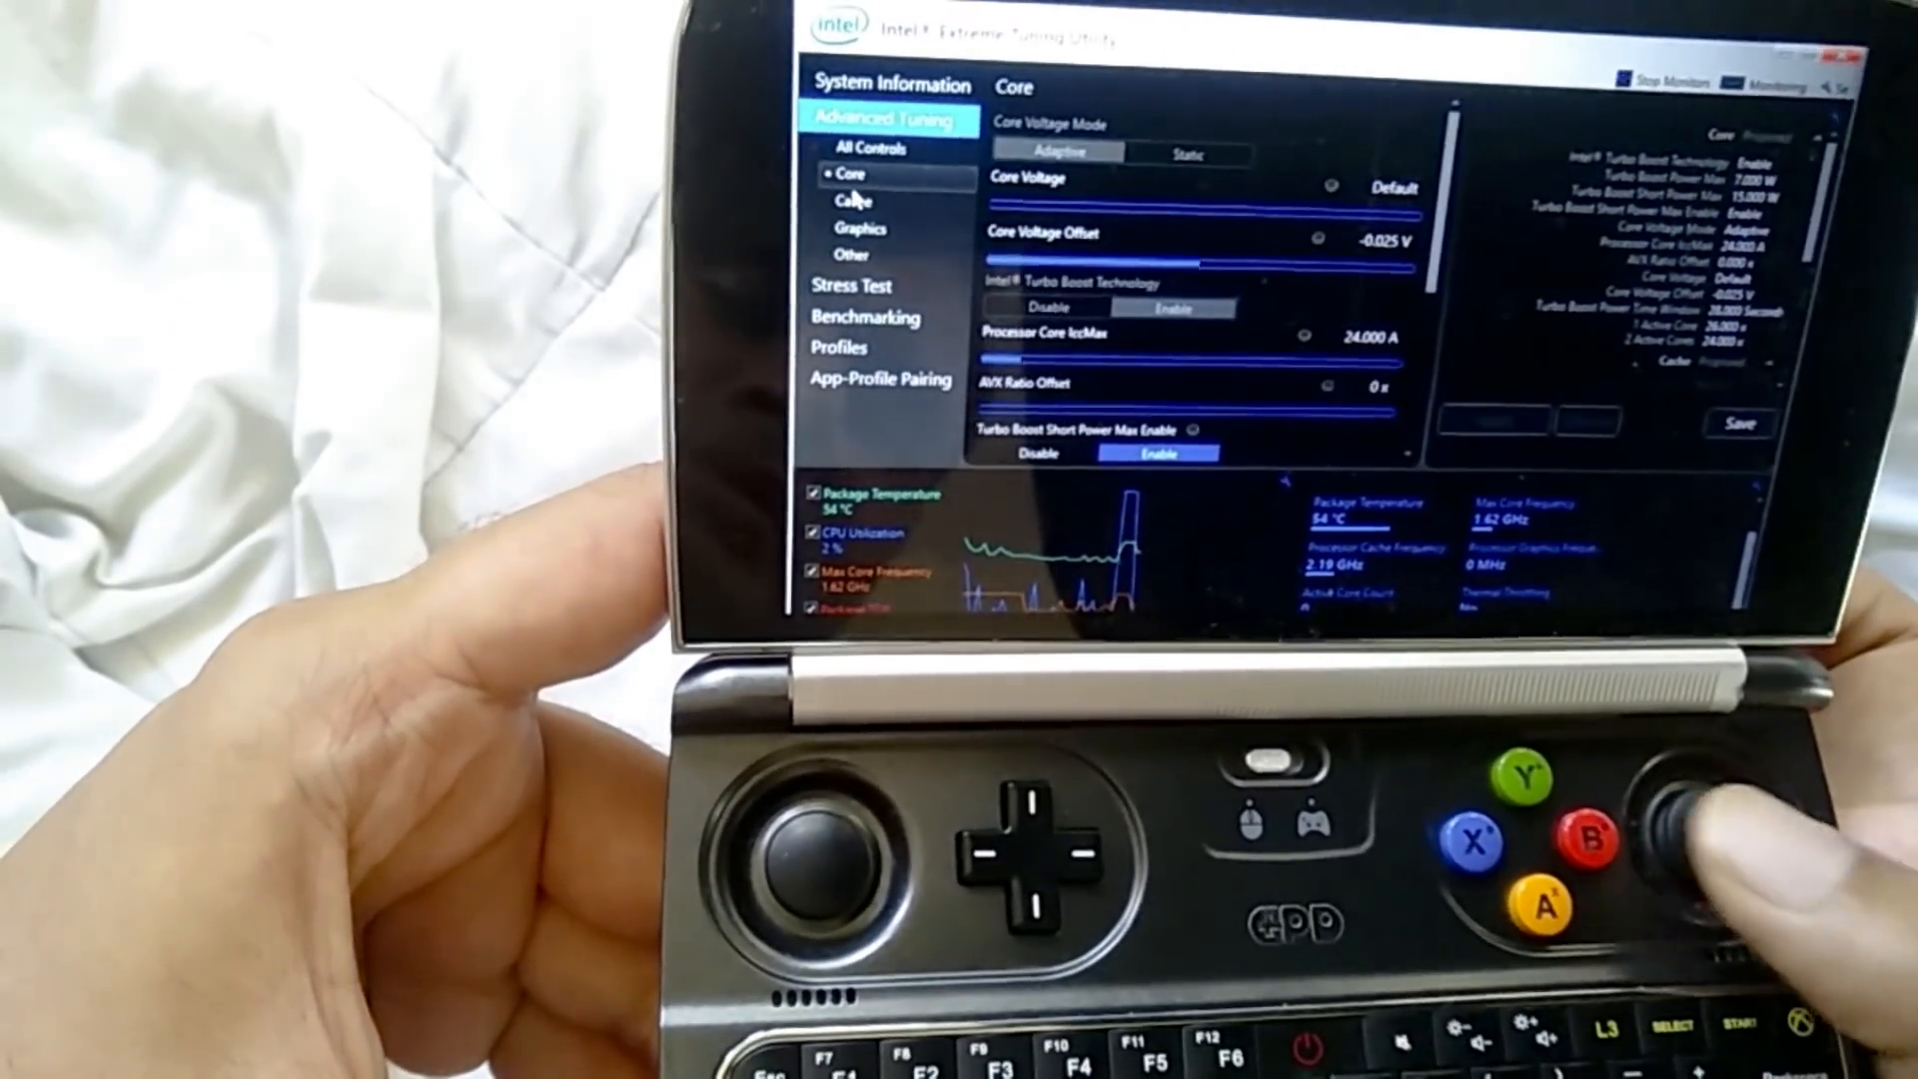
pyautogui.click(1344, 235)
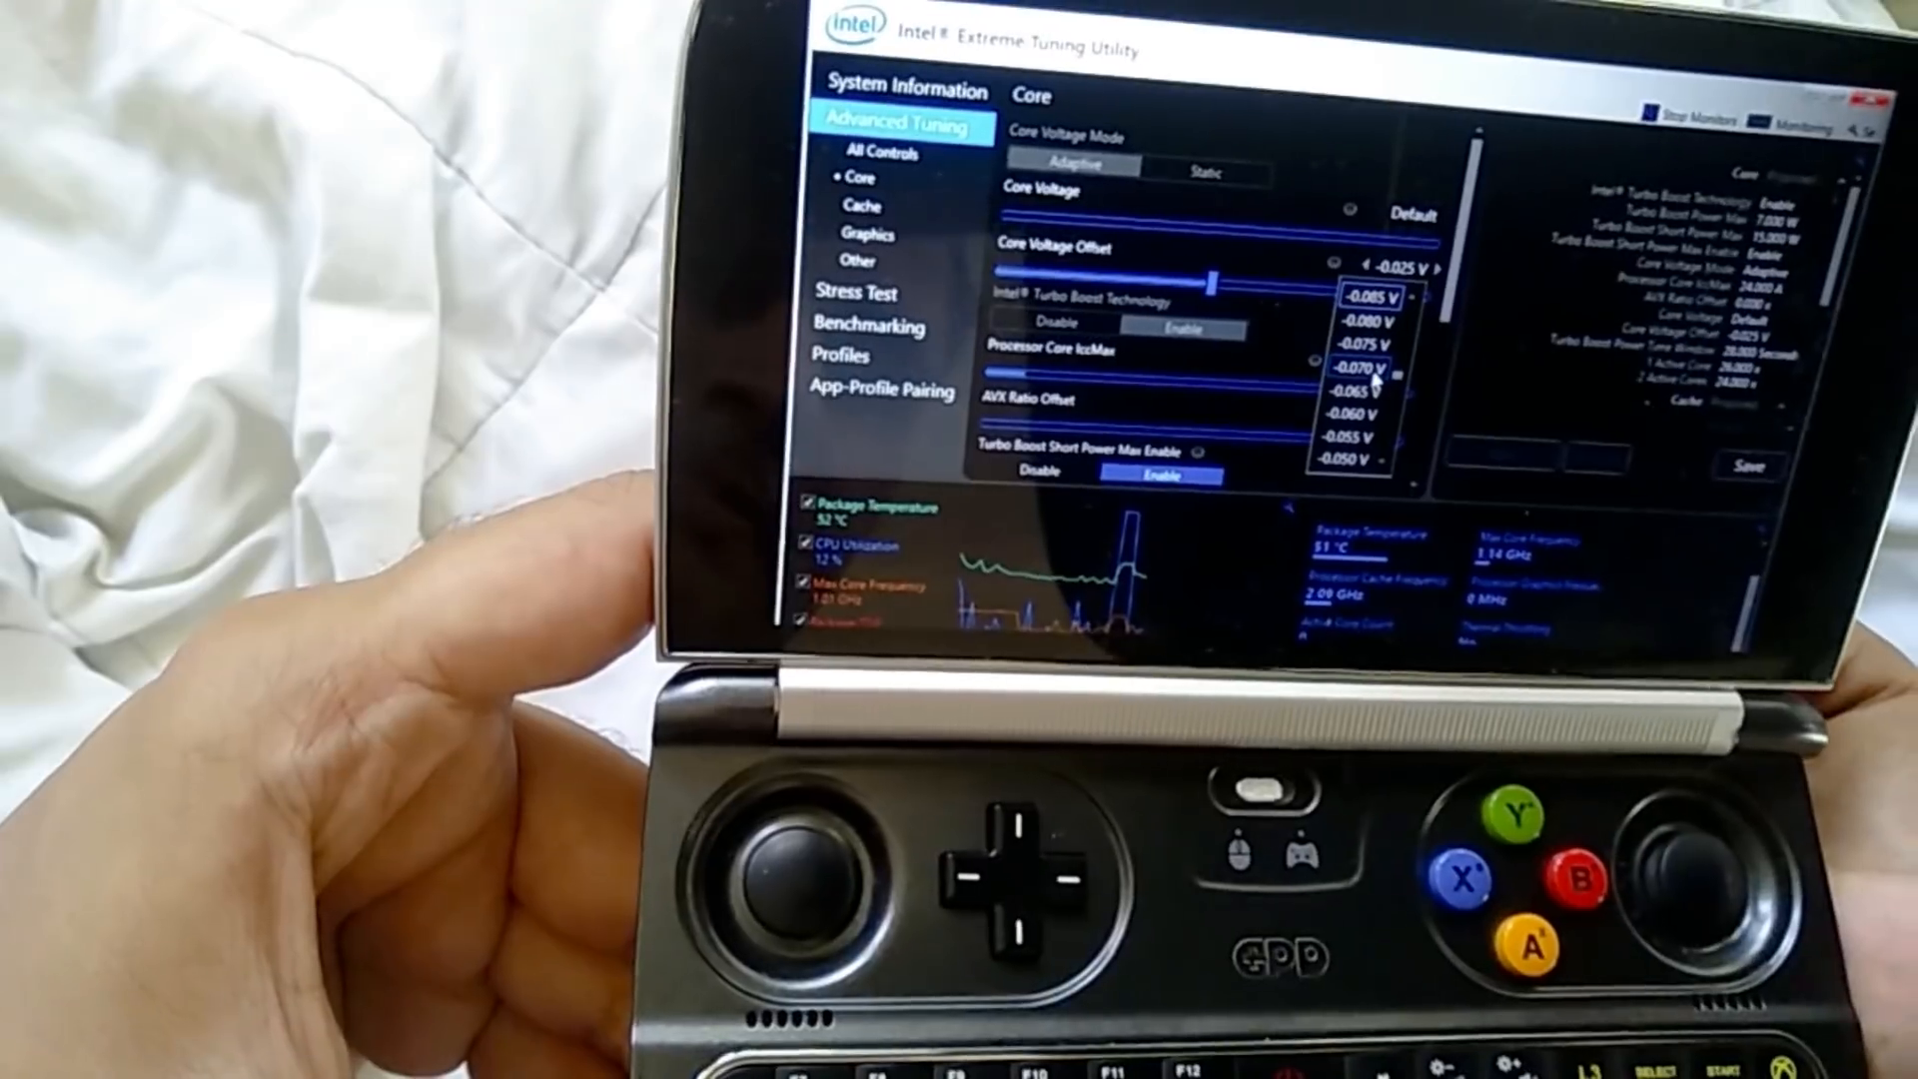
# - Set the core voltage offset to -0.085 V and view the saved profiles list
pyautogui.click(1360, 294)
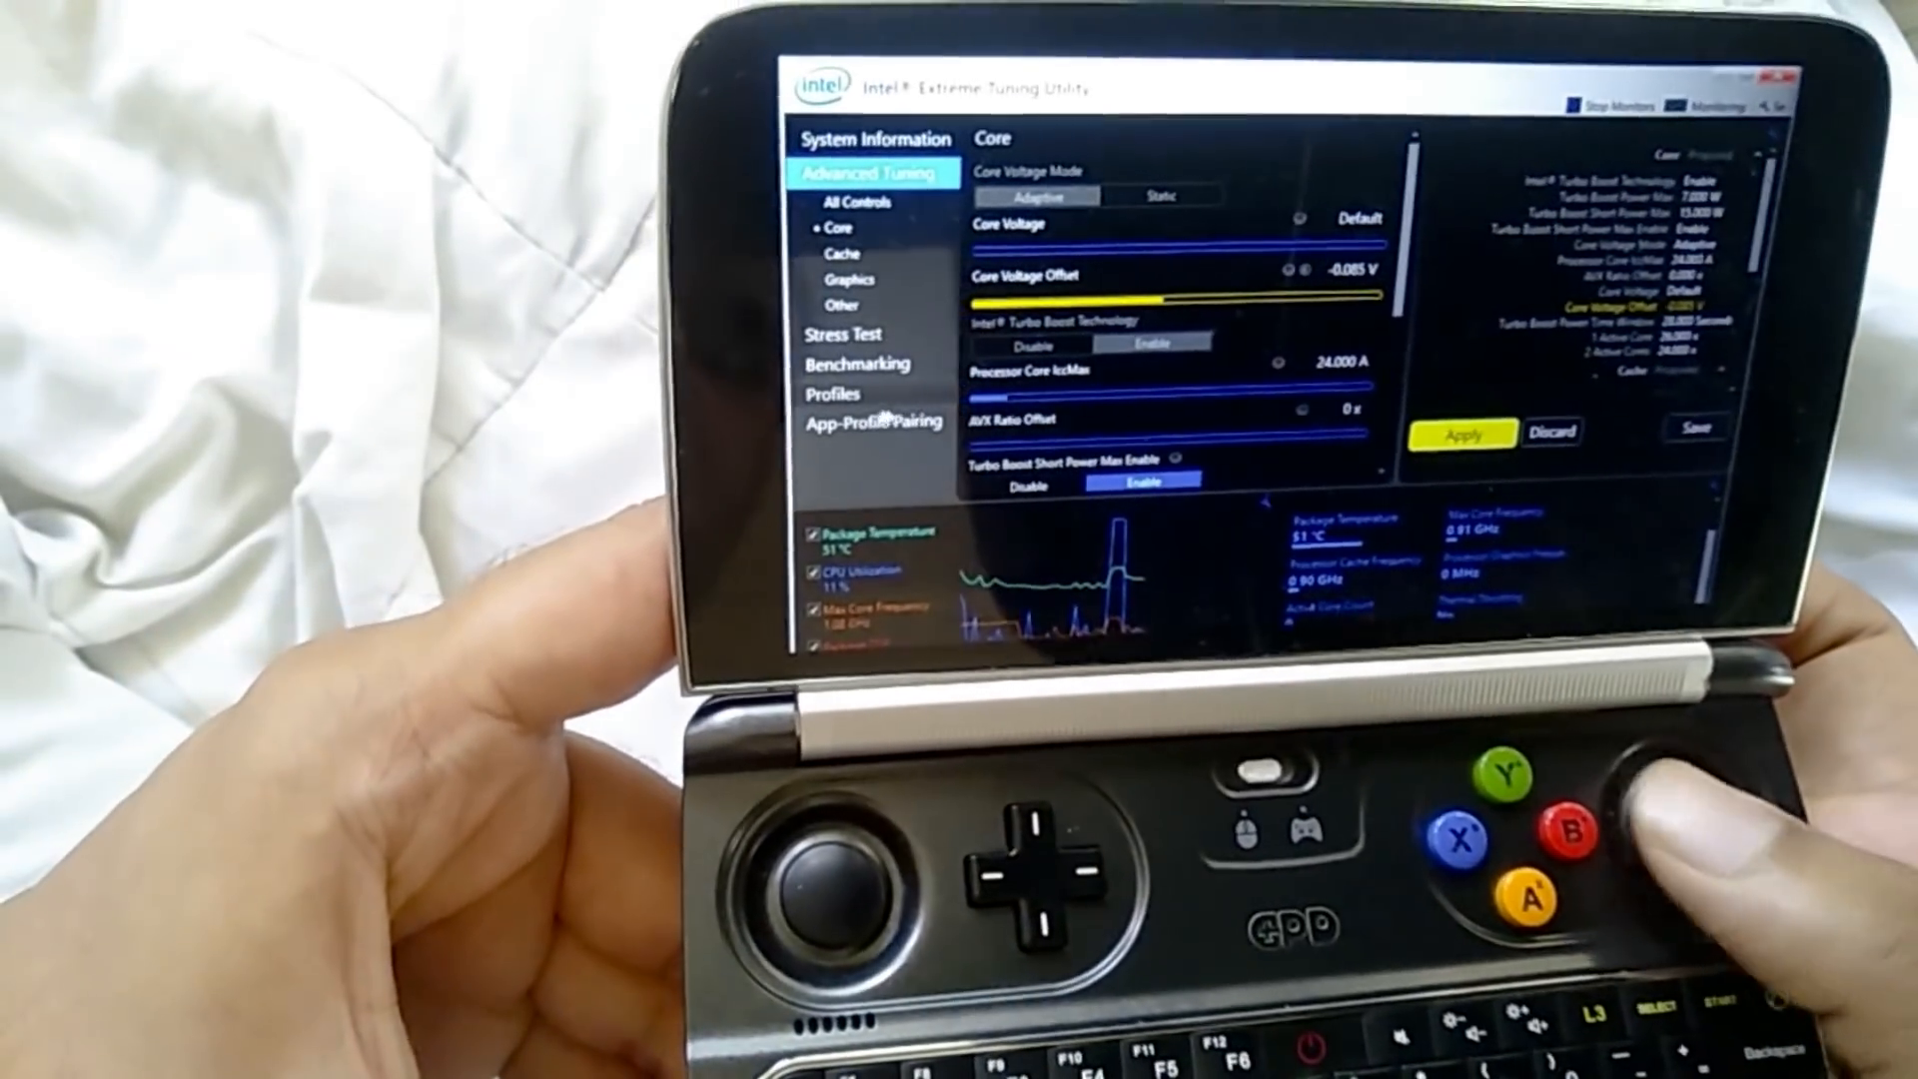
pyautogui.click(833, 394)
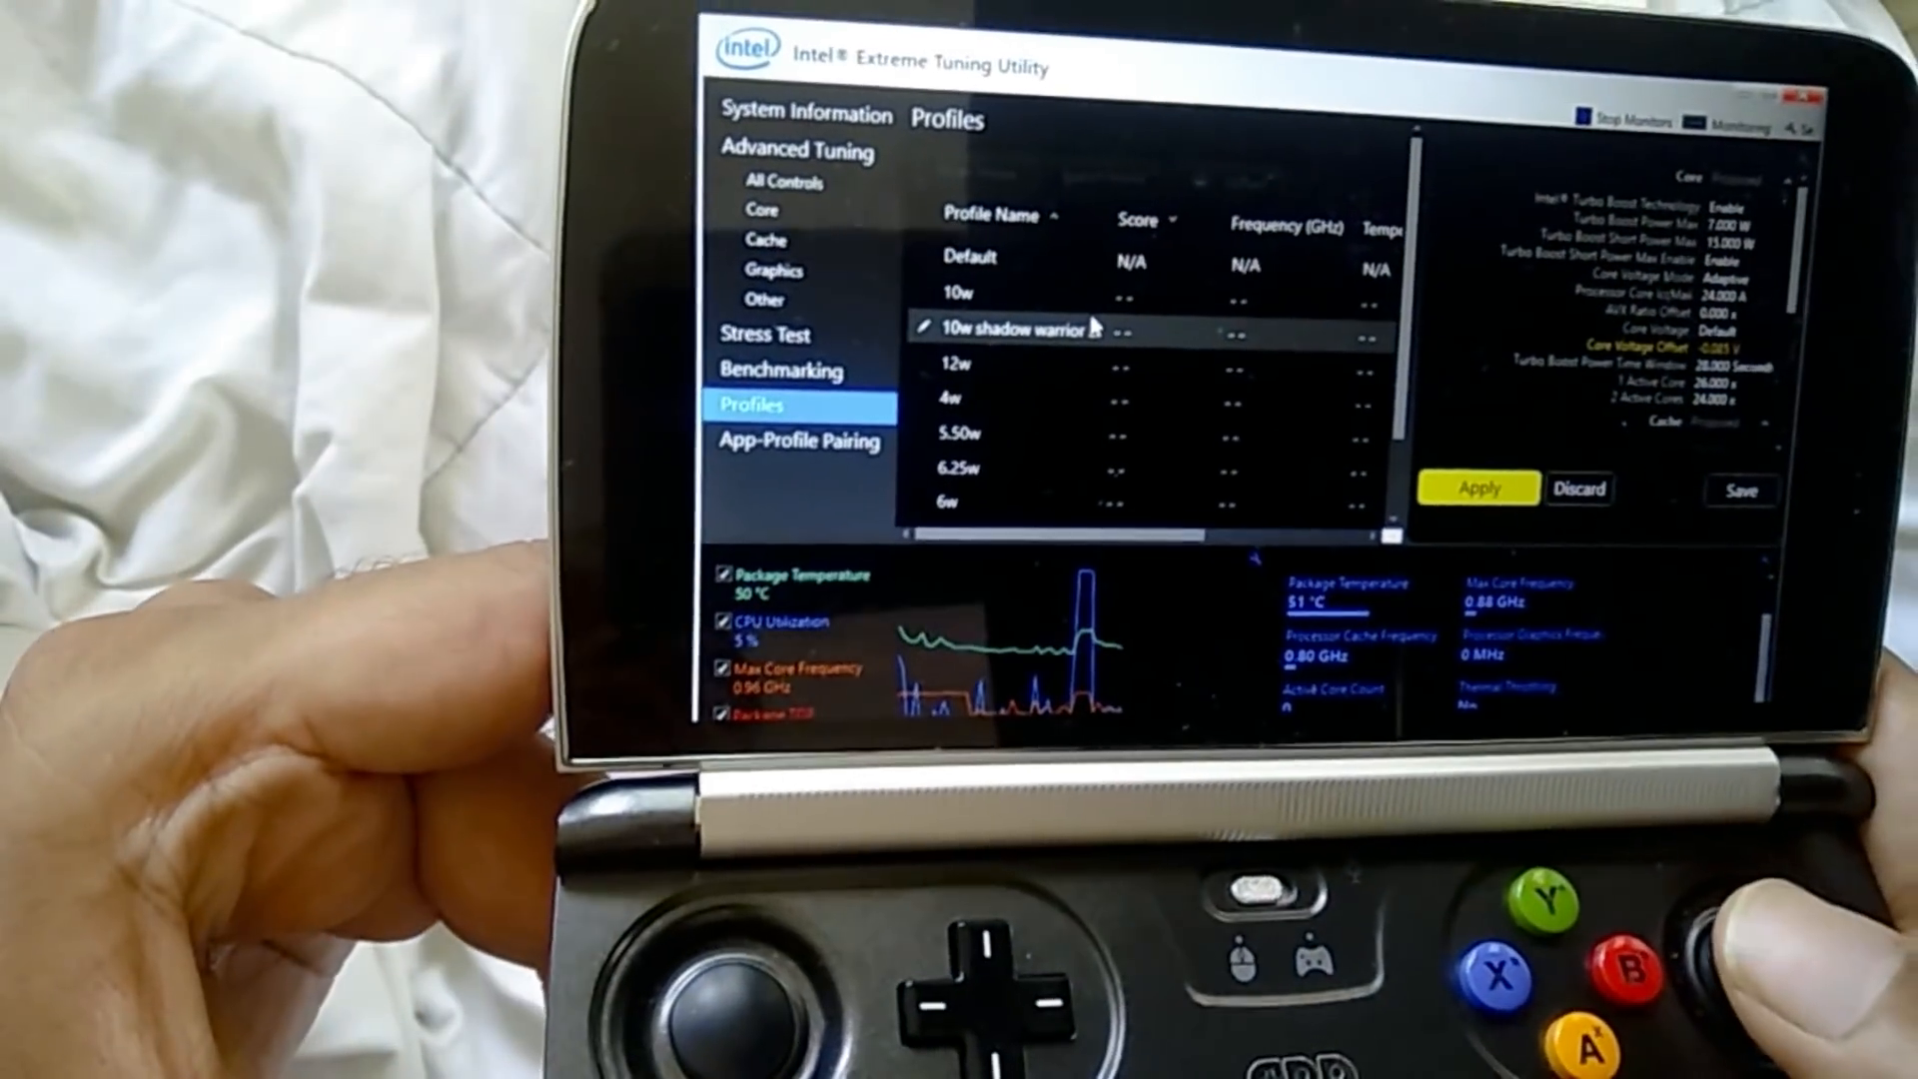
pyautogui.click(967, 361)
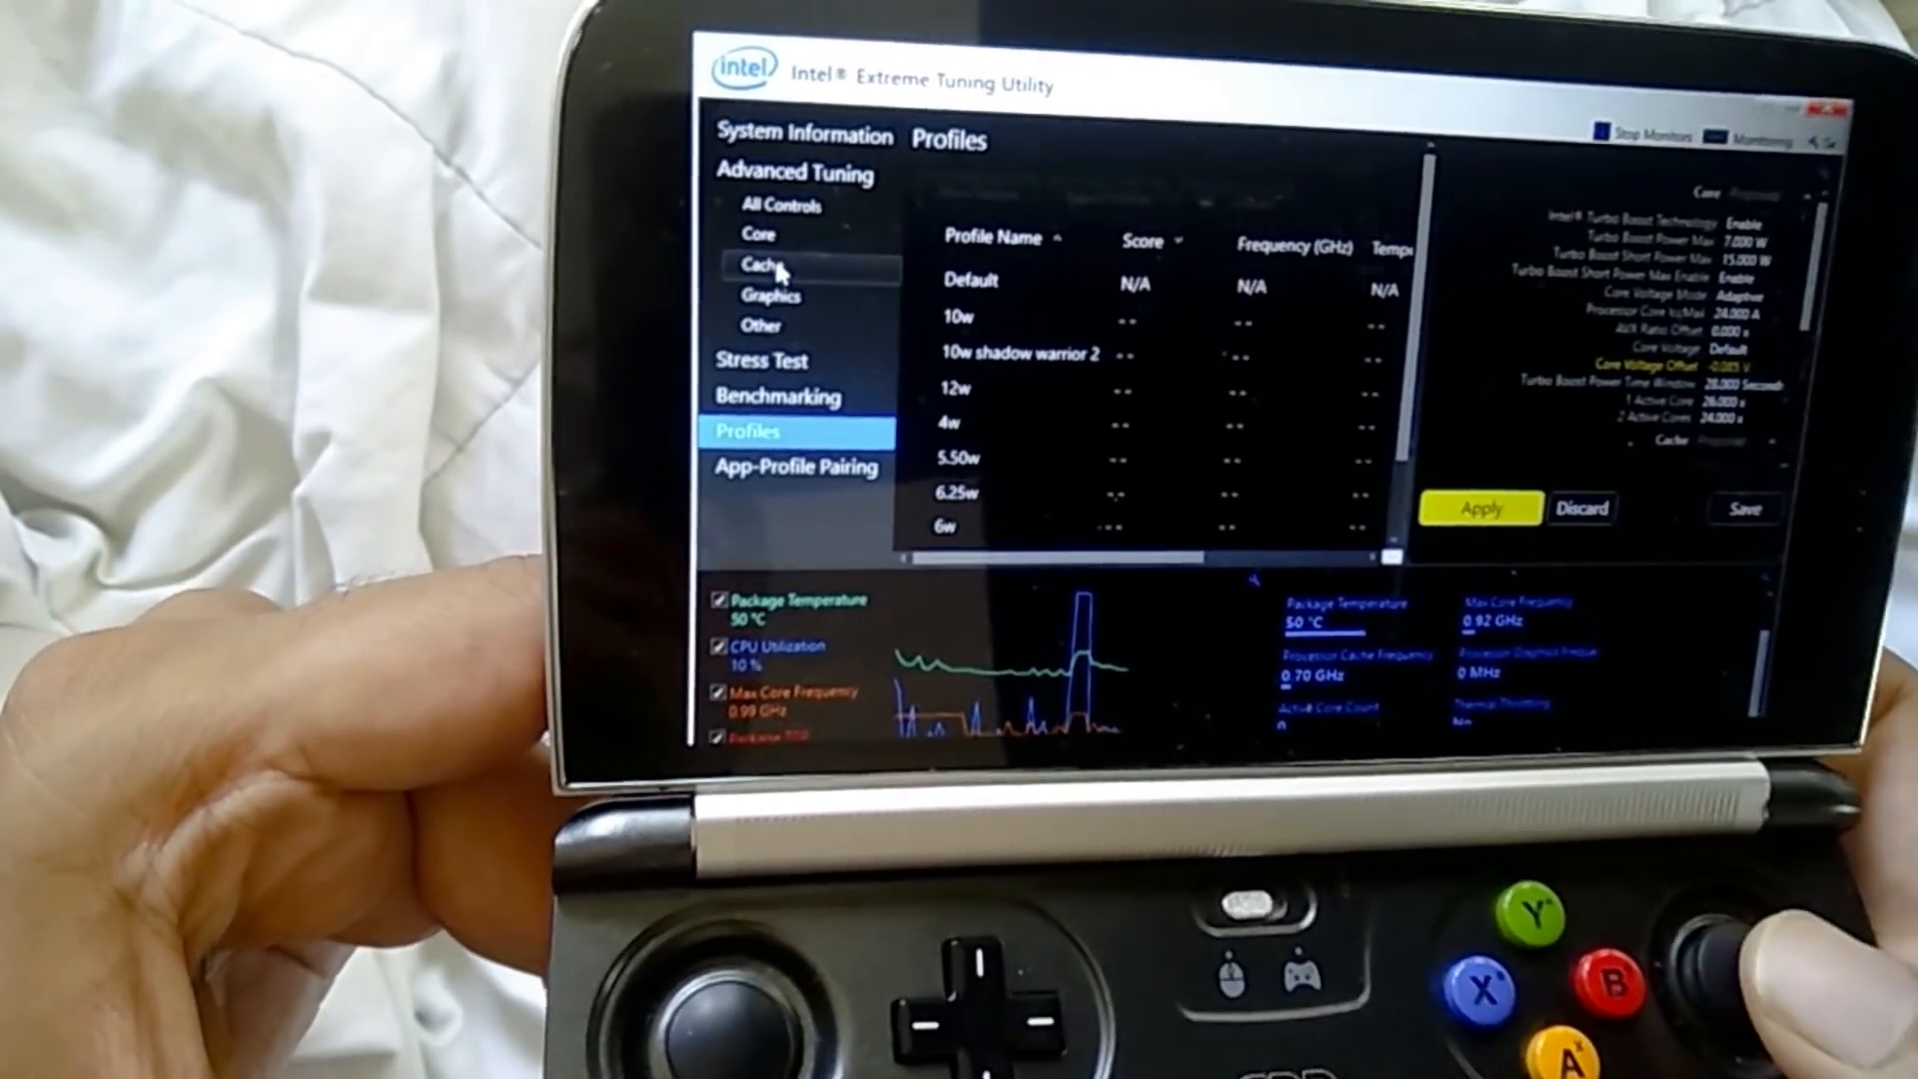
pyautogui.click(747, 236)
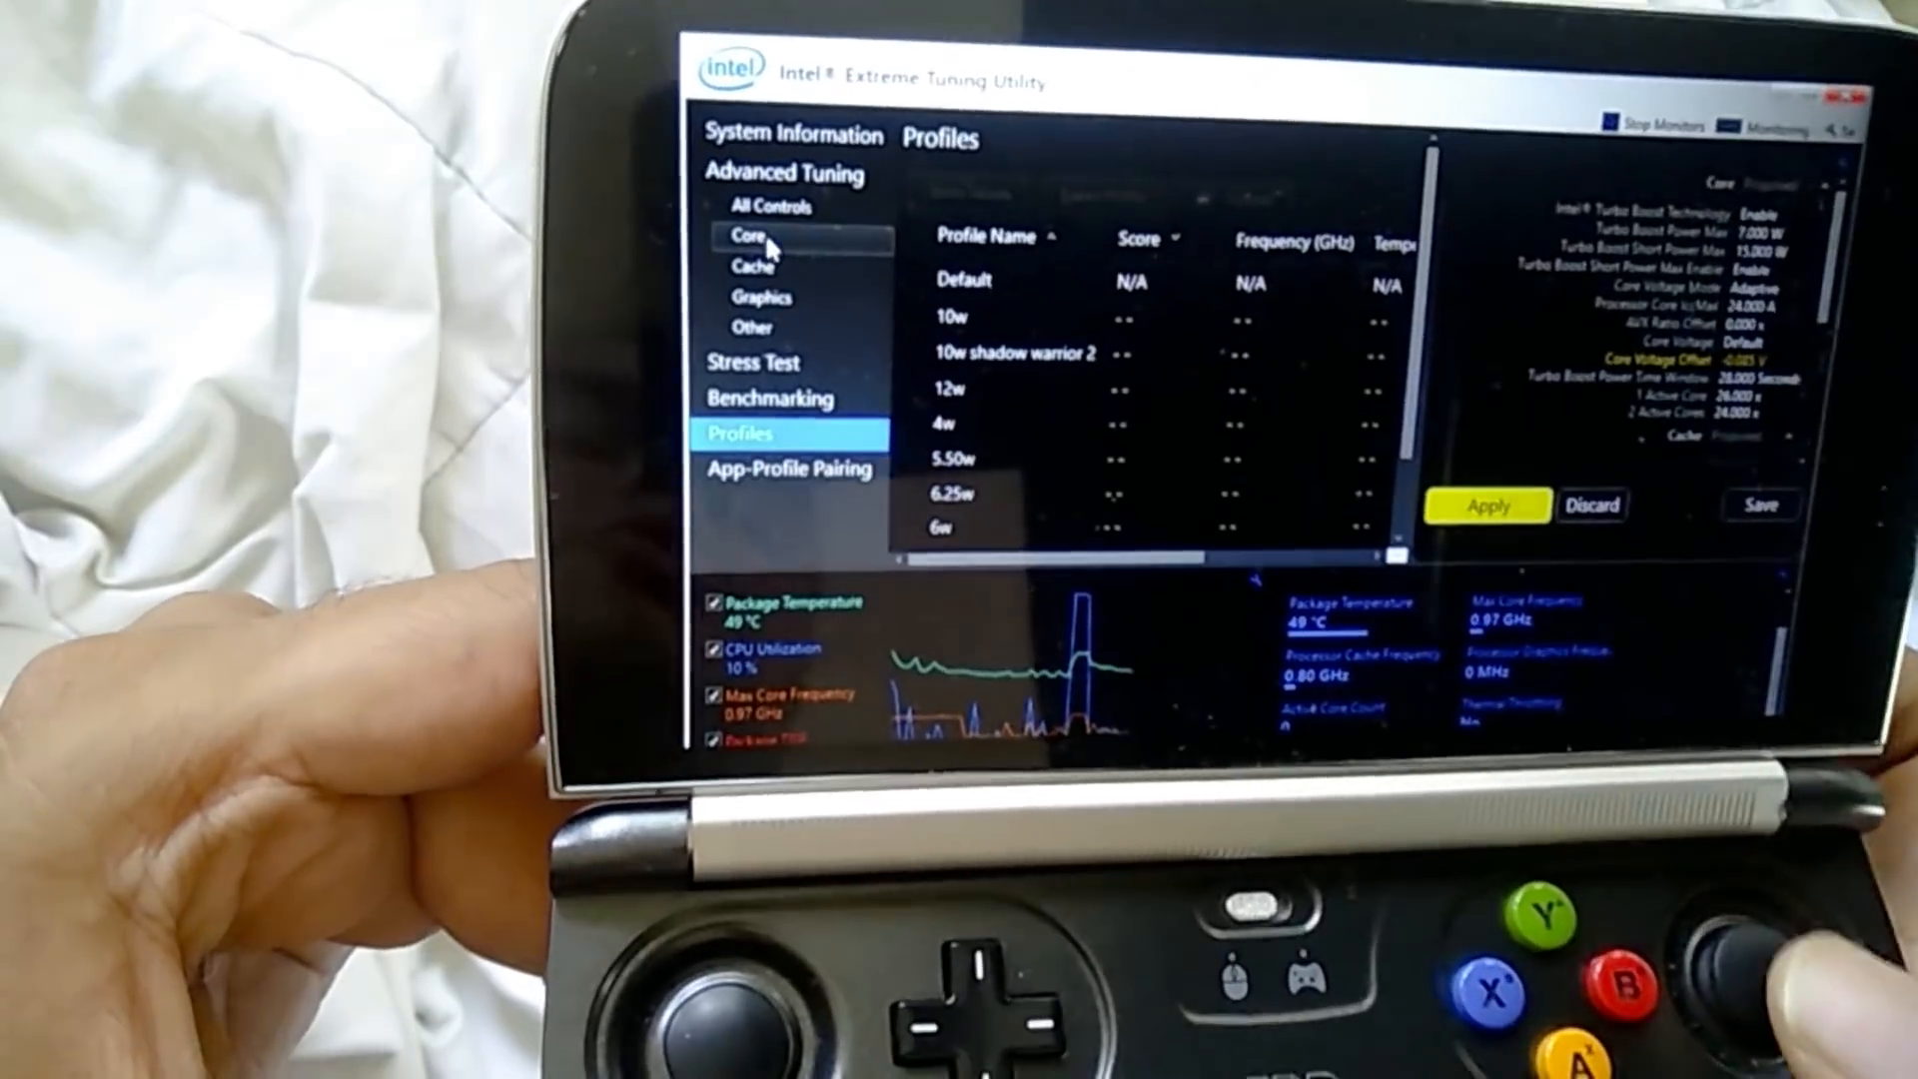
# - Set Turbo Boost Power Max and Short Power Max to 7.000 W on the Core page
pyautogui.click(745, 236)
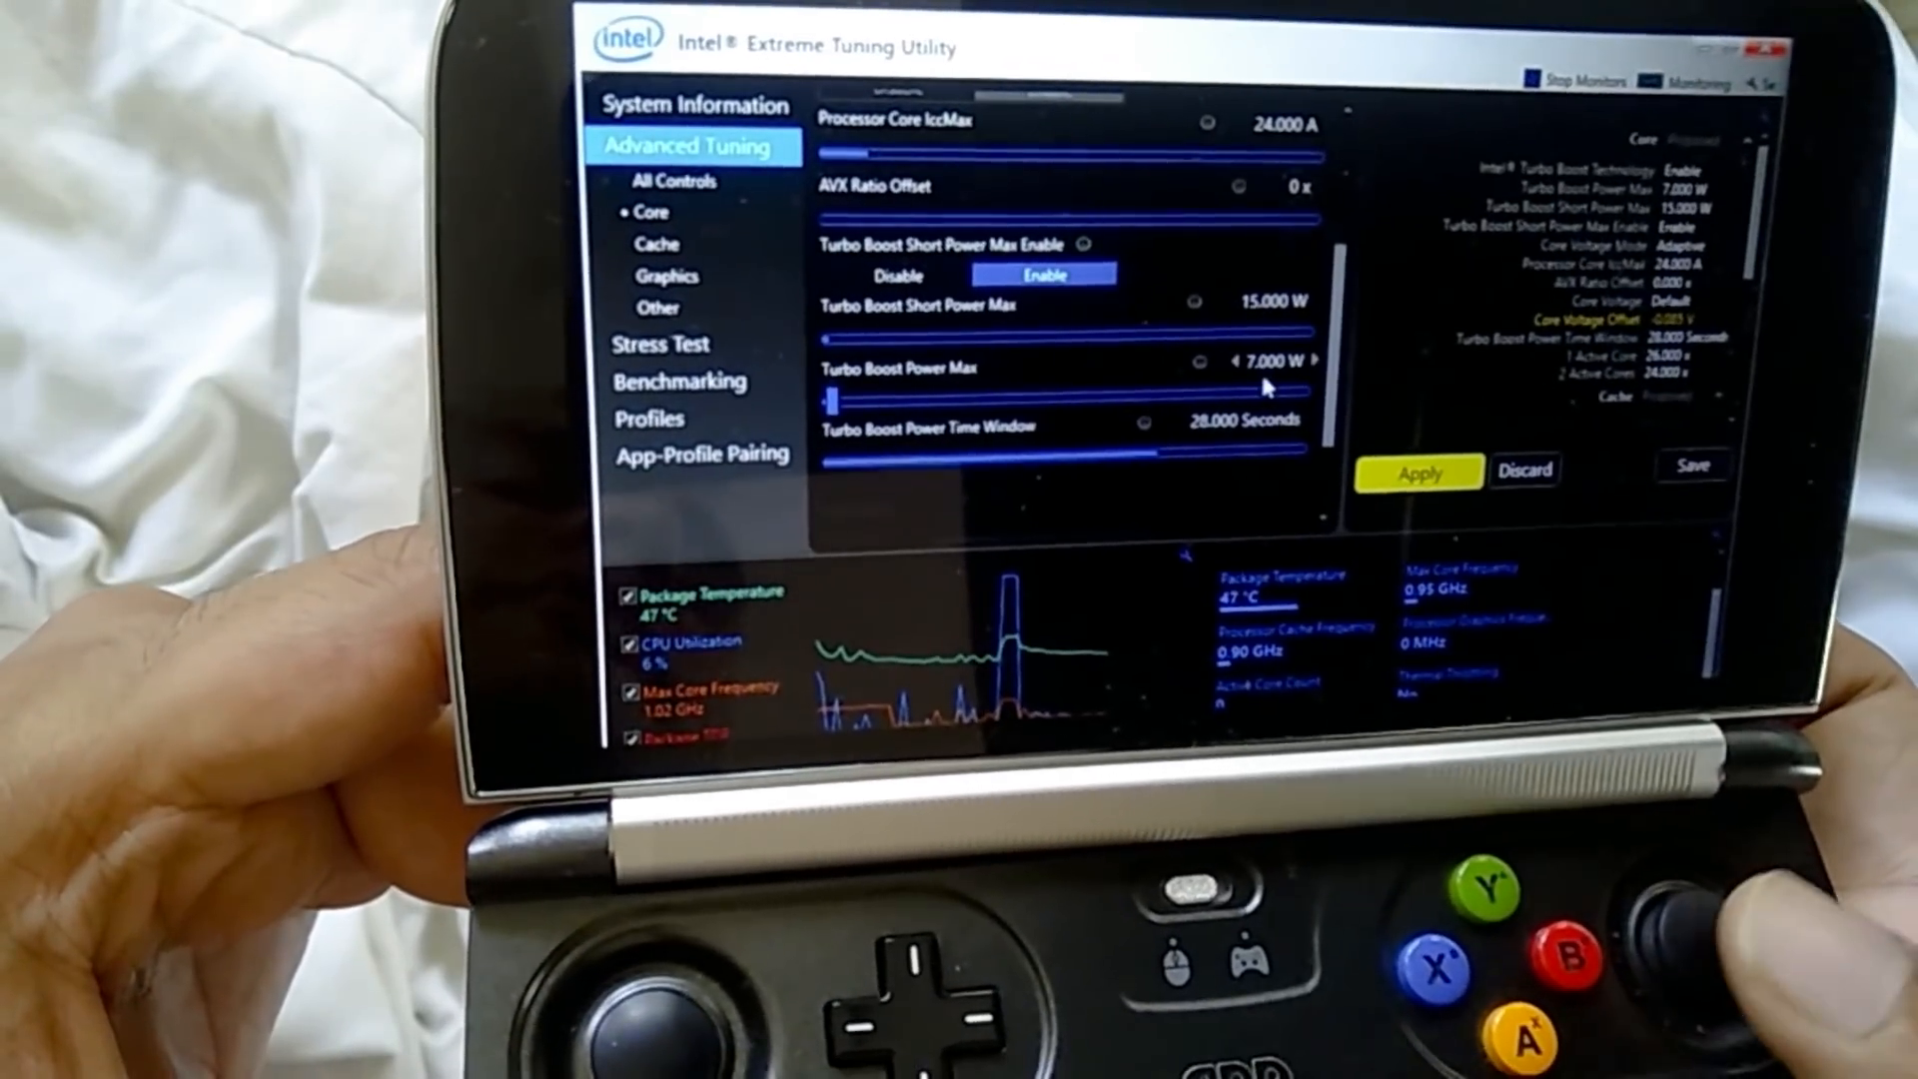
pyautogui.click(1272, 301)
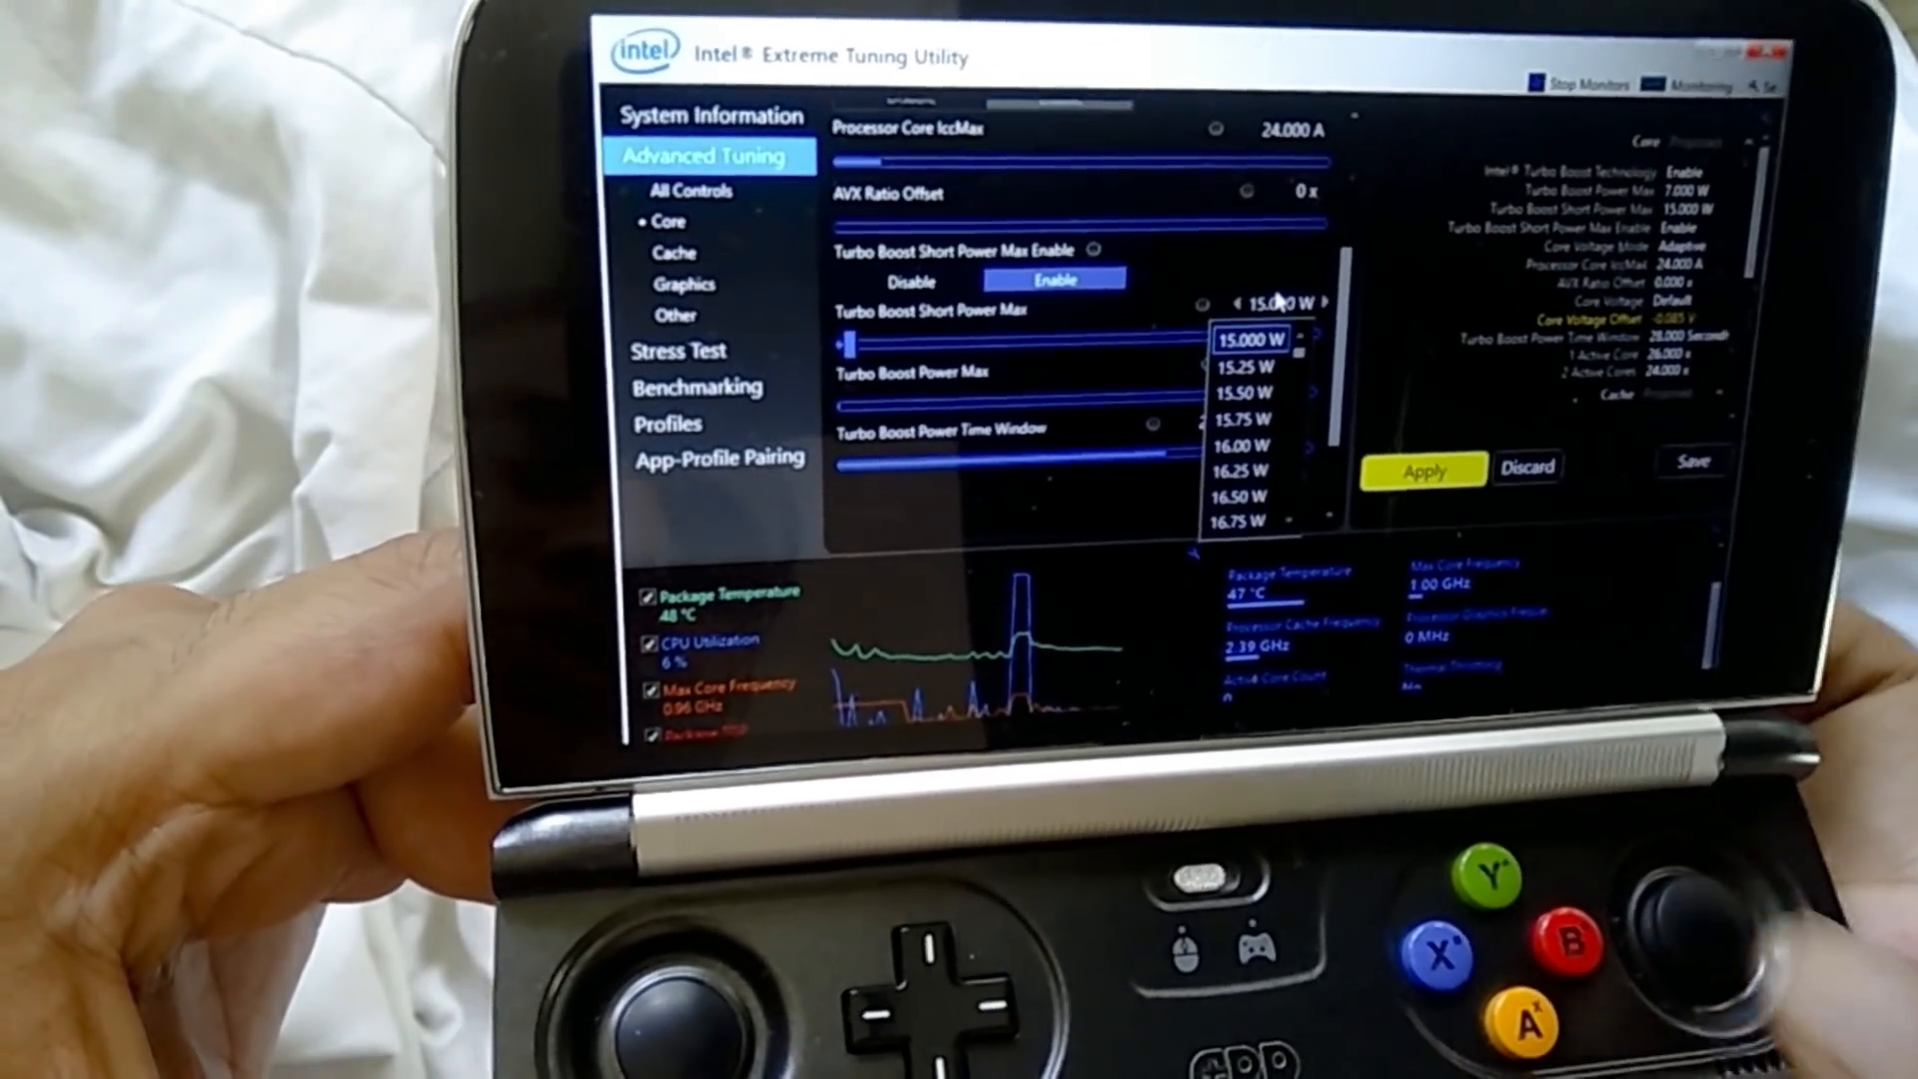
pyautogui.scroll(-3)
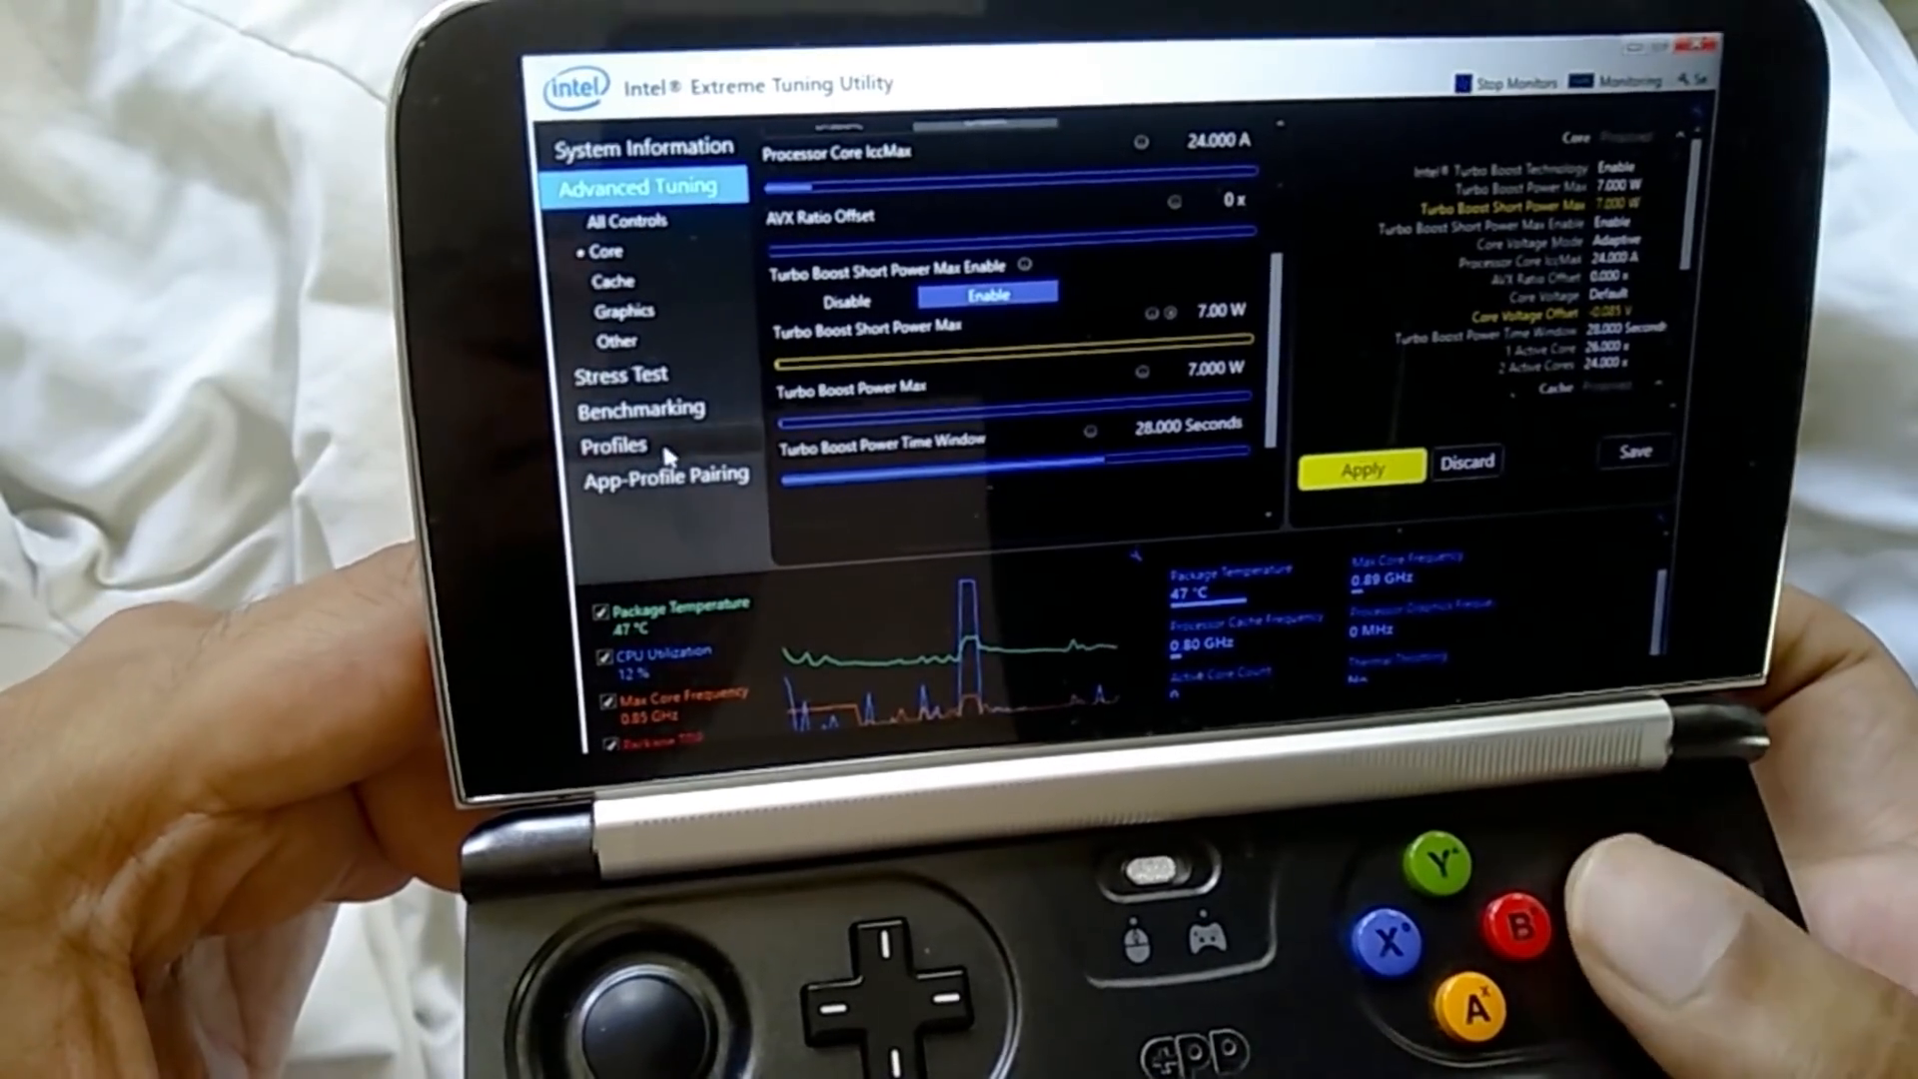
# - Show the saved profiles list with default, 10w, 12w, 4w and 5.50w entries
pyautogui.click(611, 444)
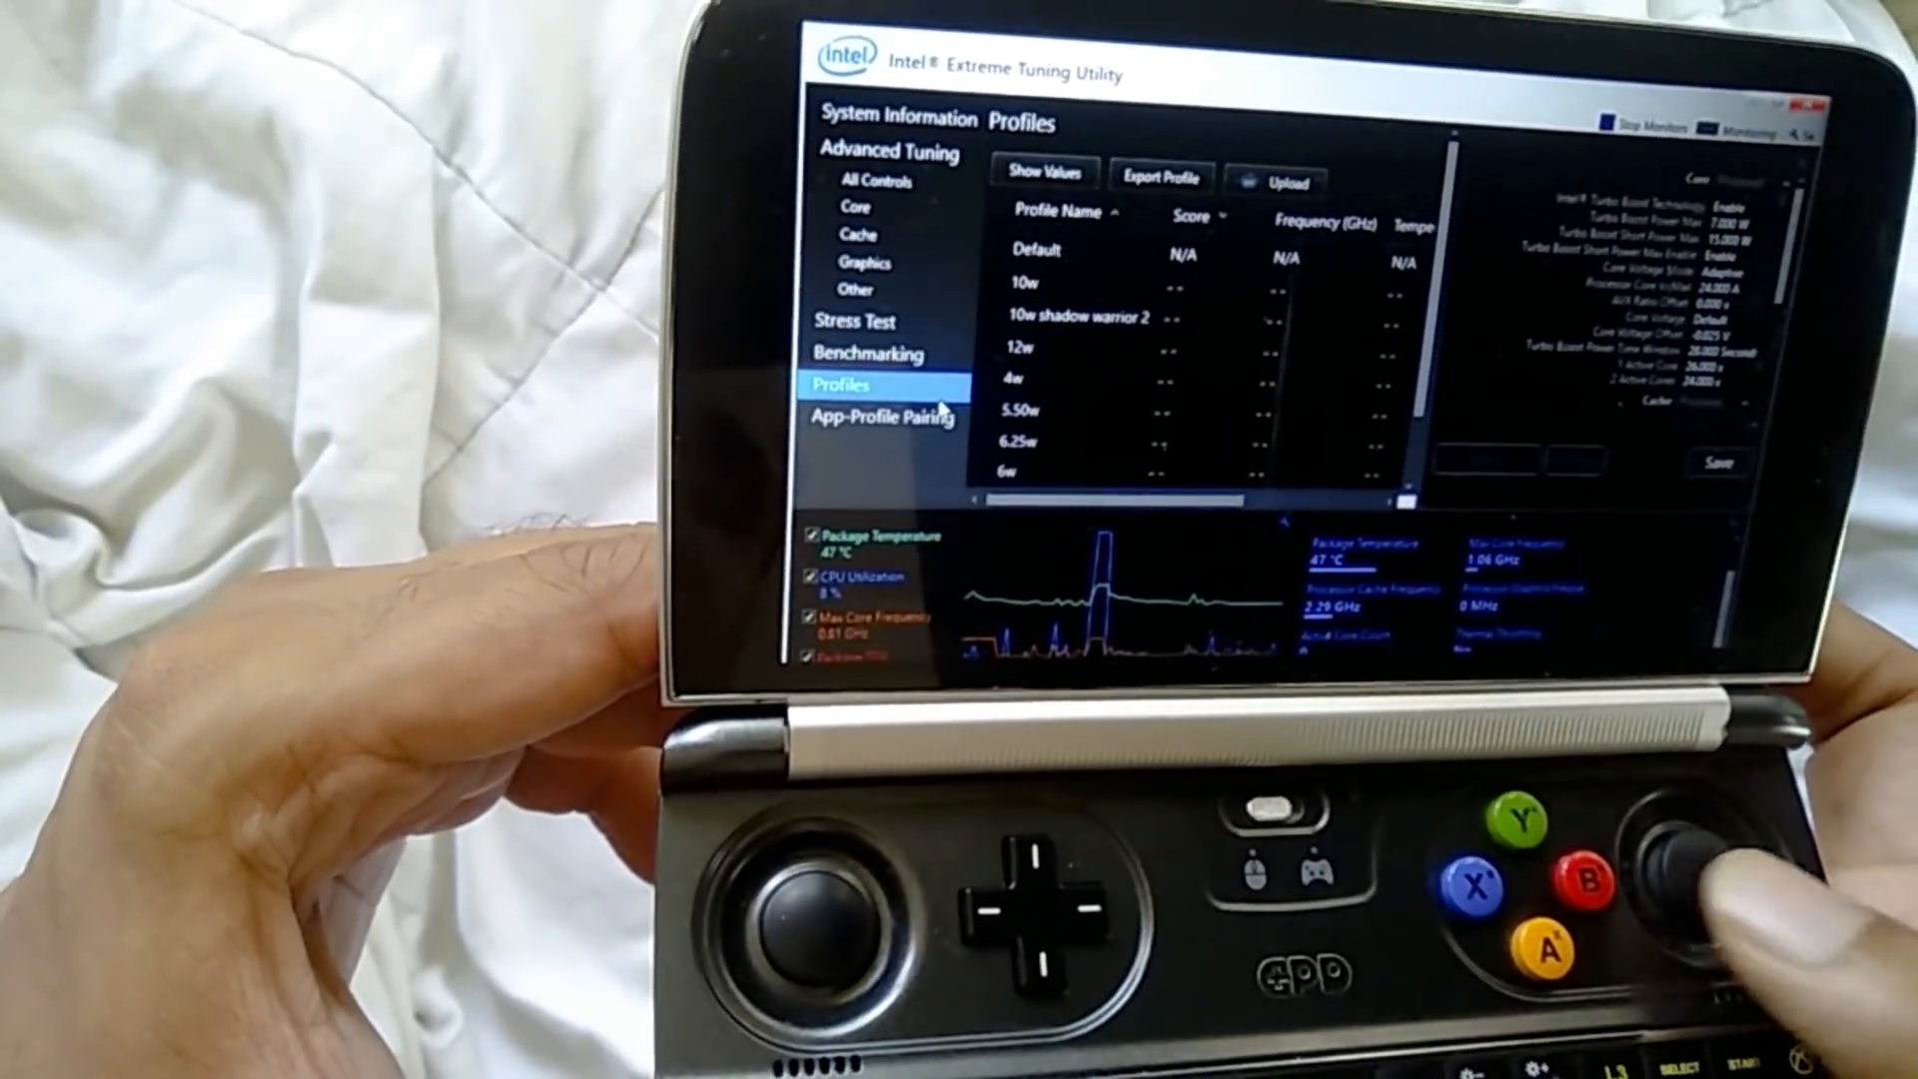
# - Turn on App-Profile Pairing and start adding a game executable
pyautogui.click(891, 418)
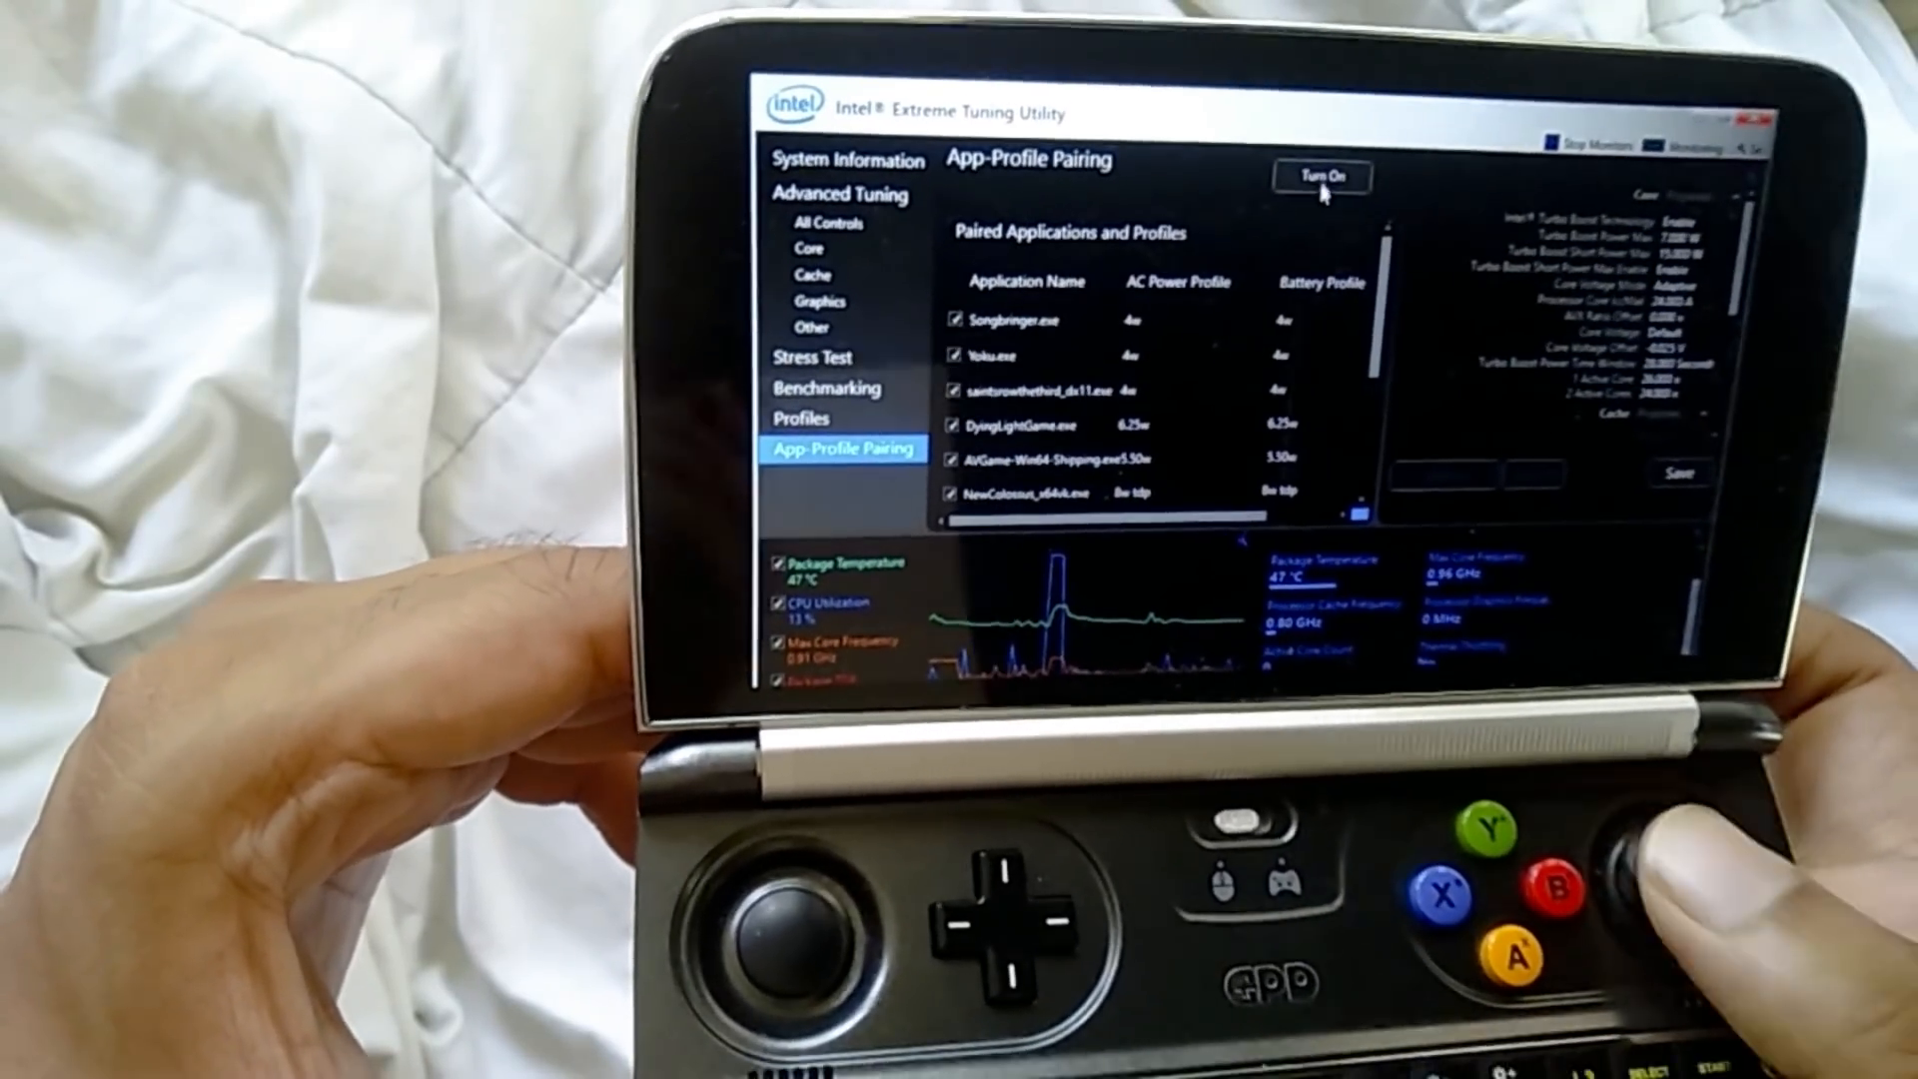
pyautogui.click(1320, 178)
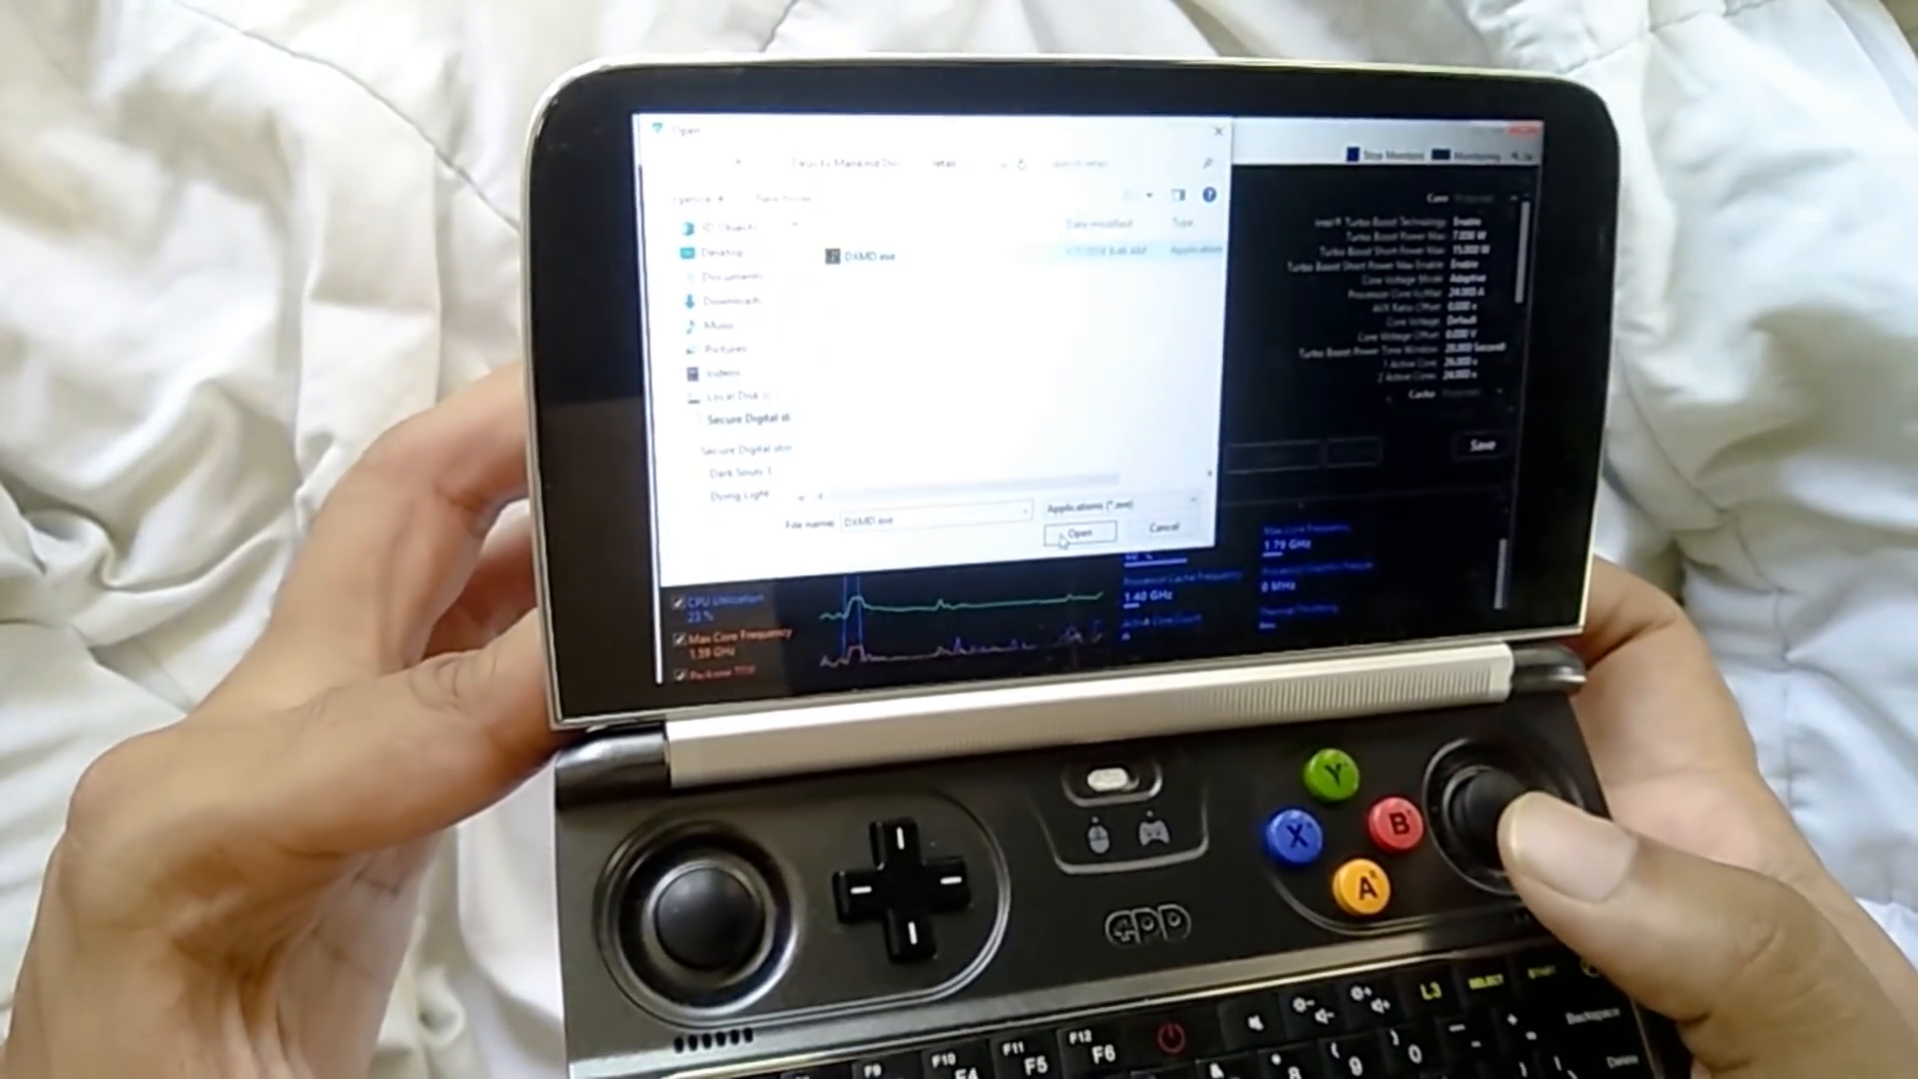
pyautogui.click(1076, 532)
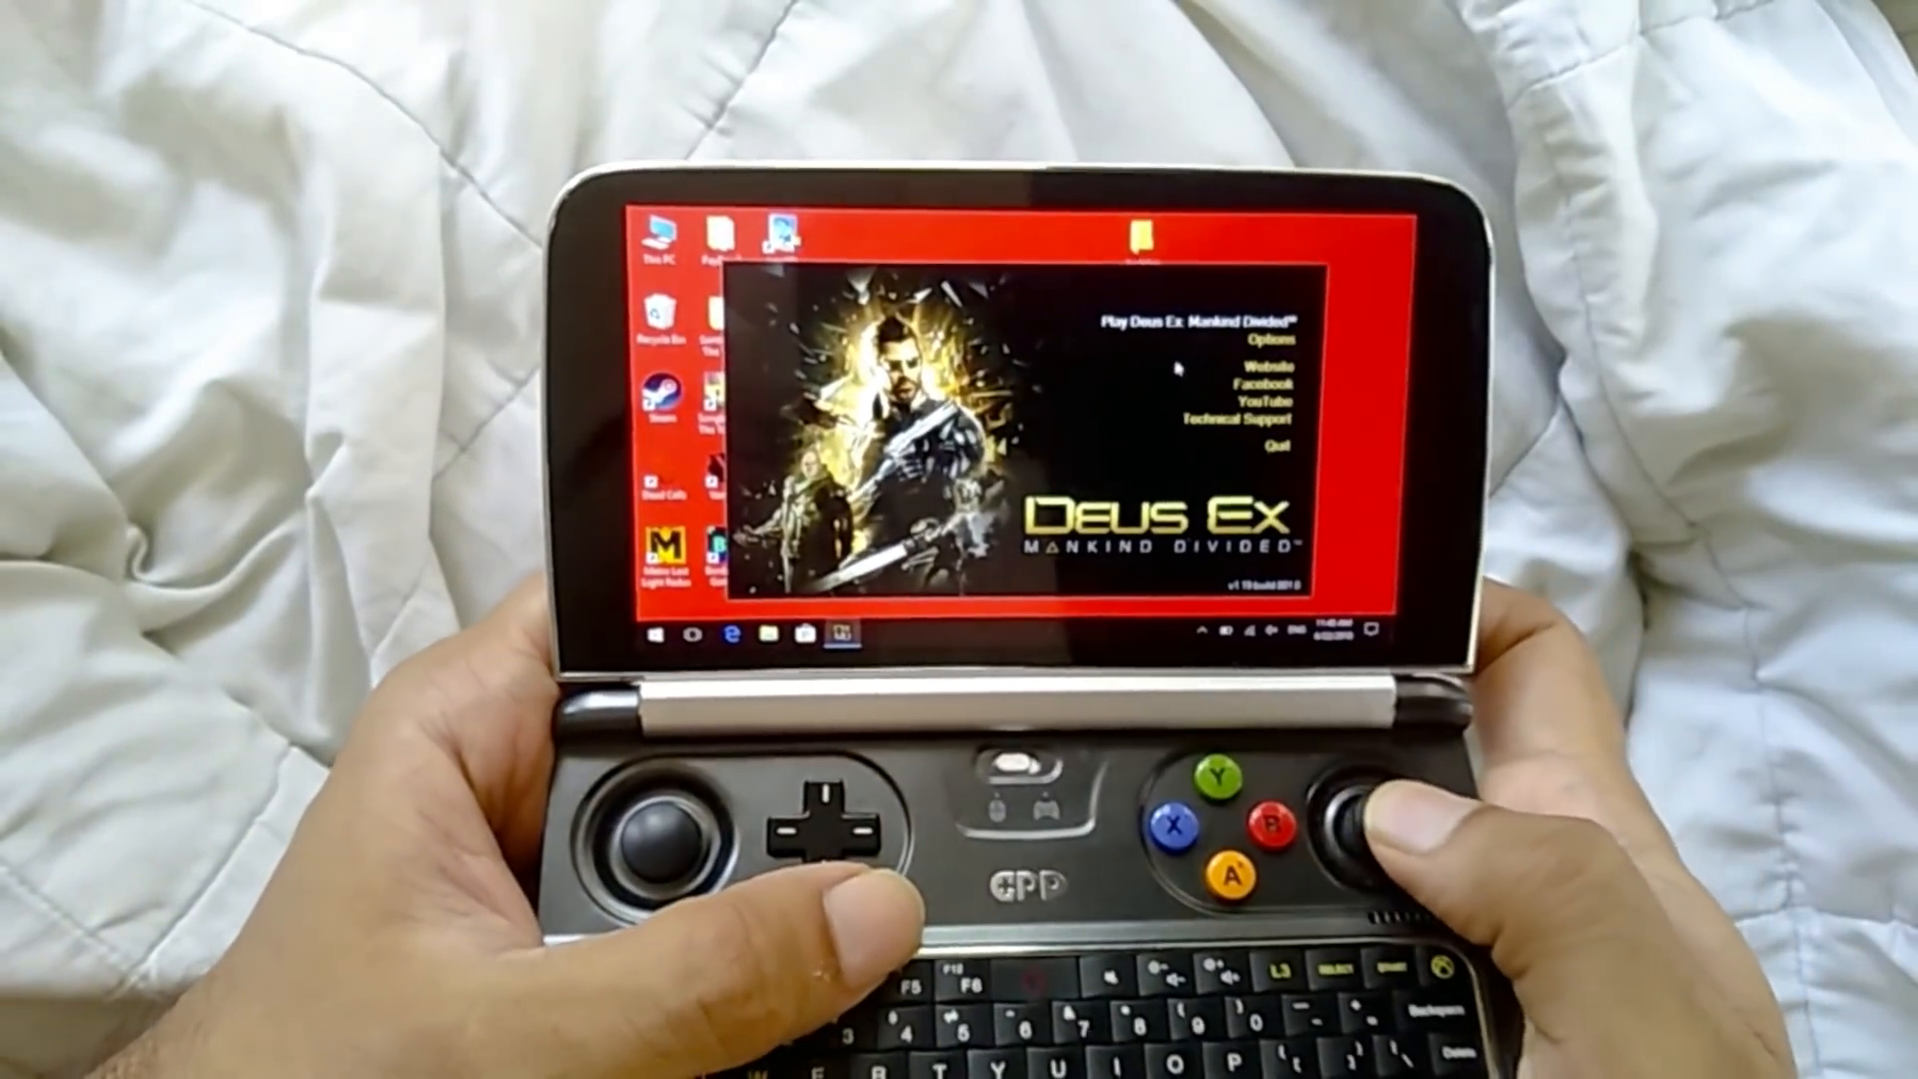
# - Set Deus Ex to fullscreen 800 x 600 with DirectX 12 and confirm
pyautogui.click(1274, 339)
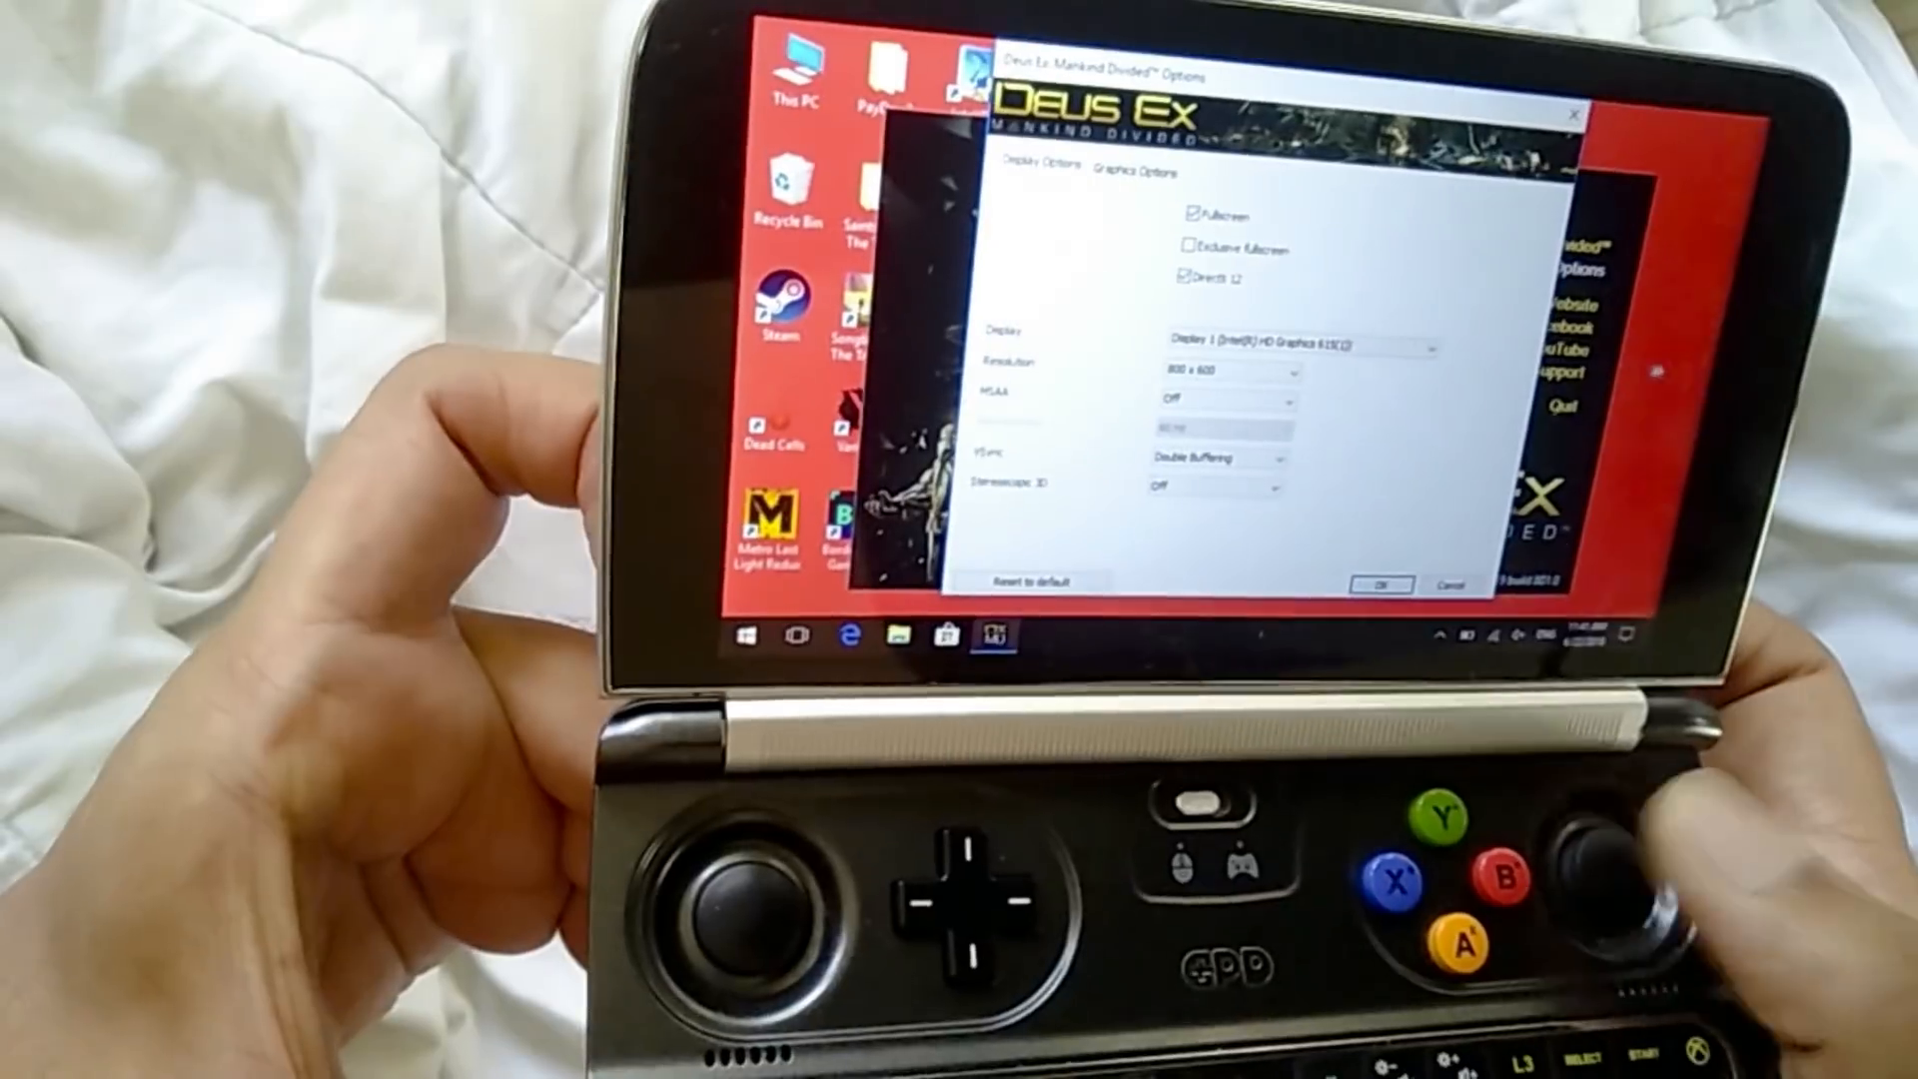
pyautogui.rightClick(1517, 404)
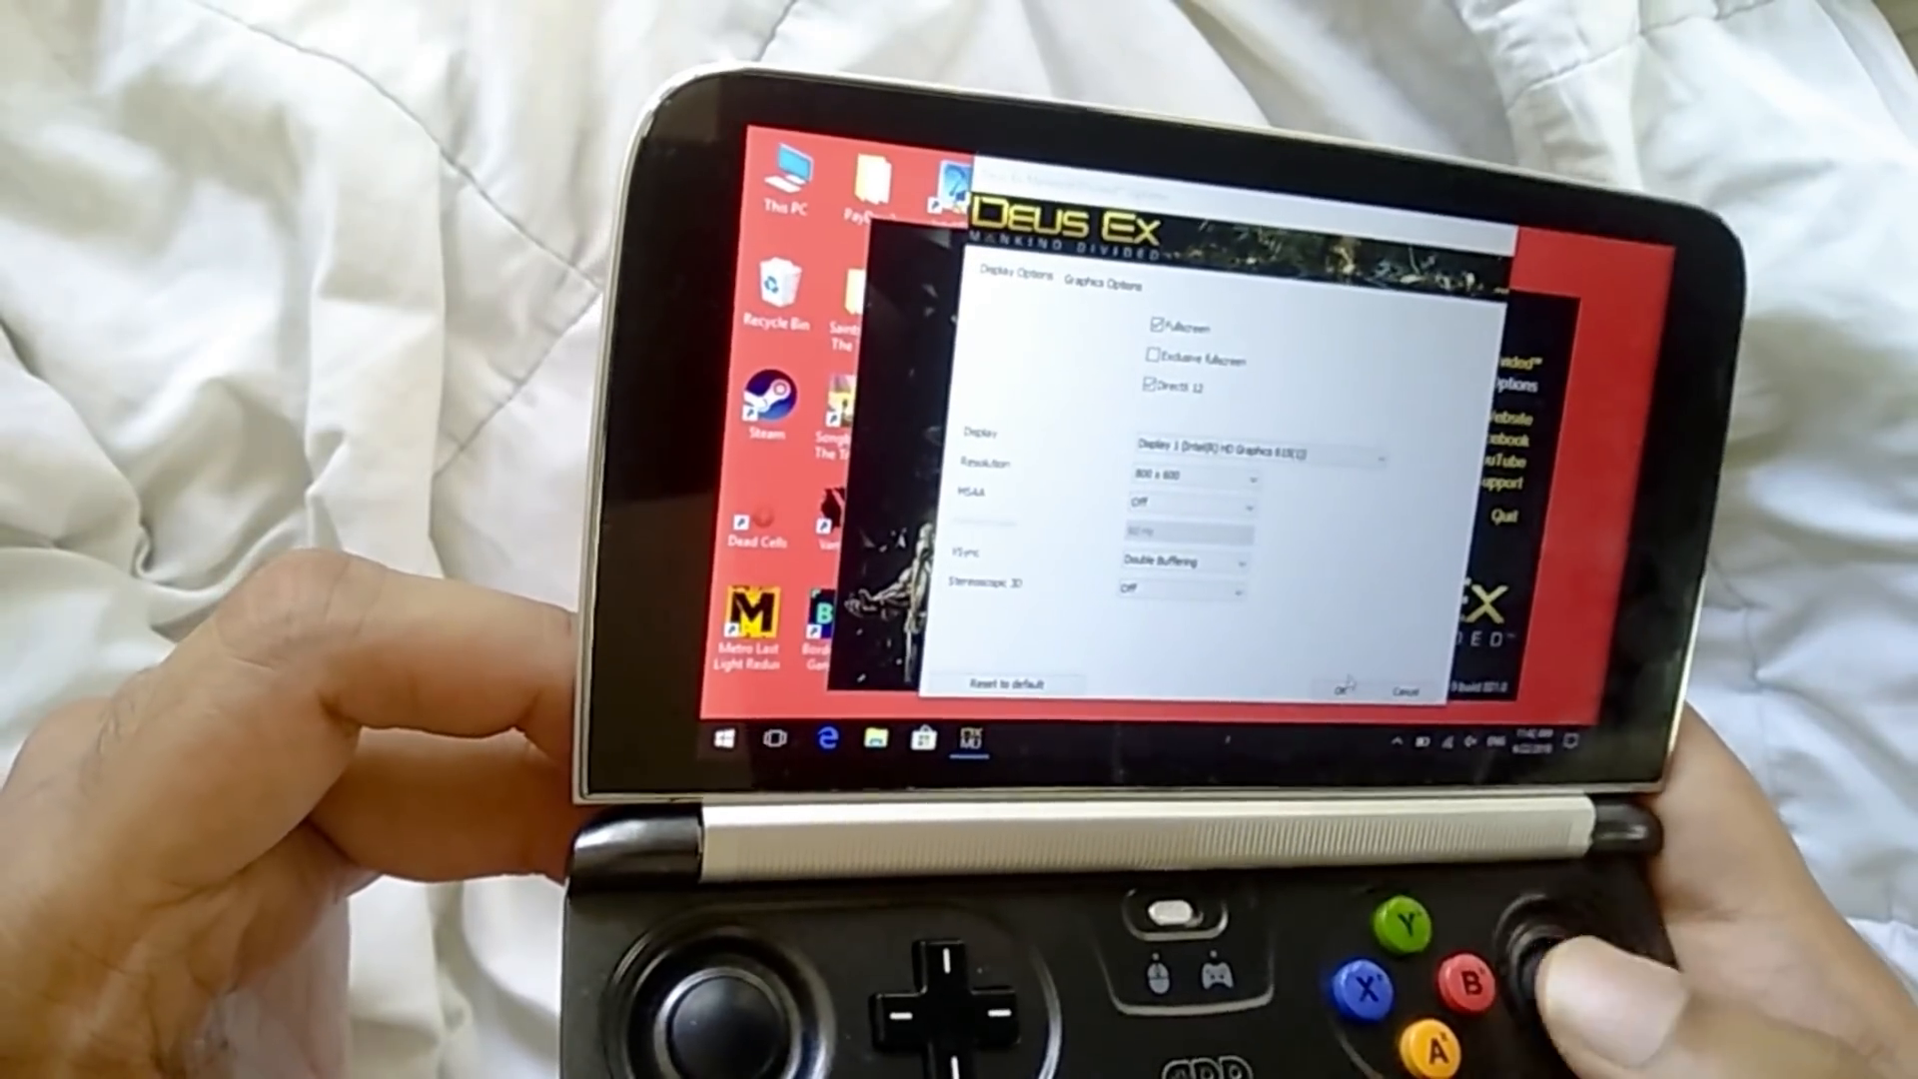
pyautogui.click(1345, 685)
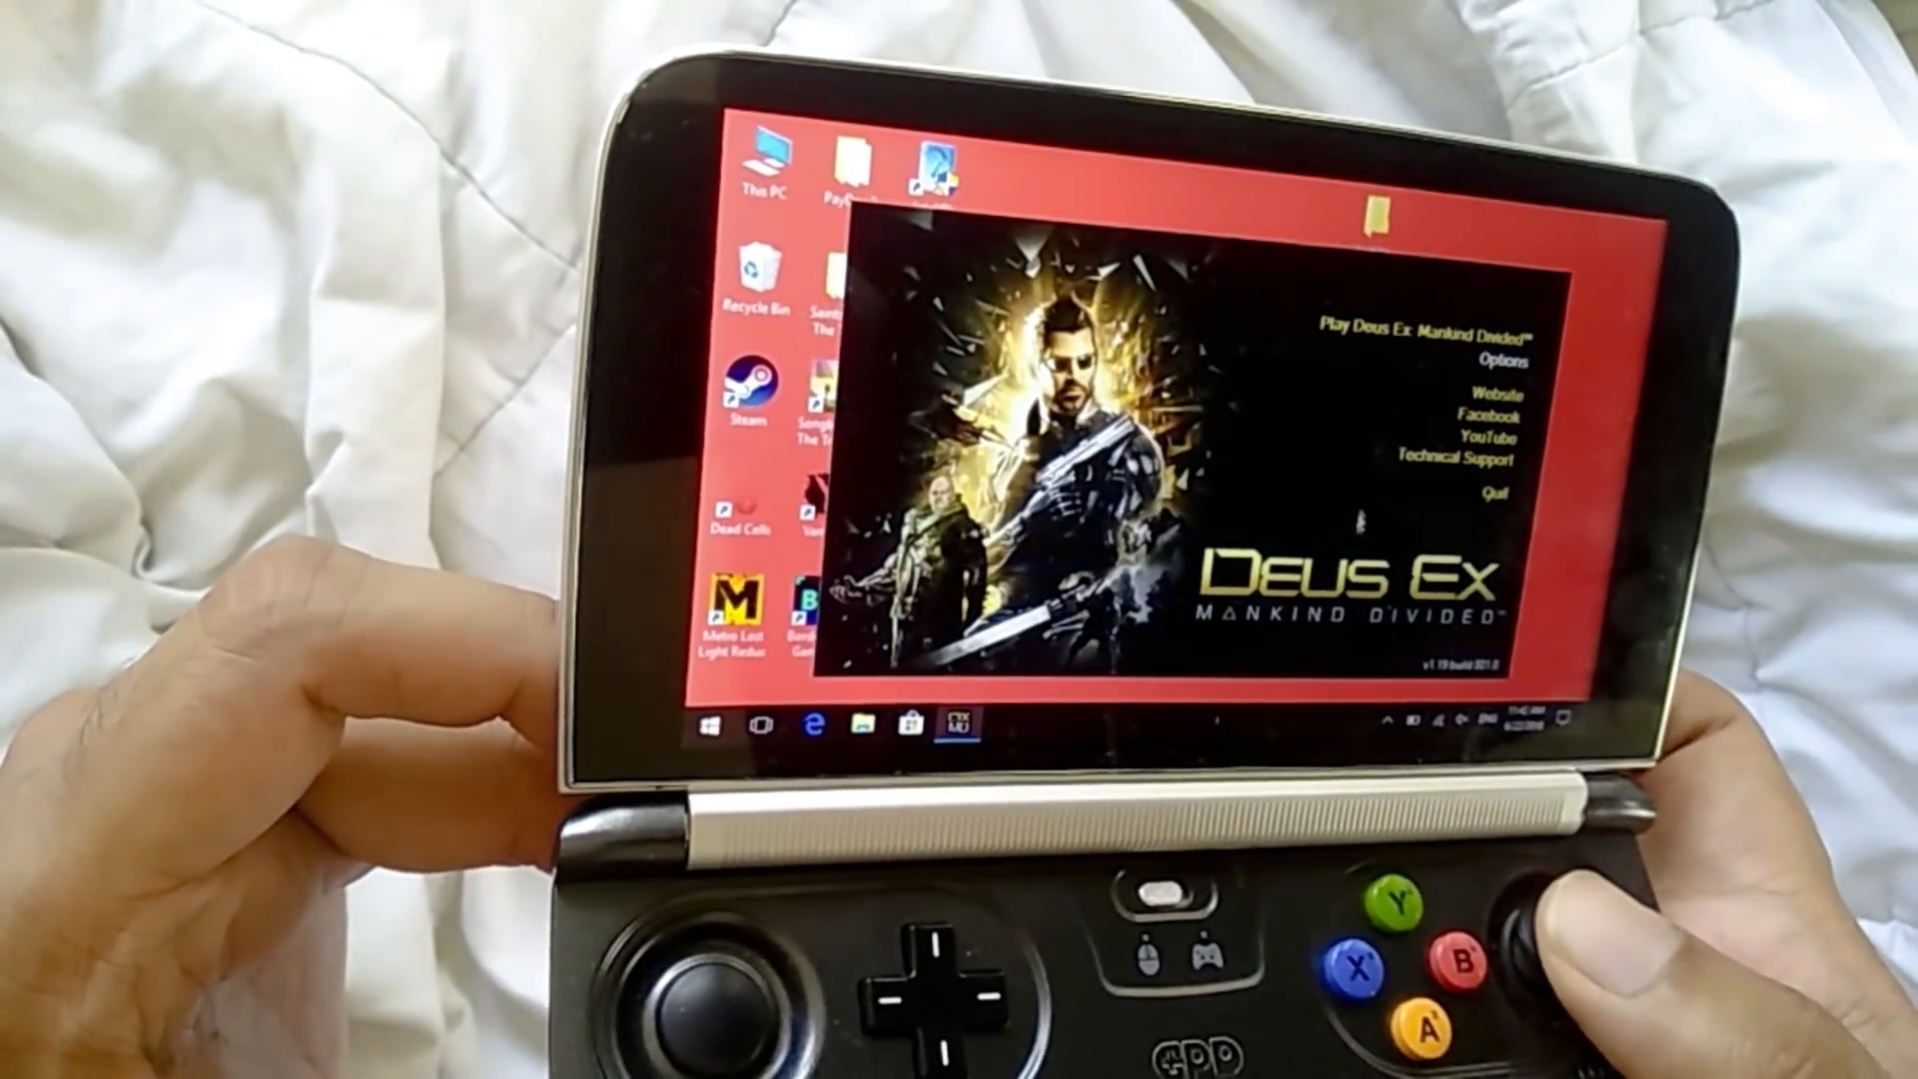